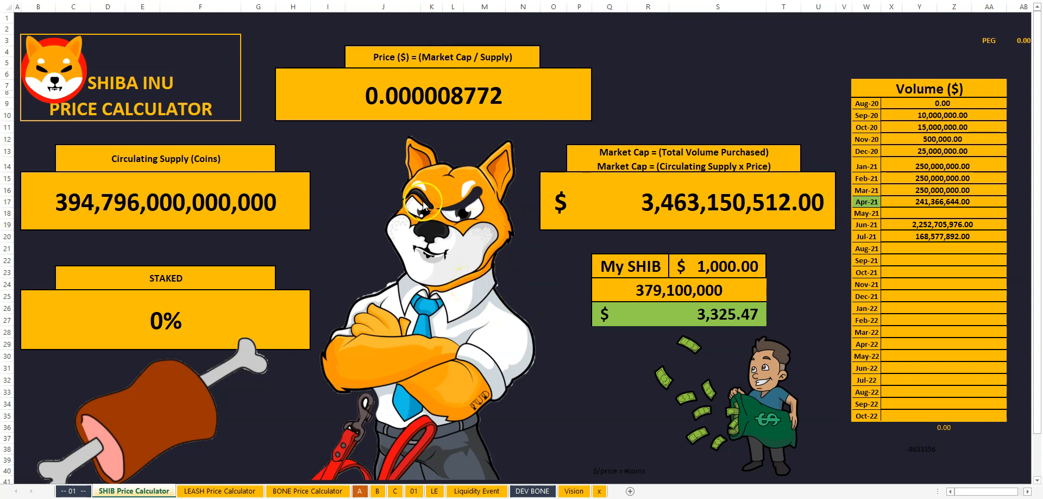
{"action": "mouse_move", "coordinate": [451, 145]}
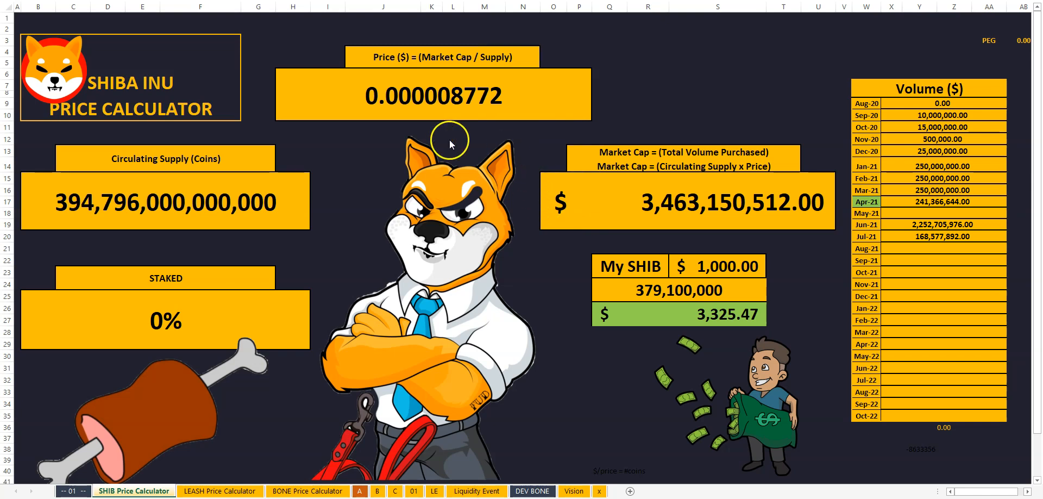
{"action": "mouse_move", "coordinate": [475, 404]}
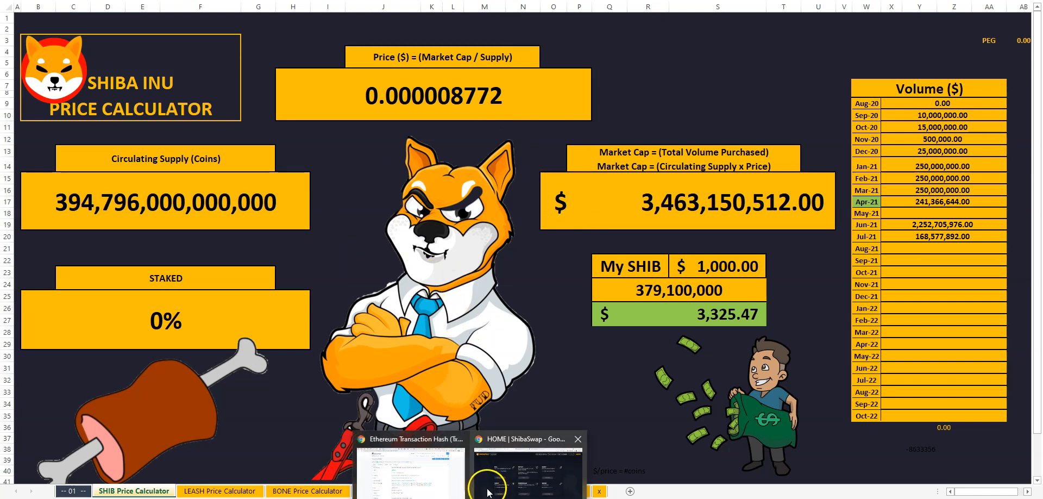
Step: Switch to ShibaSwap, view the Provide Liquidity rewards page, and return home
{"action": "left_click", "coordinate": [525, 465]}
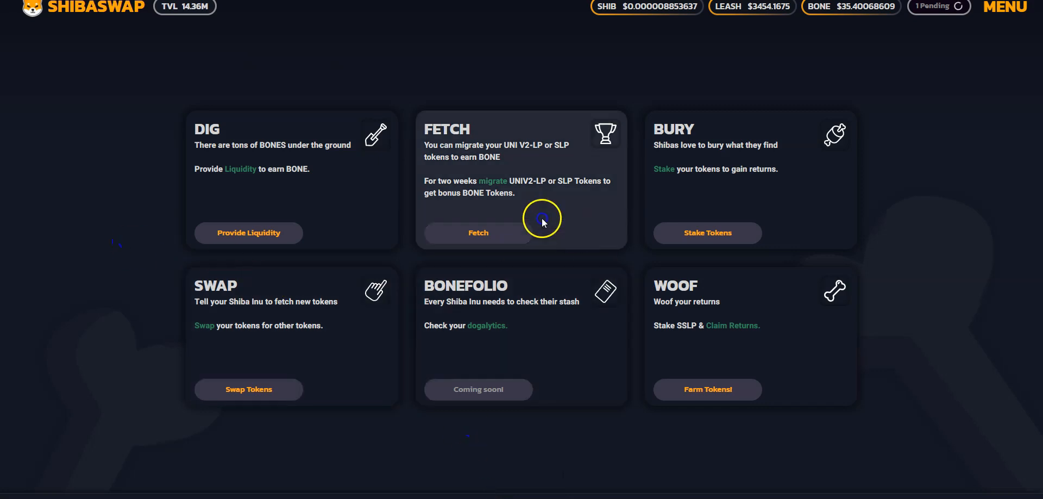
{"action": "mouse_move", "coordinate": [277, 174]}
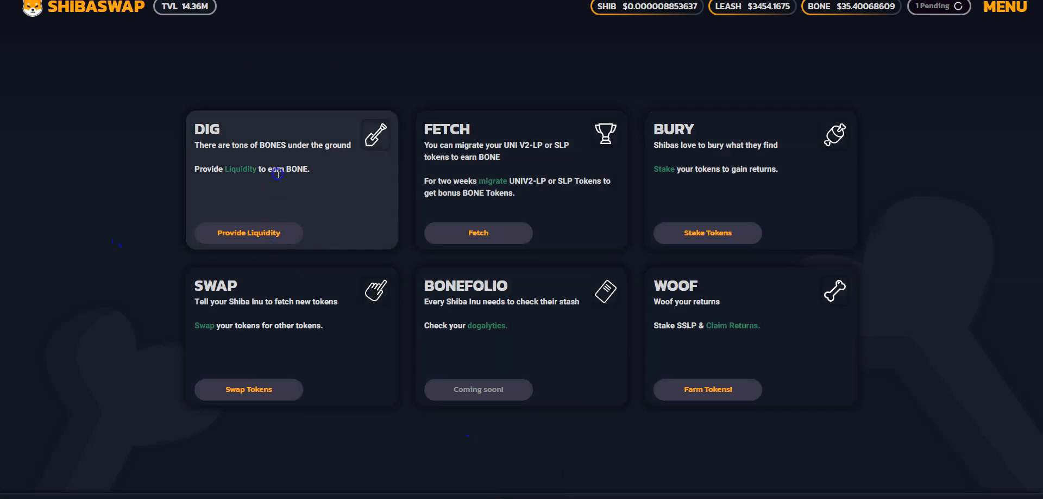
{"action": "left_click", "coordinate": [248, 232]}
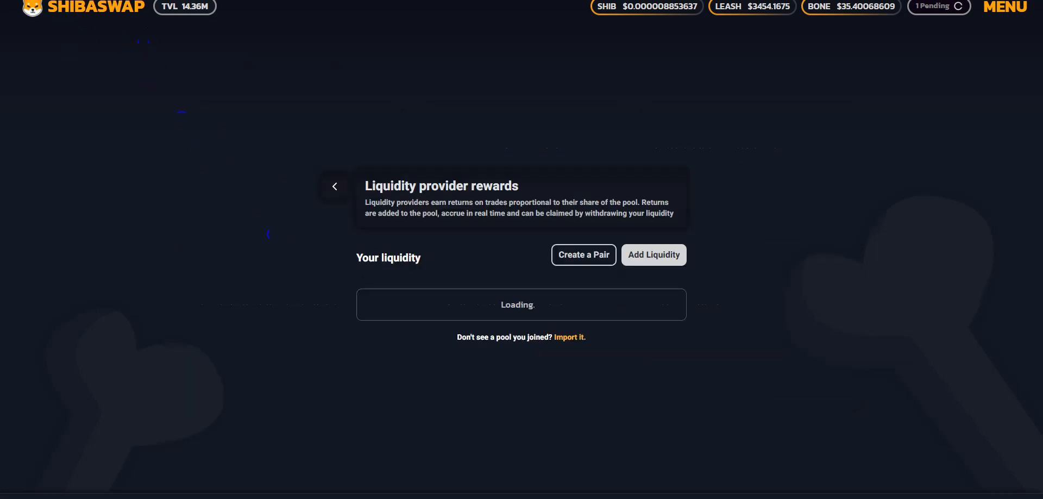
{"action": "left_click", "coordinate": [335, 185]}
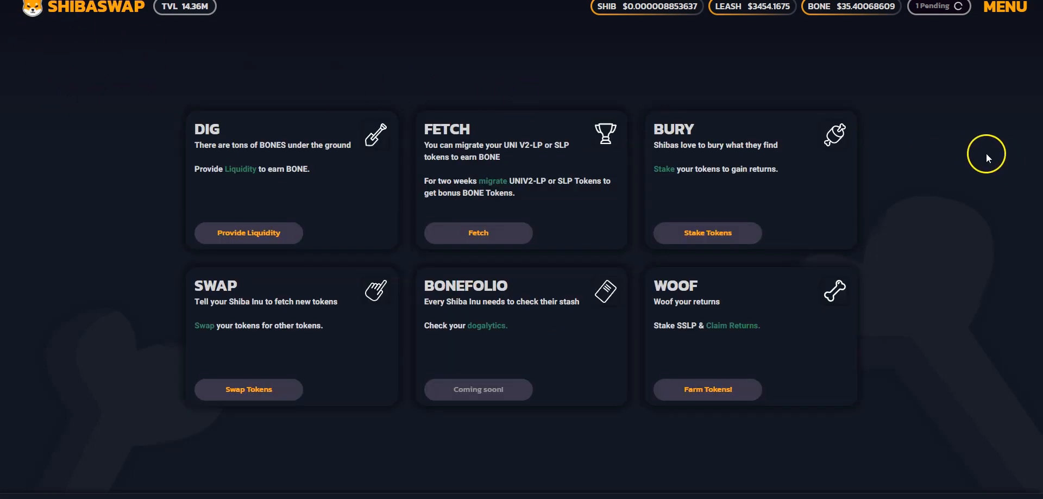
{"action": "mouse_move", "coordinate": [962, 155]}
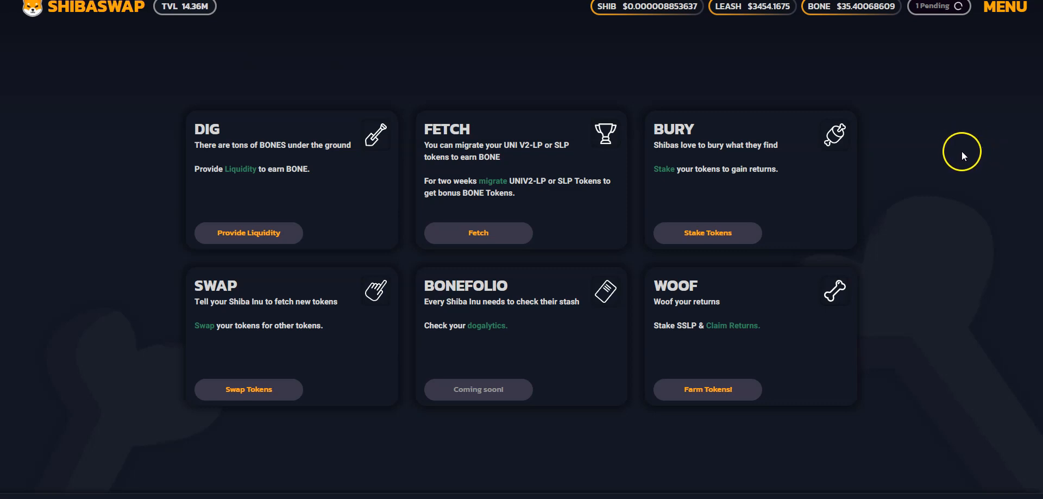
{"action": "mouse_move", "coordinate": [689, 193]}
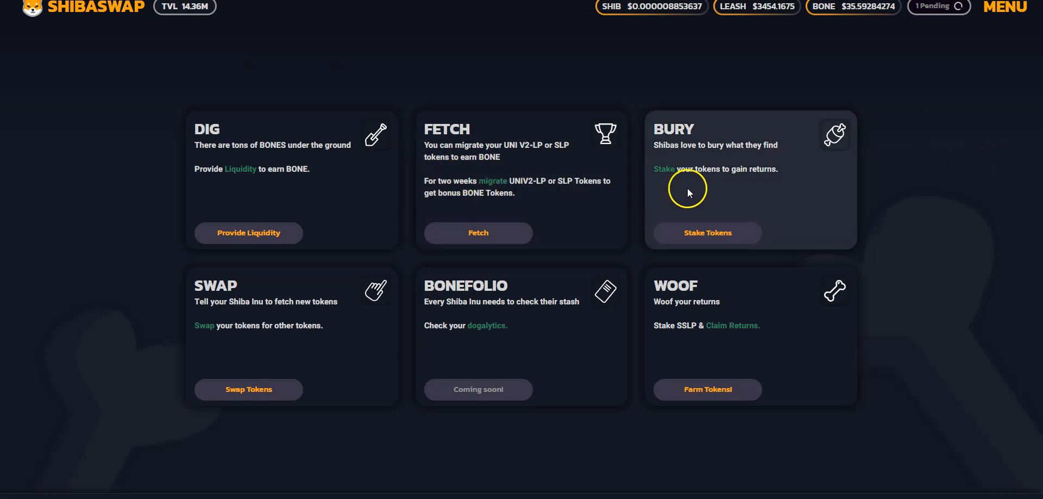
{"action": "mouse_move", "coordinate": [689, 166]}
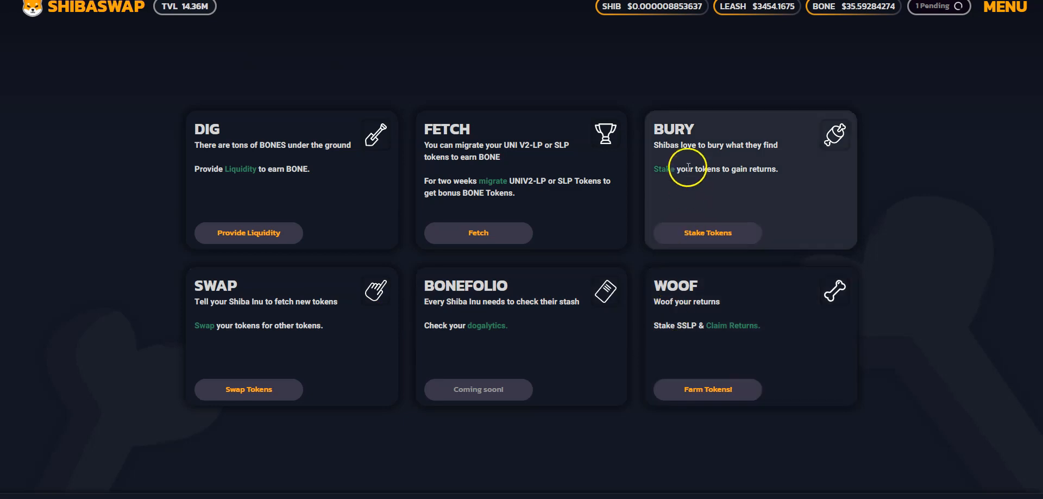
{"action": "mouse_move", "coordinate": [659, 7]}
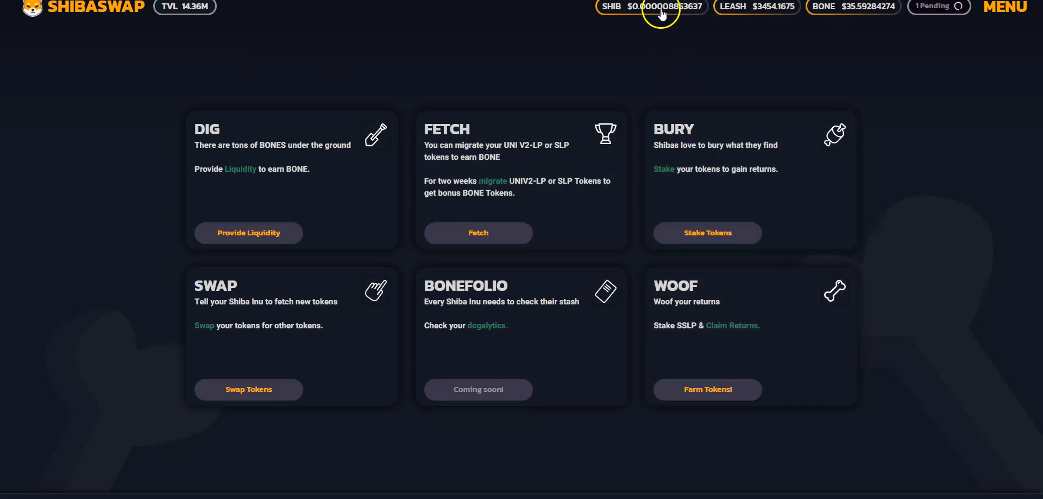
{"action": "mouse_move", "coordinate": [691, 16]}
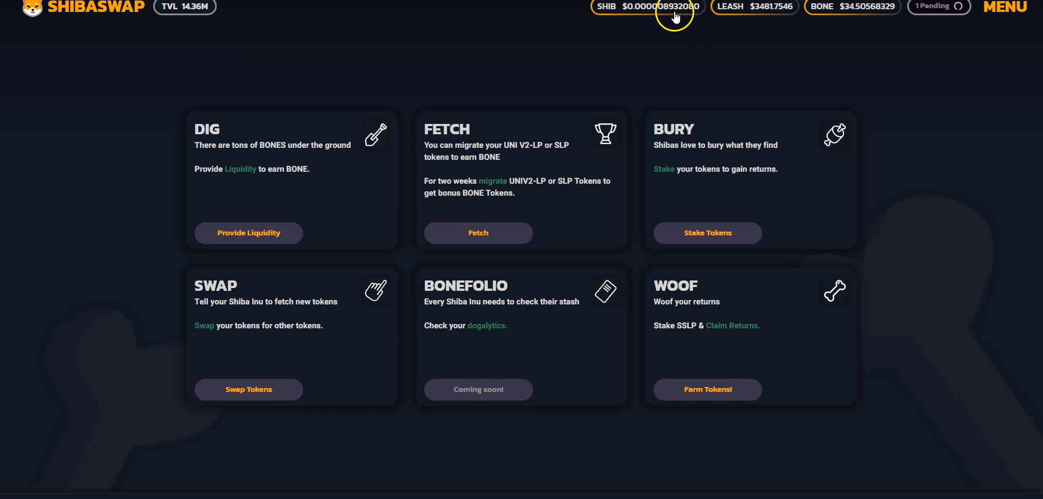
{"action": "left_click", "coordinate": [644, 7]}
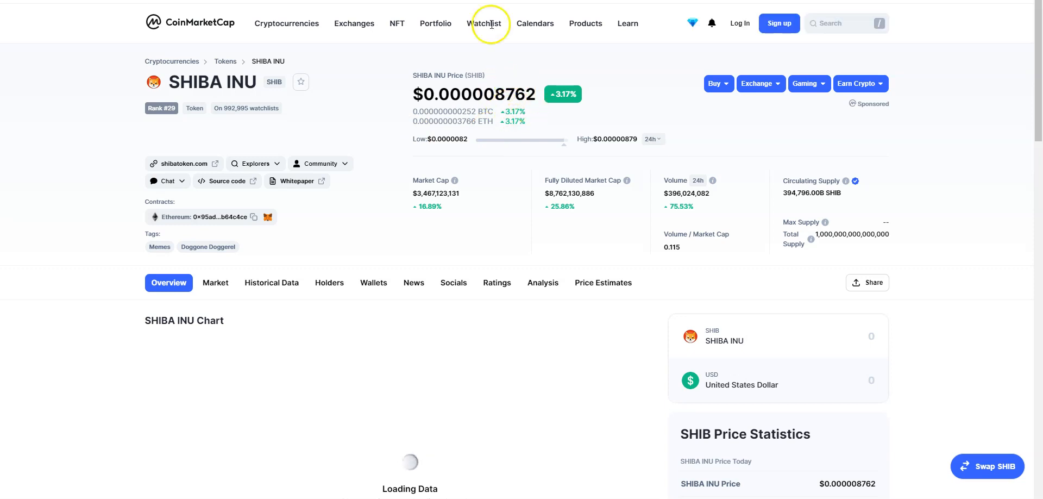
{"action": "left_click", "coordinate": [354, 23]}
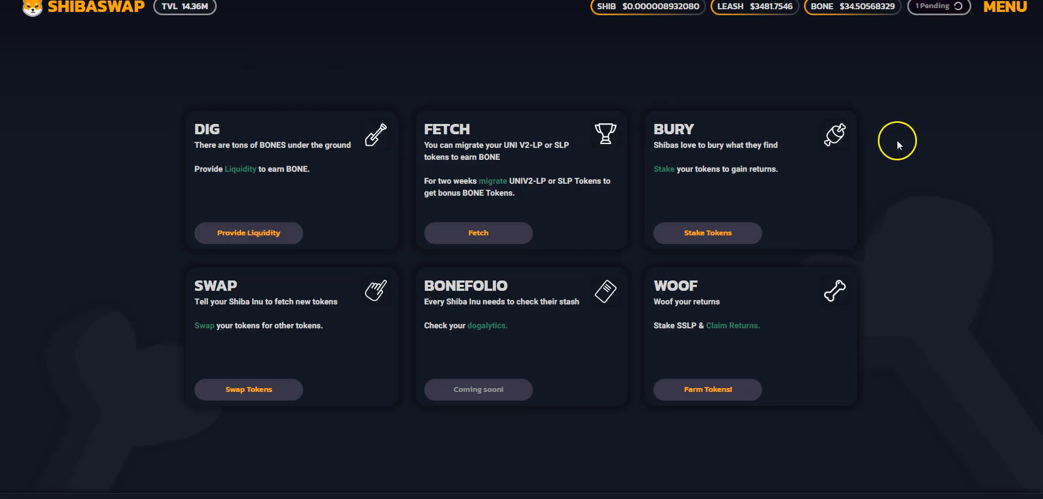
{"action": "mouse_move", "coordinate": [711, 224]}
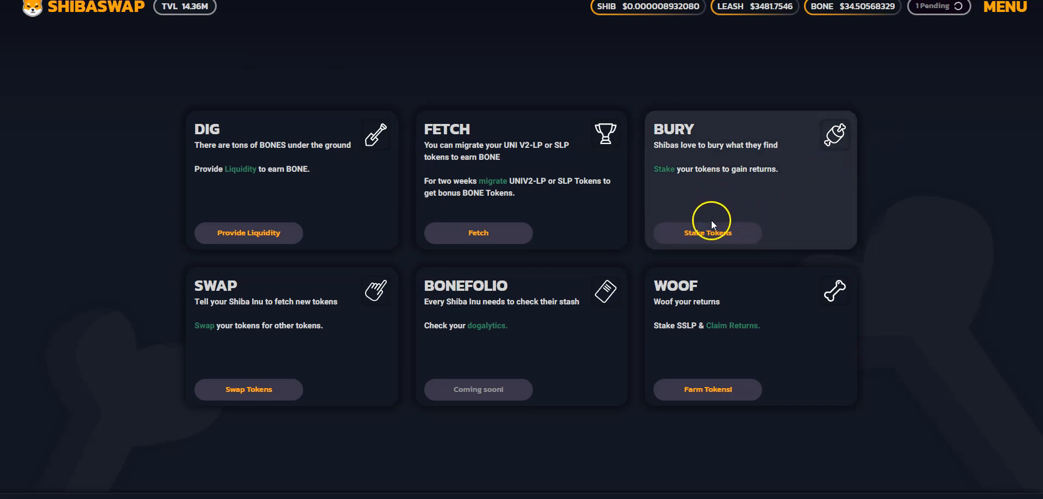
Step: View the Bury overview and the Bury Shib staking page, then return to Bury
{"action": "left_click", "coordinate": [706, 233]}
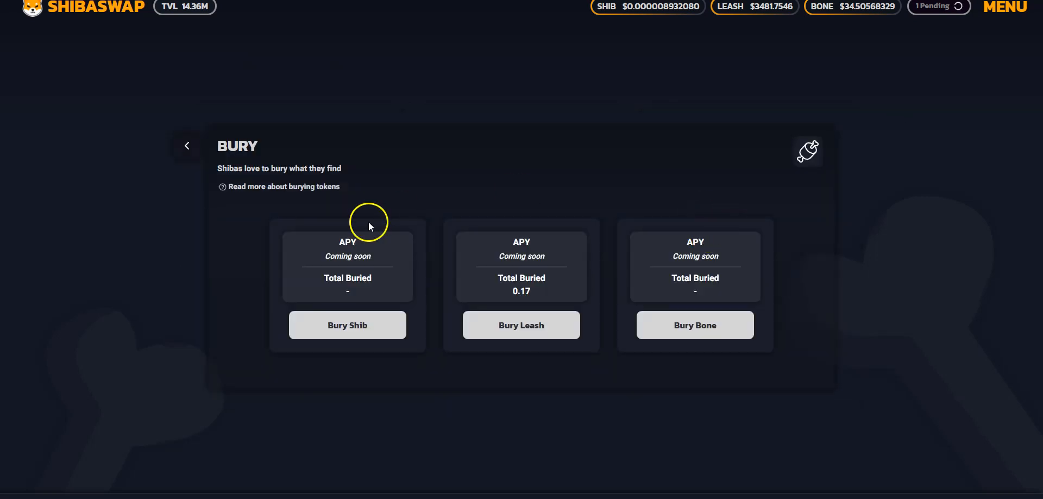
{"action": "mouse_move", "coordinate": [522, 287]}
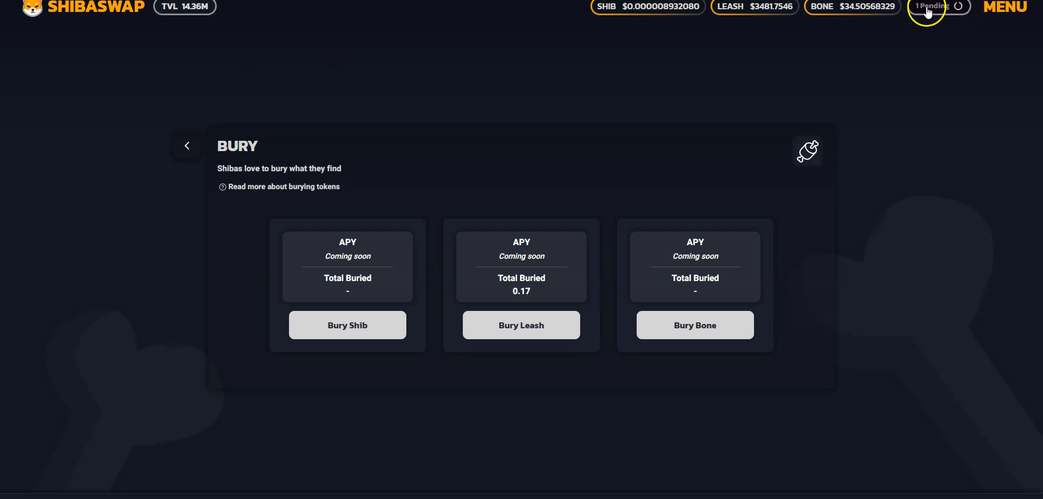
{"action": "mouse_move", "coordinate": [756, 88]}
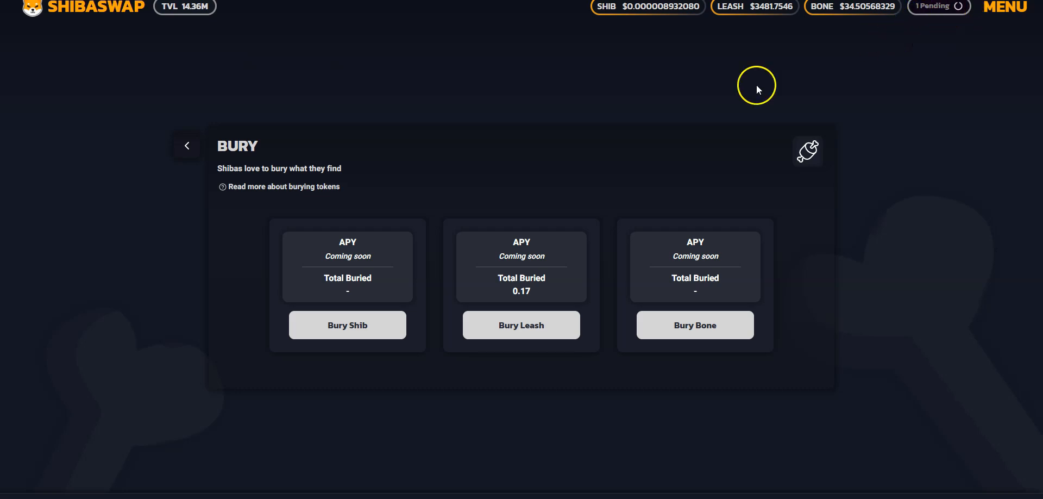
{"action": "mouse_move", "coordinate": [364, 271]}
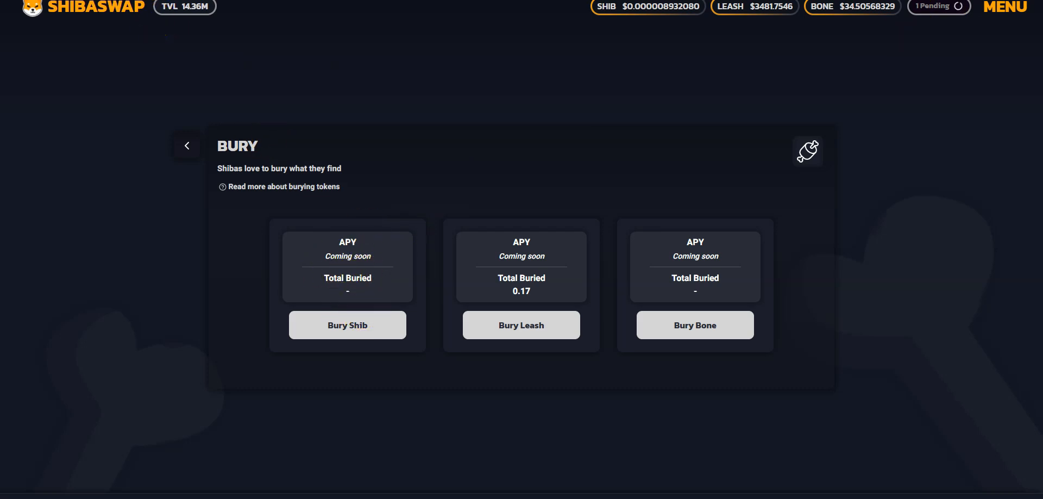
{"action": "left_click", "coordinate": [347, 325]}
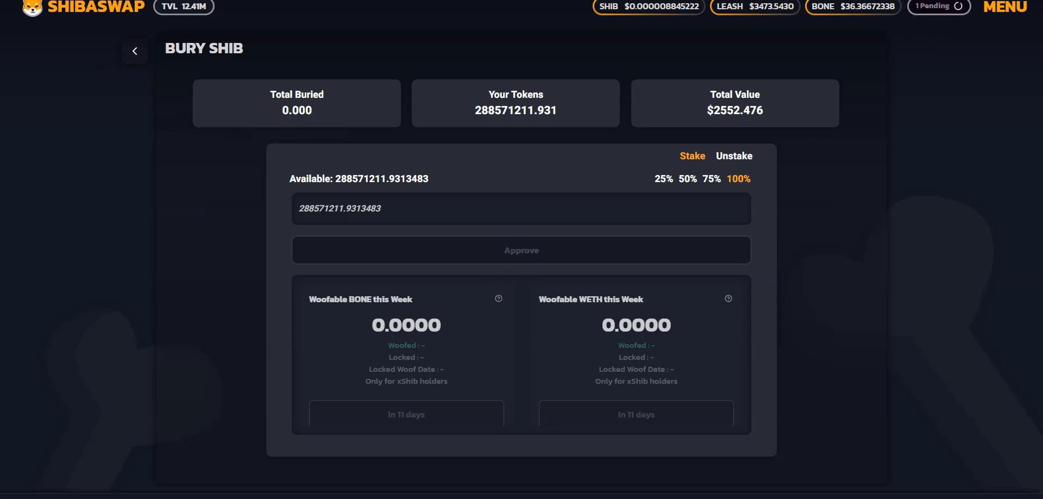
{"action": "left_click", "coordinate": [135, 51]}
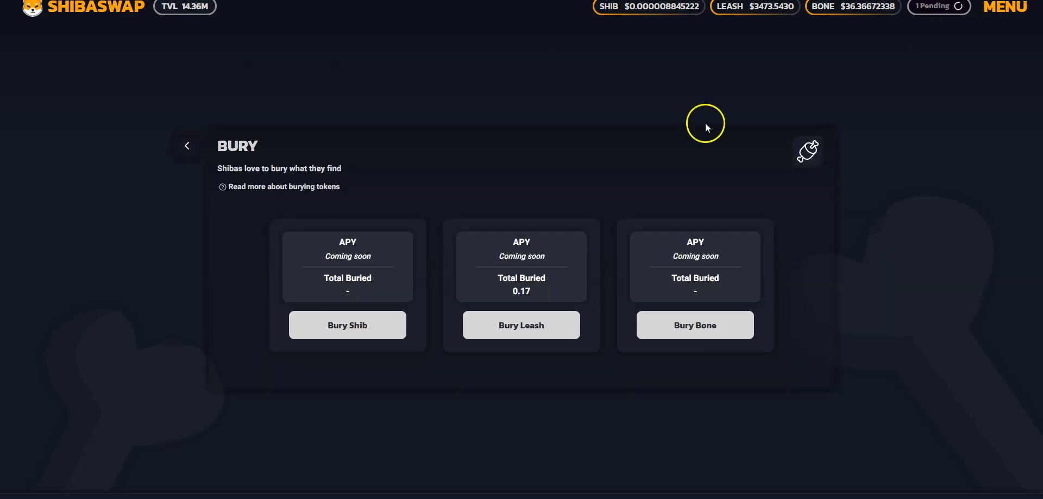
{"action": "mouse_move", "coordinate": [876, 188]}
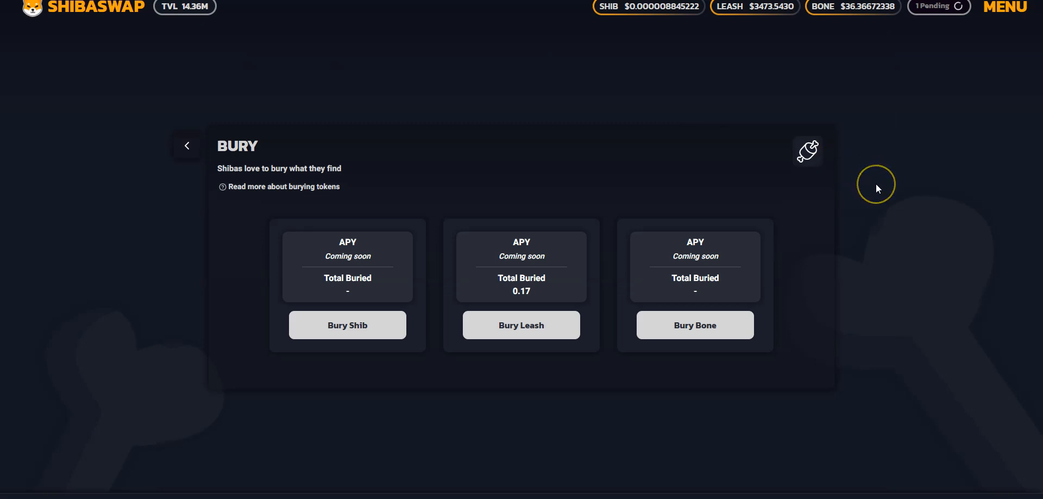
{"action": "mouse_move", "coordinate": [666, 289]}
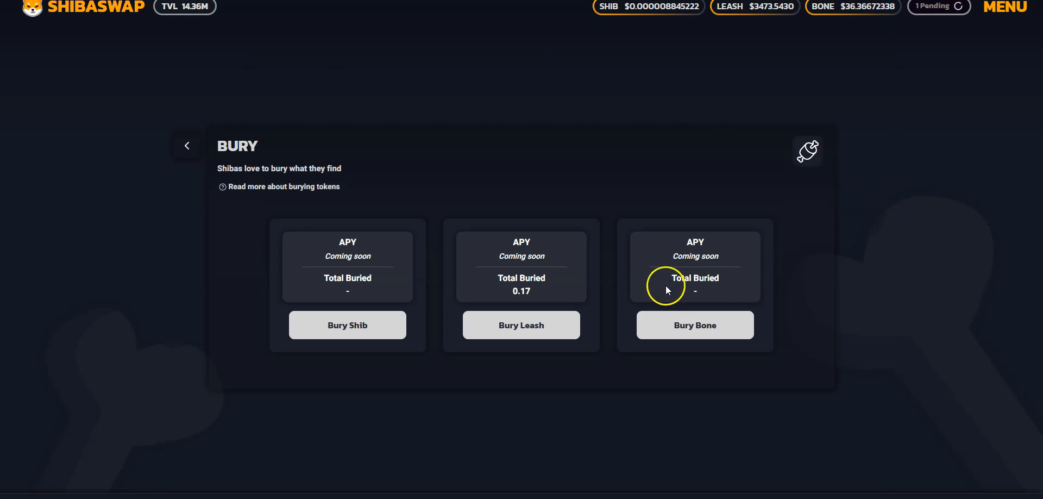
{"action": "mouse_move", "coordinate": [588, 290]}
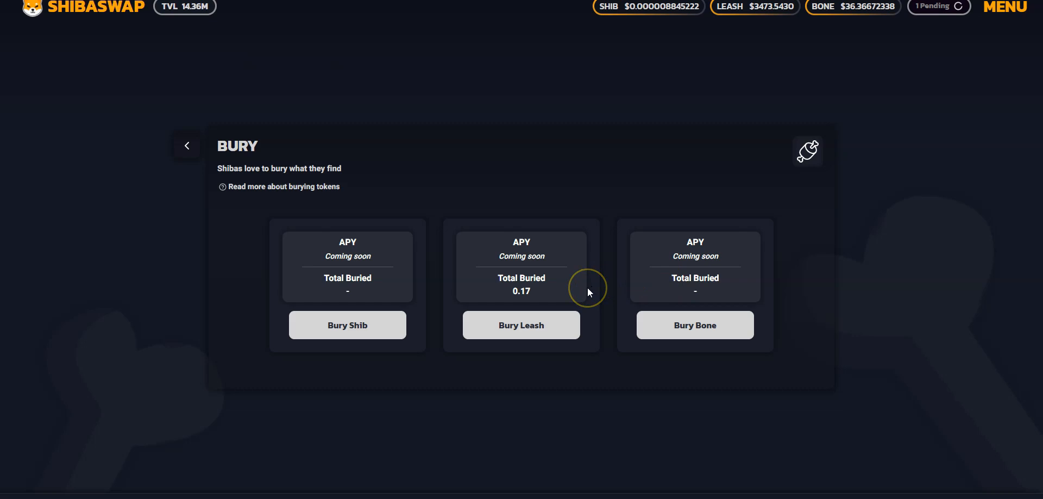
{"action": "mouse_move", "coordinate": [588, 291]}
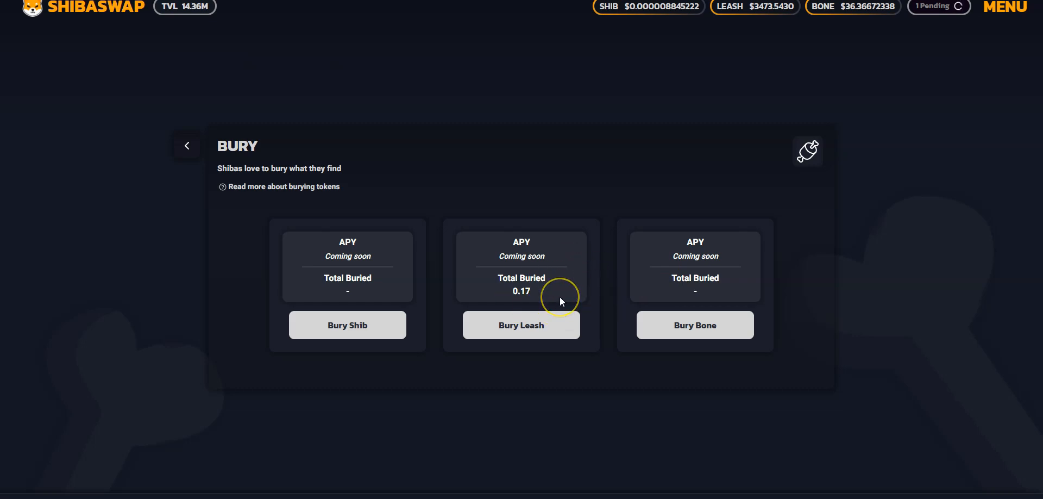
{"action": "mouse_move", "coordinate": [683, 327]}
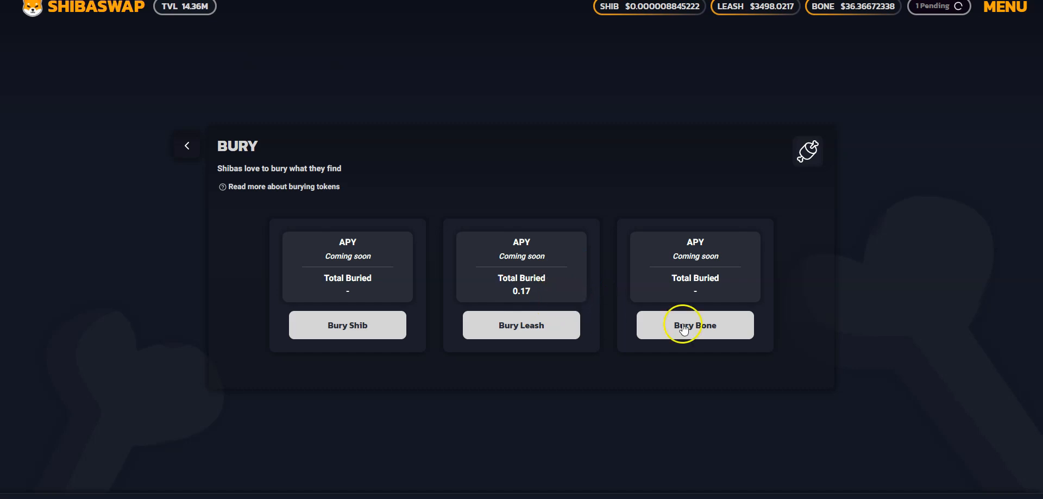
{"action": "mouse_move", "coordinate": [911, 300]}
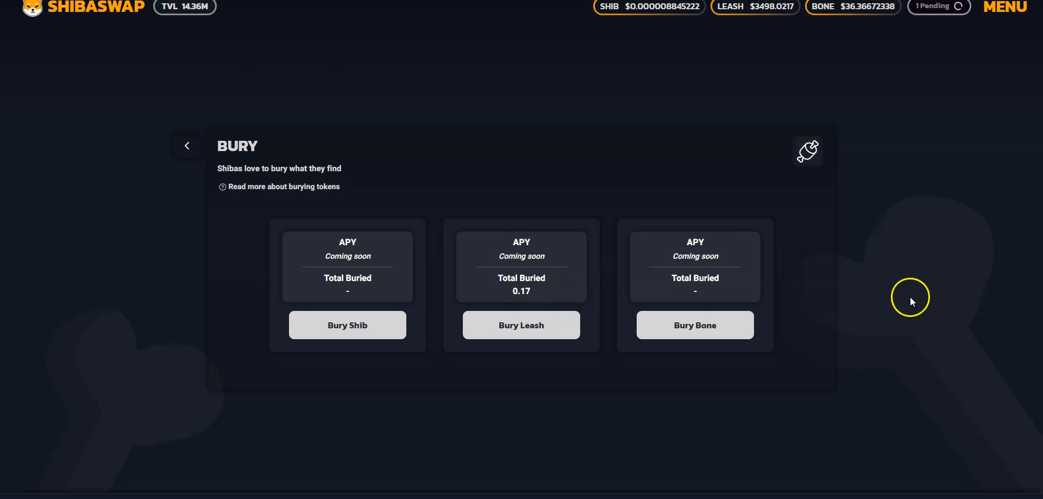
{"action": "mouse_move", "coordinate": [564, 319]}
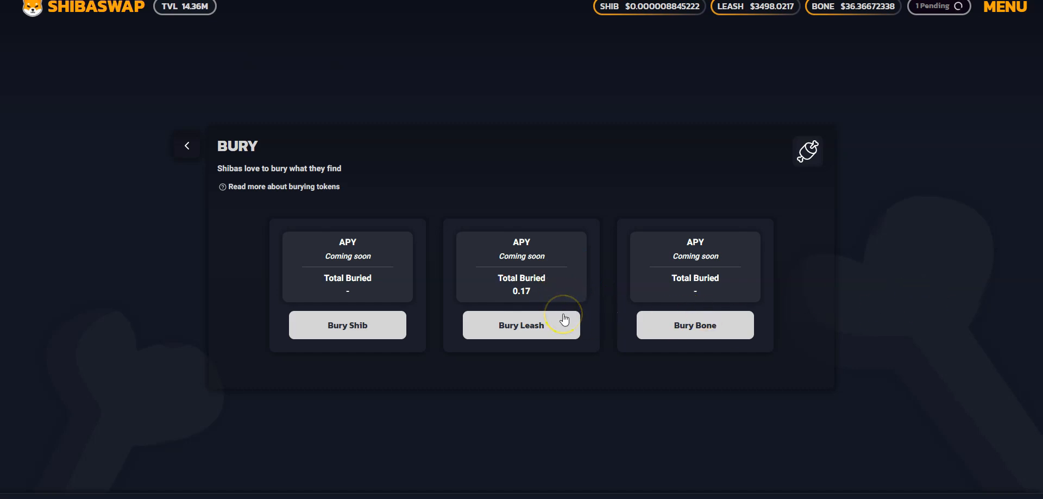
{"action": "mouse_move", "coordinate": [58, 50]}
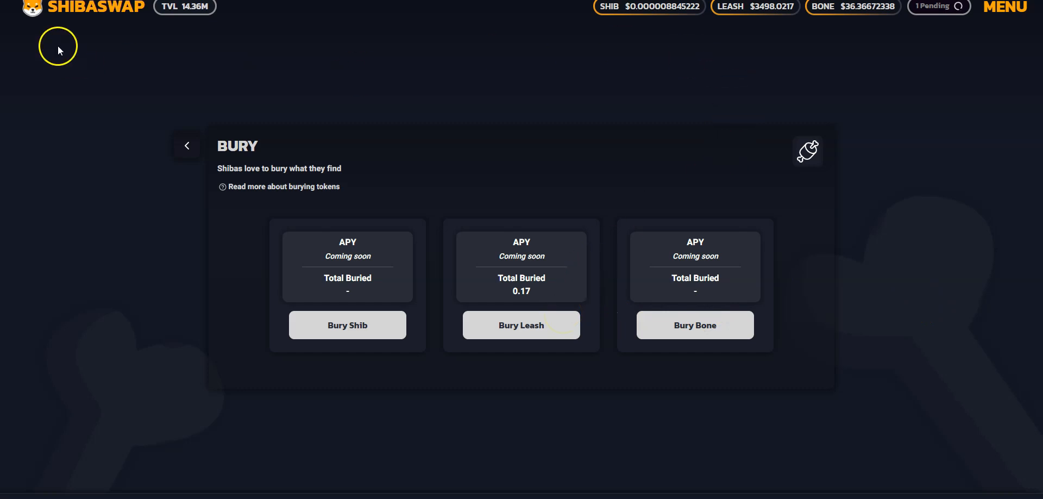
Step: Return from the Bury page to the ShibaSwap home cards
{"action": "left_click", "coordinate": [187, 145]}
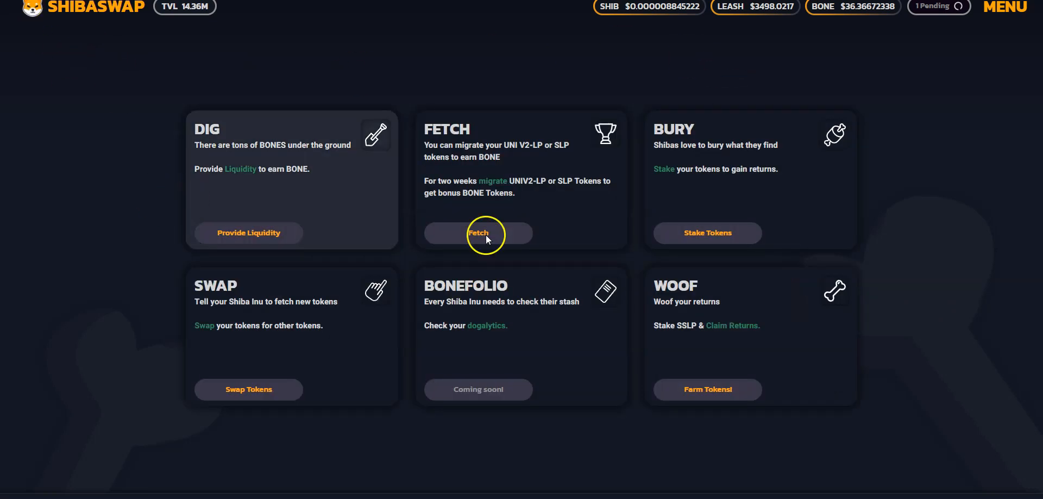
{"action": "mouse_move", "coordinate": [544, 145]}
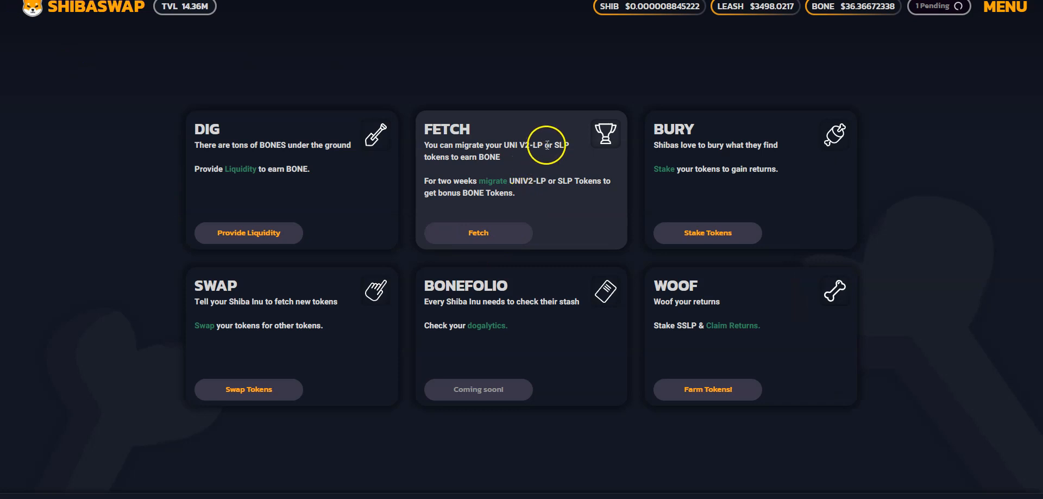
{"action": "mouse_move", "coordinate": [520, 156]}
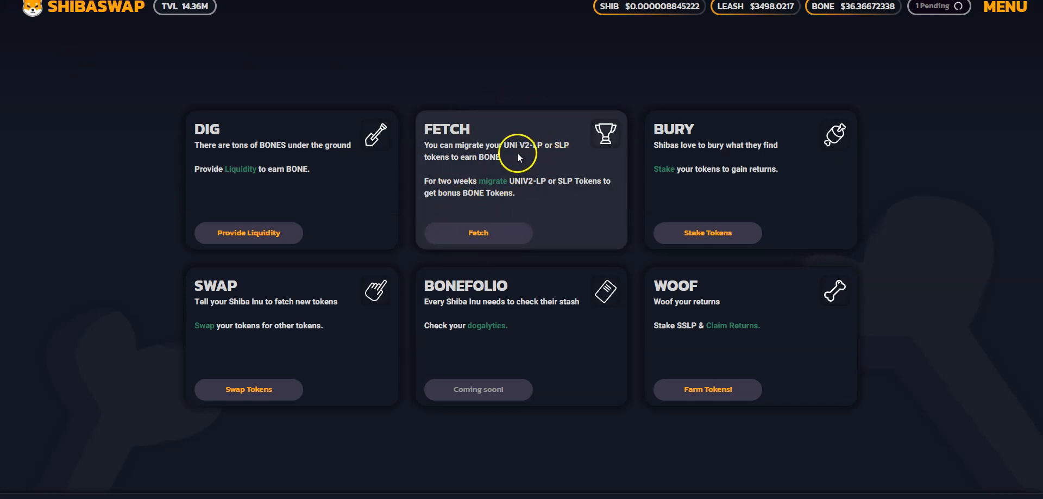
{"action": "mouse_move", "coordinate": [514, 151]}
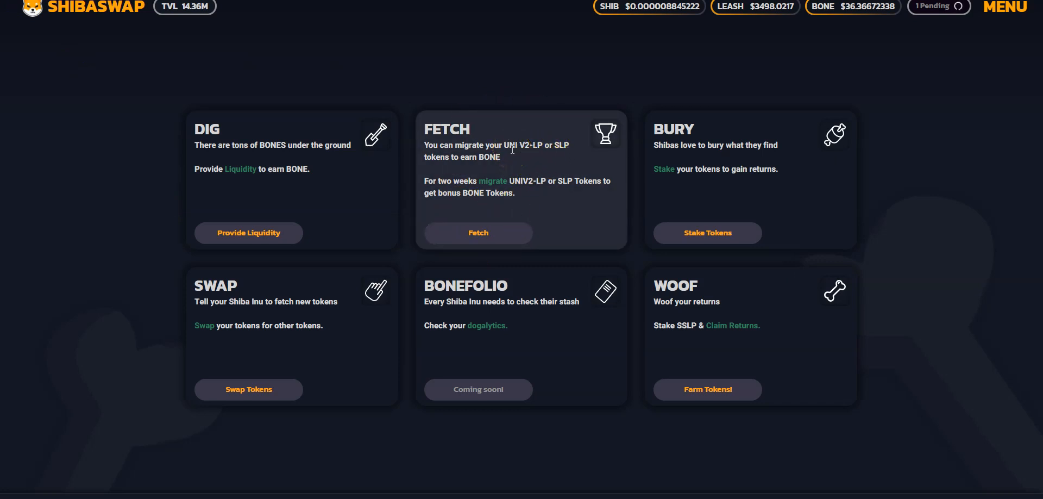
{"action": "mouse_move", "coordinate": [478, 233]}
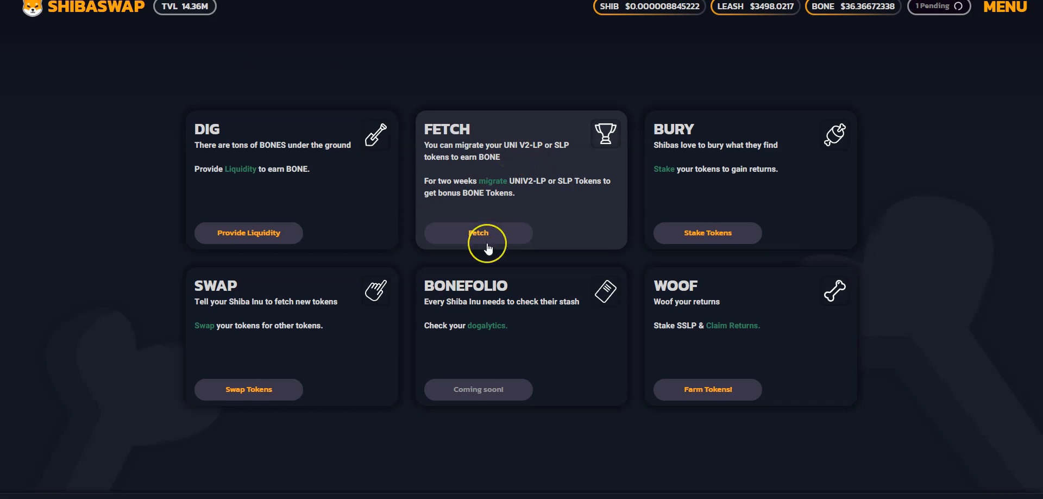
{"action": "mouse_move", "coordinate": [505, 150]}
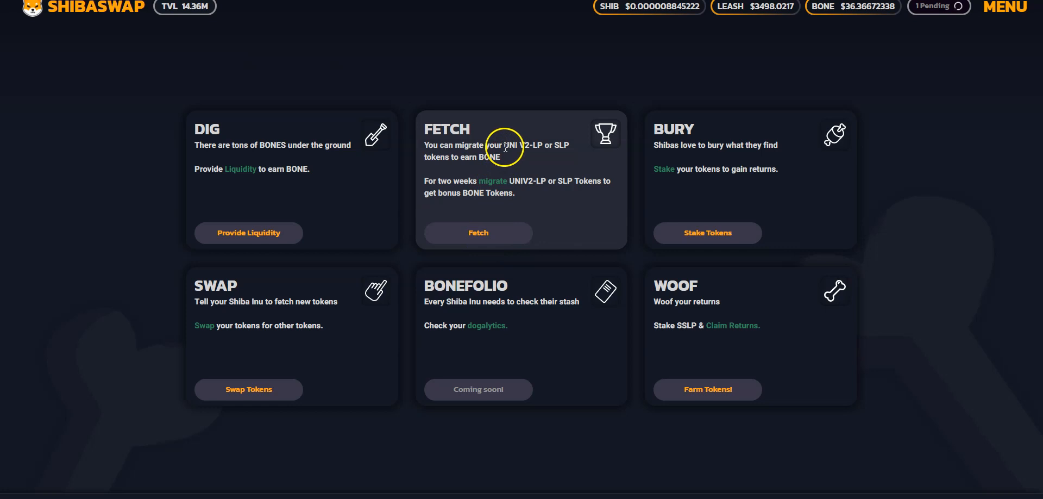
{"action": "mouse_move", "coordinate": [526, 179]}
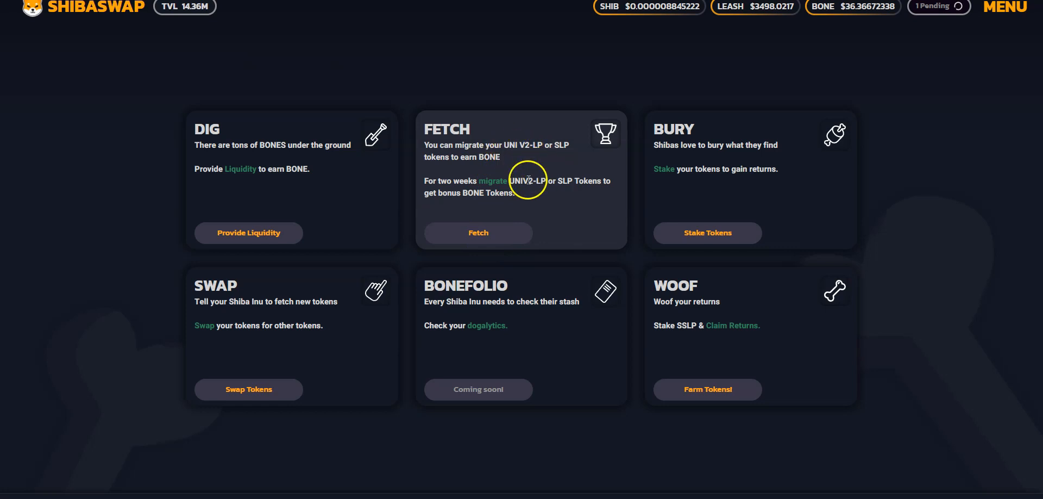
{"action": "mouse_move", "coordinate": [478, 232]}
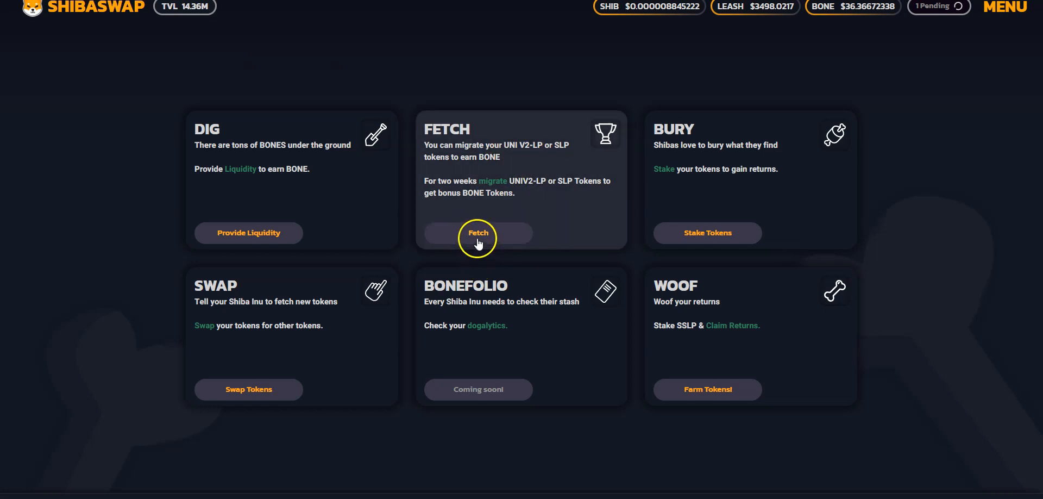
Step: Start the Fetch migration for Uniswap liquidity from a hardware wallet and view the pools
{"action": "left_click", "coordinate": [478, 232]}
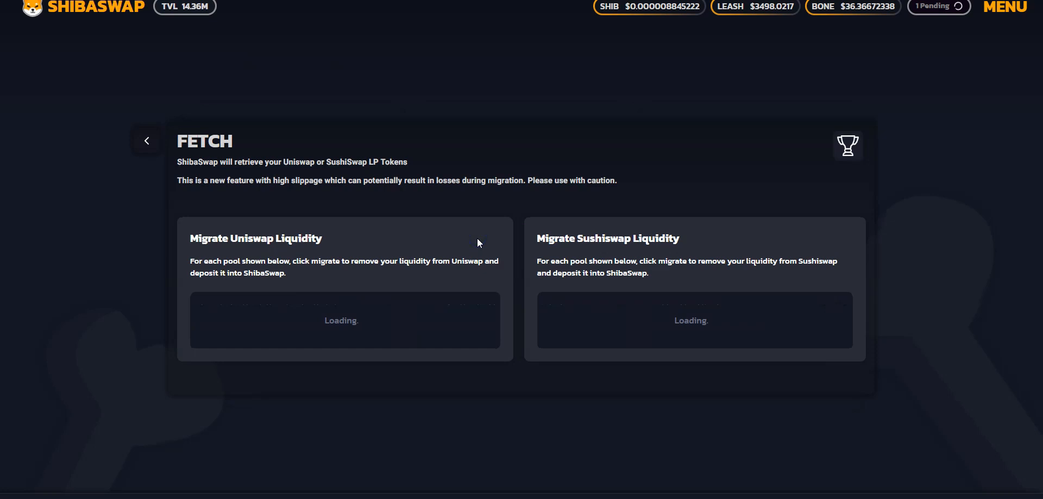
{"action": "mouse_move", "coordinate": [238, 227]}
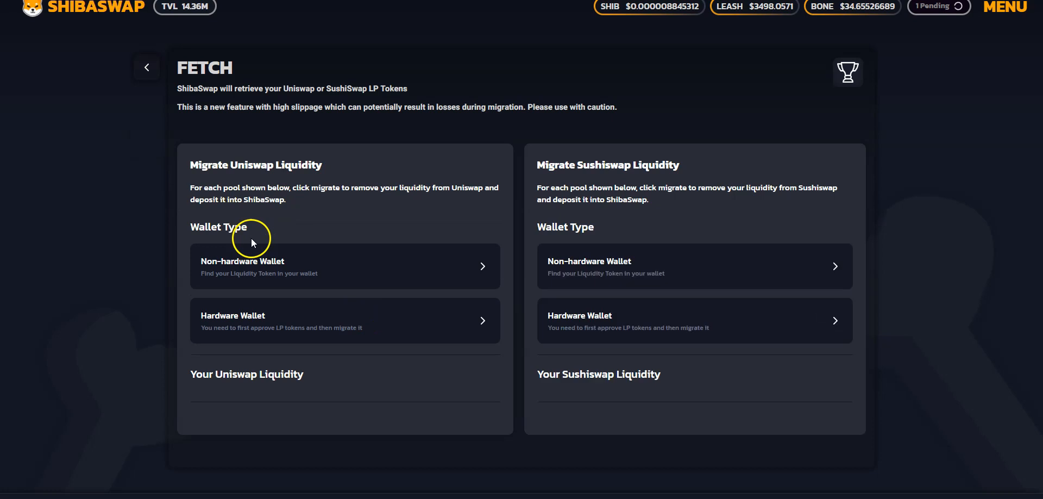
{"action": "mouse_move", "coordinate": [557, 168]}
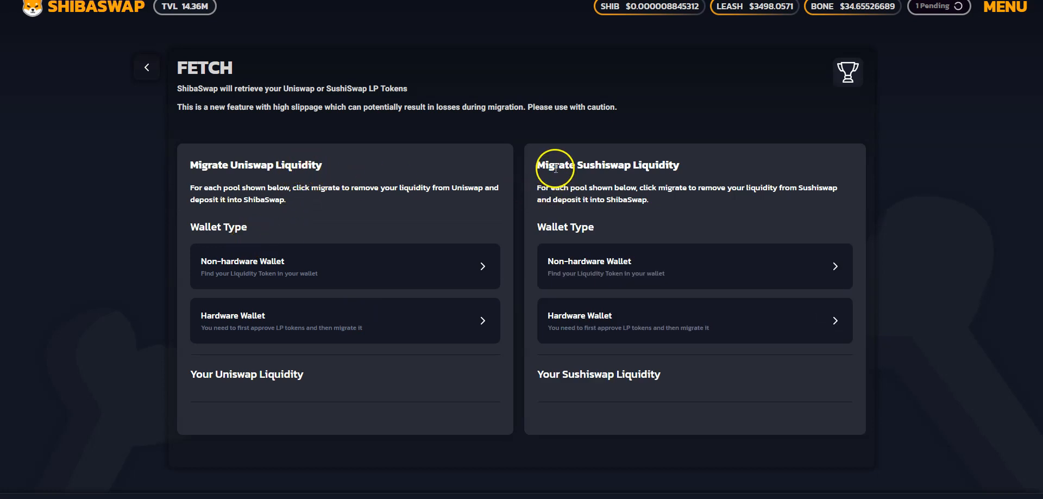
{"action": "mouse_move", "coordinate": [289, 351]}
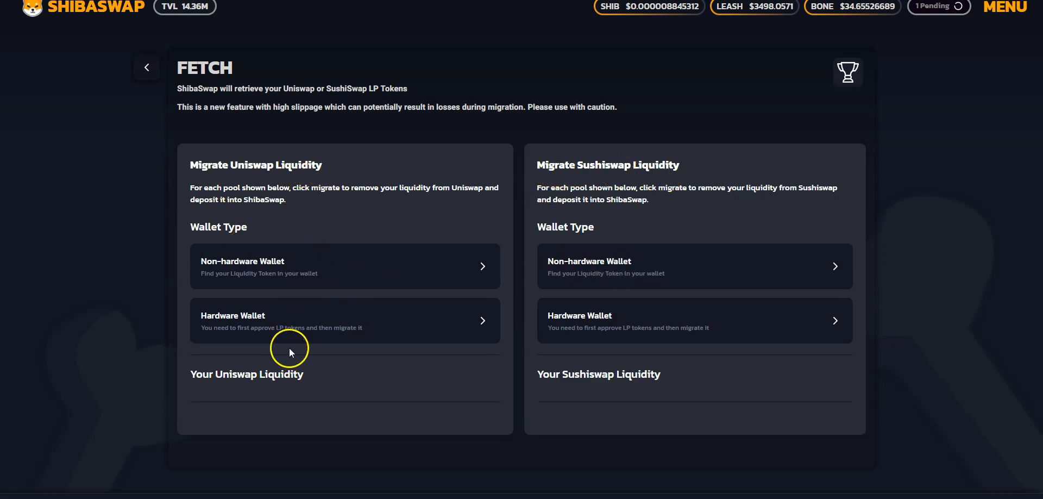
{"action": "mouse_move", "coordinate": [491, 319]}
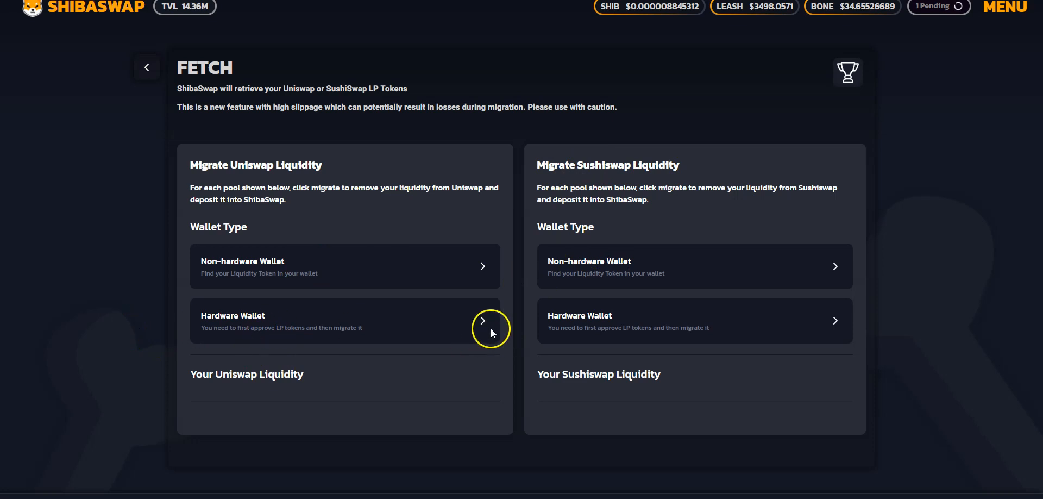
{"action": "left_click", "coordinate": [483, 320]}
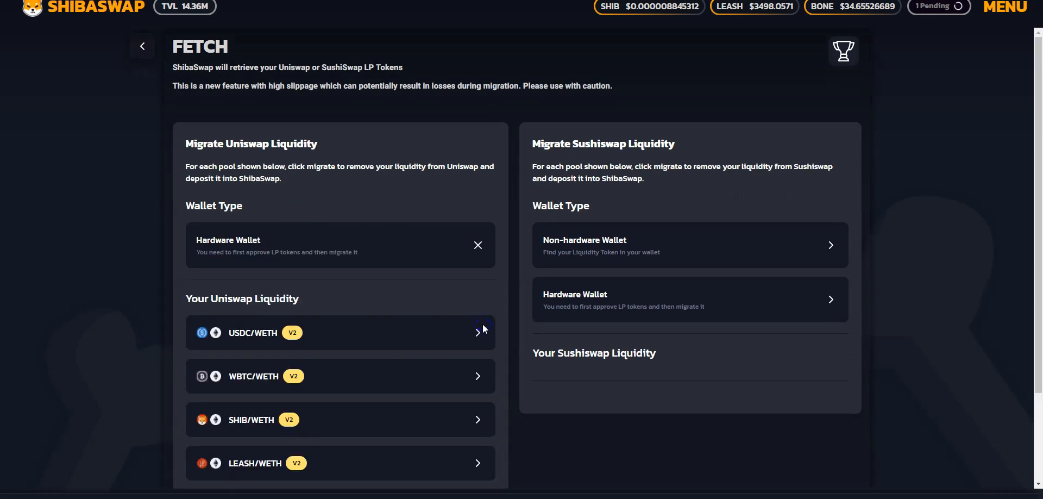
{"action": "scroll", "scroll_direction": "down", "scroll_amount": 3}
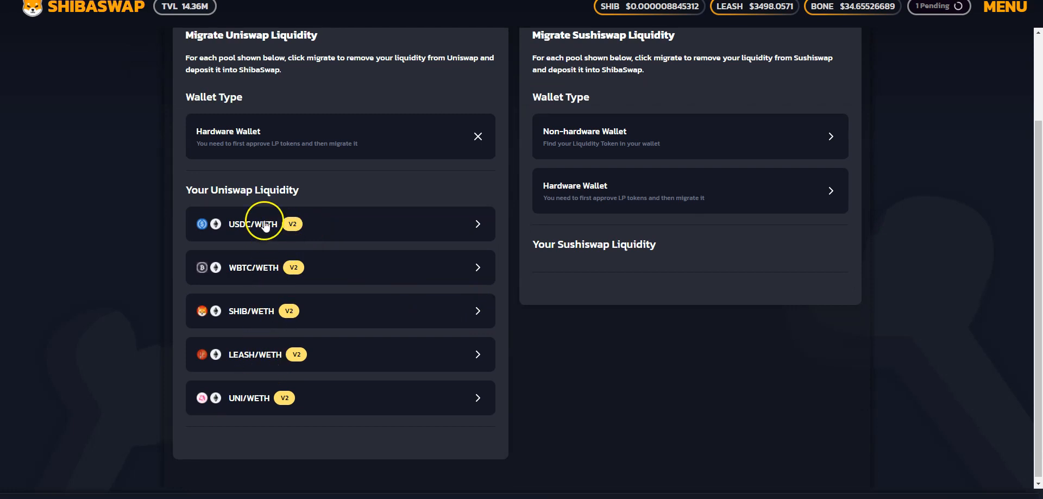
{"action": "mouse_move", "coordinate": [271, 310]}
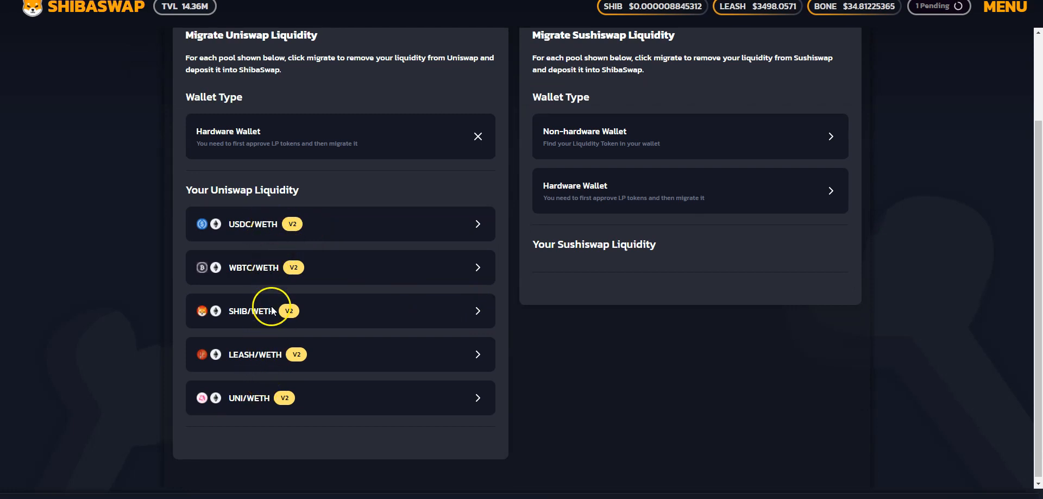
{"action": "mouse_move", "coordinate": [269, 269]}
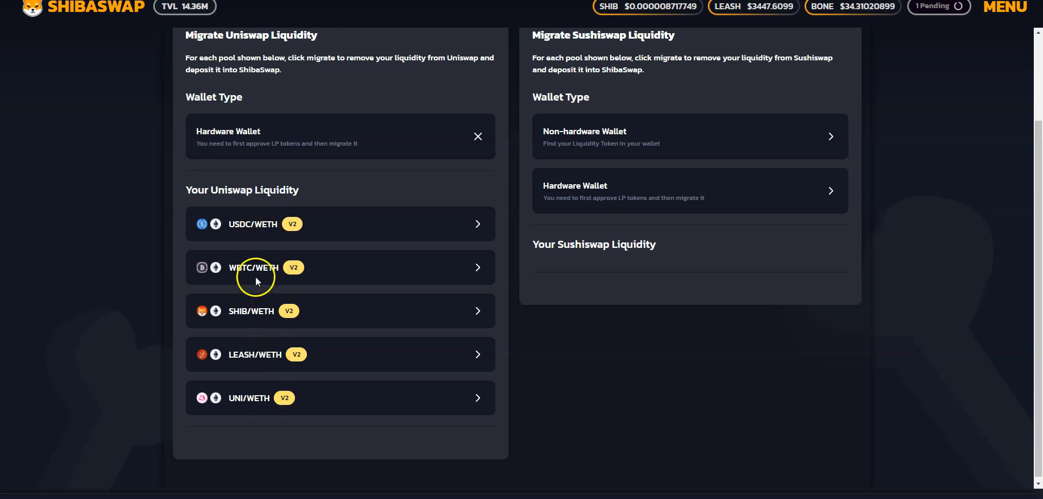
{"action": "mouse_move", "coordinate": [316, 407]}
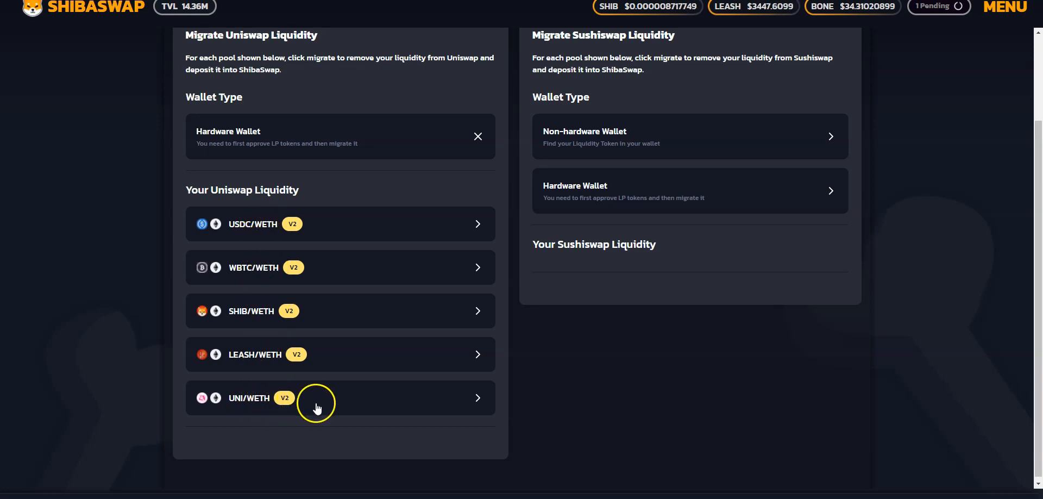
{"action": "mouse_move", "coordinate": [369, 405]}
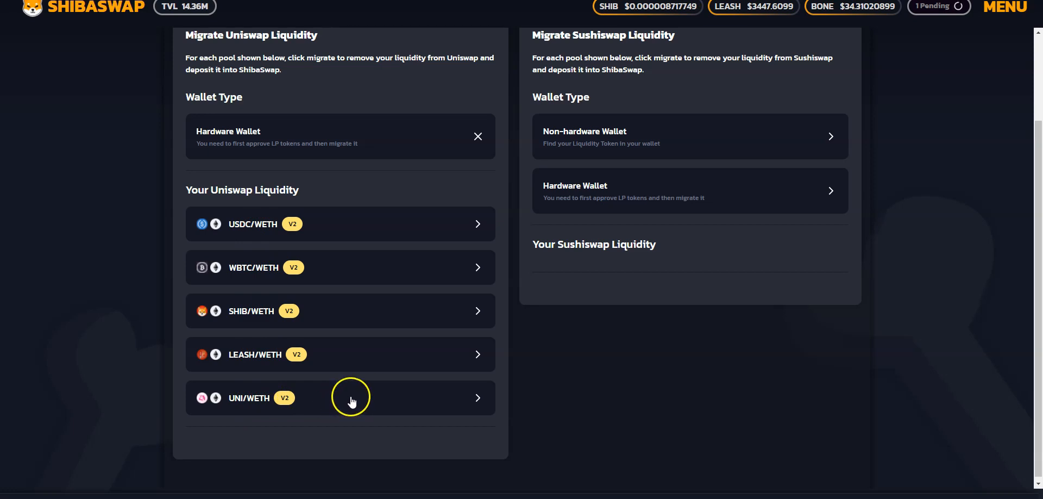
{"action": "mouse_move", "coordinate": [322, 406]}
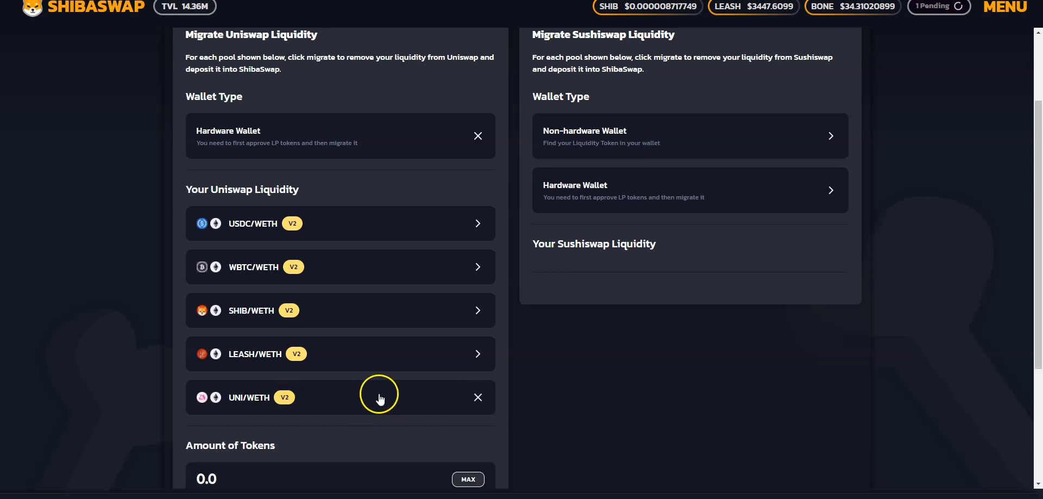
Step: Fill the UNI/WETH migration amount with the full balance of about 0.0502 LP tokens
{"action": "scroll", "scroll_direction": "down", "scroll_amount": 3}
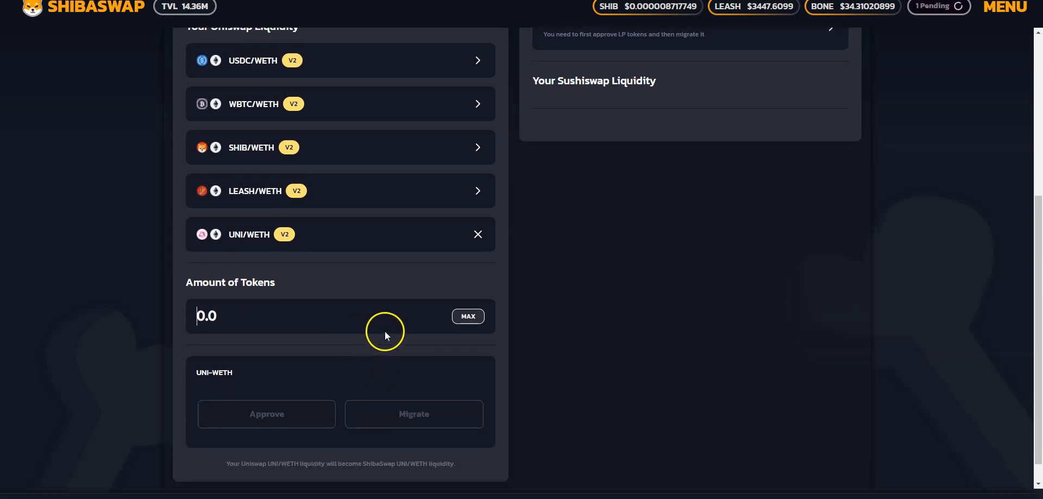
{"action": "left_click", "coordinate": [467, 316]}
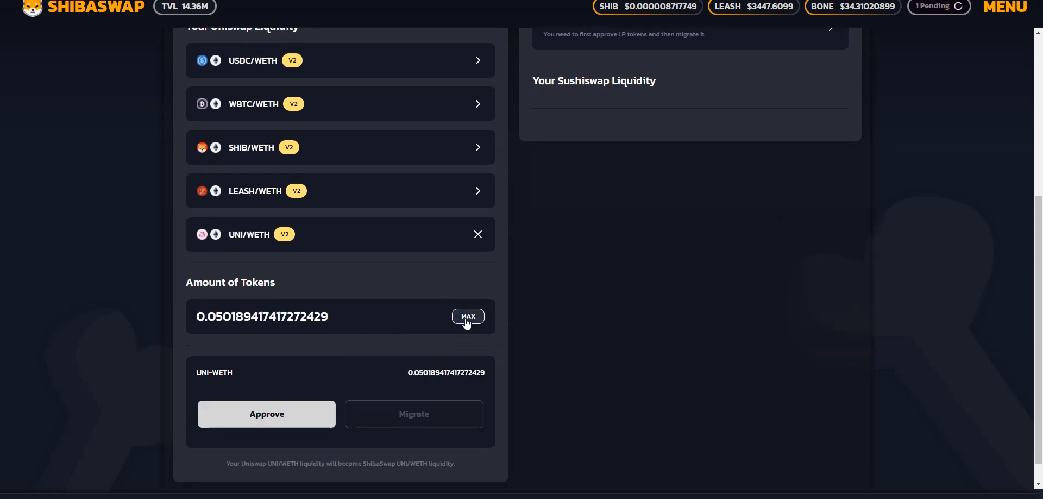
{"action": "mouse_move", "coordinate": [294, 299]}
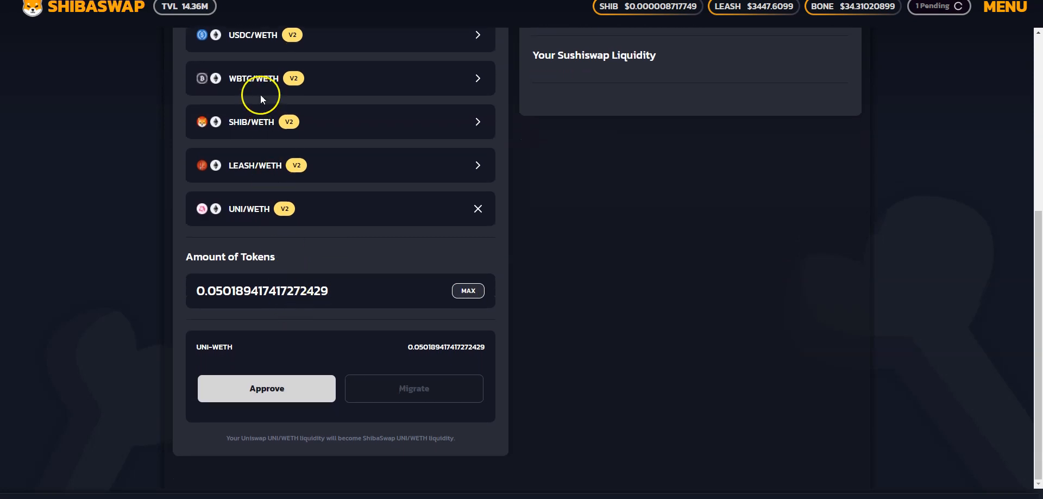
{"action": "mouse_move", "coordinate": [260, 99]}
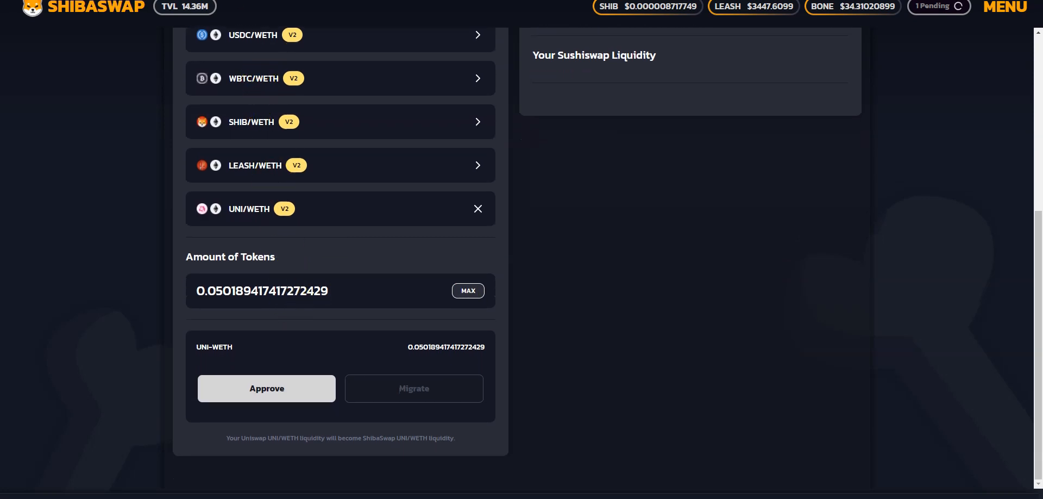
{"action": "mouse_move", "coordinate": [127, 347]}
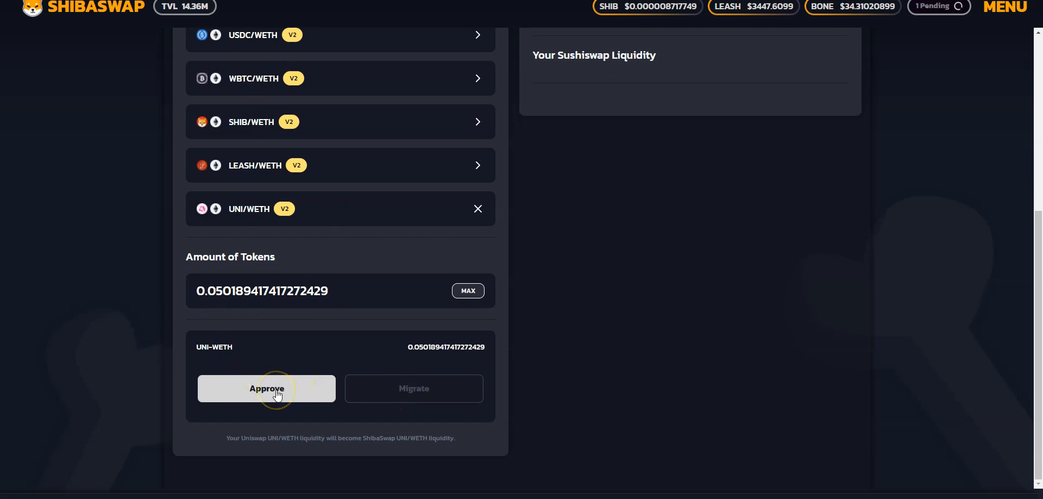
Step: Approve the UNI/WETH LP tokens for migration and confirm the transaction
{"action": "left_click", "coordinate": [267, 388]}
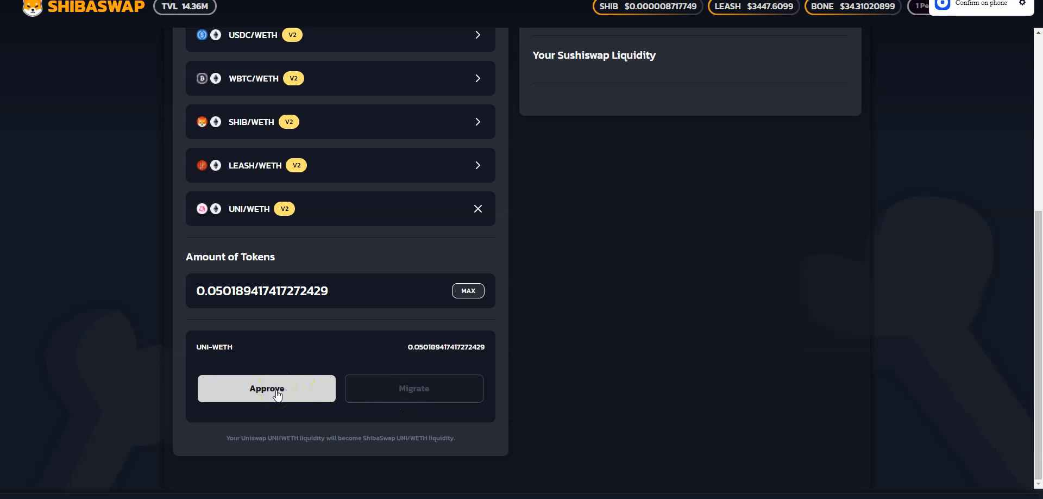
{"action": "mouse_move", "coordinate": [895, 152]}
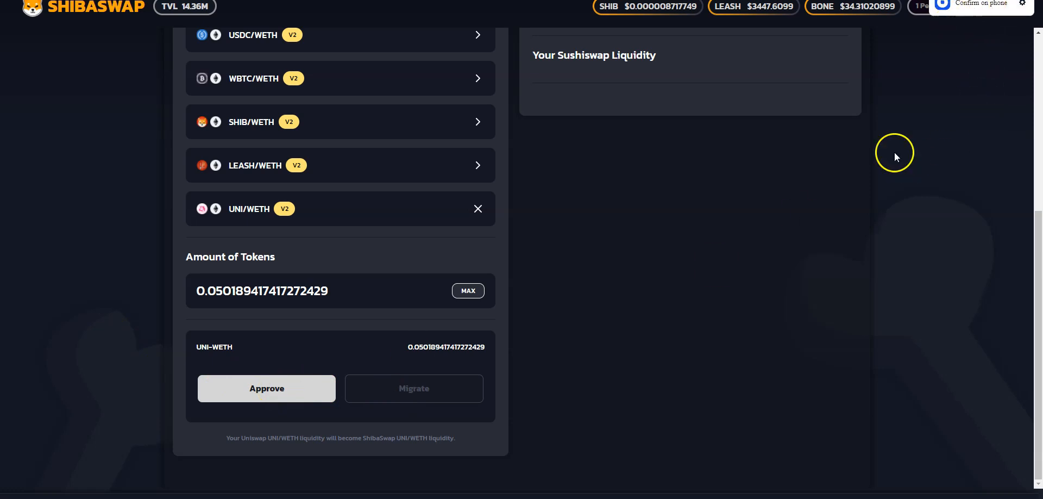
{"action": "mouse_move", "coordinate": [882, 140]}
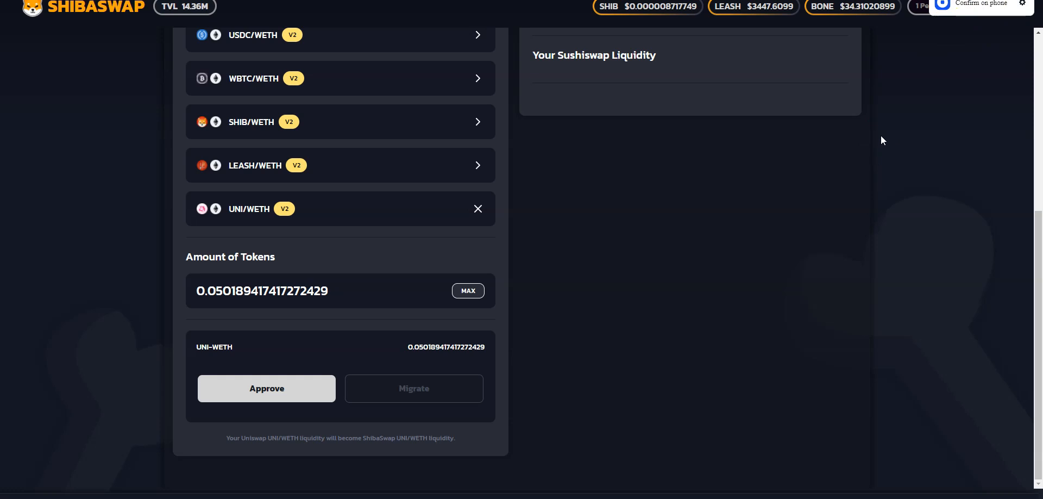
{"action": "left_click", "coordinate": [266, 388]}
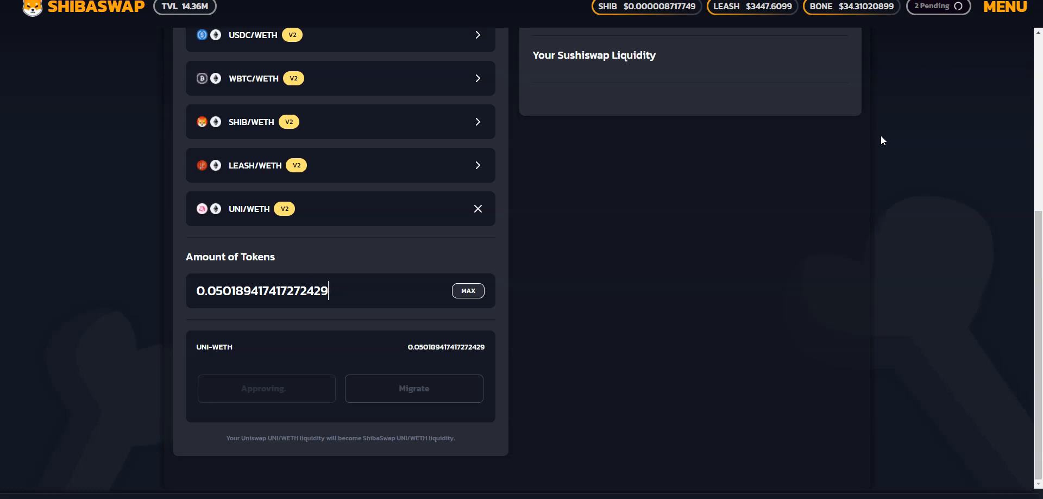
{"action": "mouse_move", "coordinate": [933, 23]}
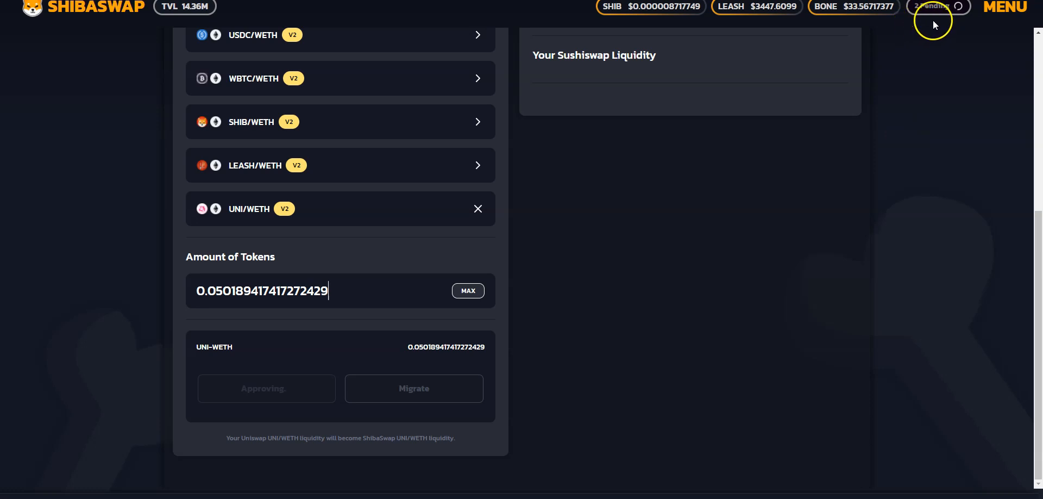
{"action": "mouse_move", "coordinate": [925, 28]}
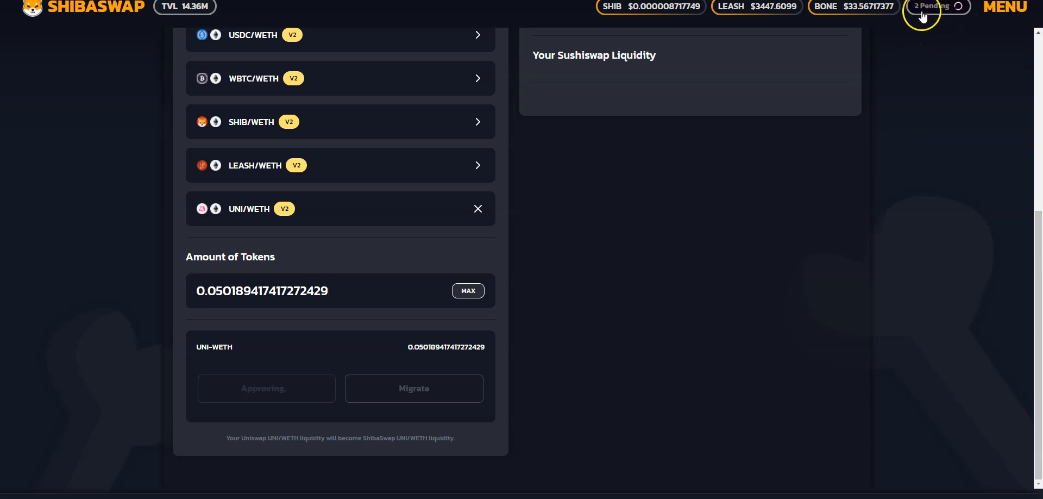
{"action": "mouse_move", "coordinate": [919, 31]}
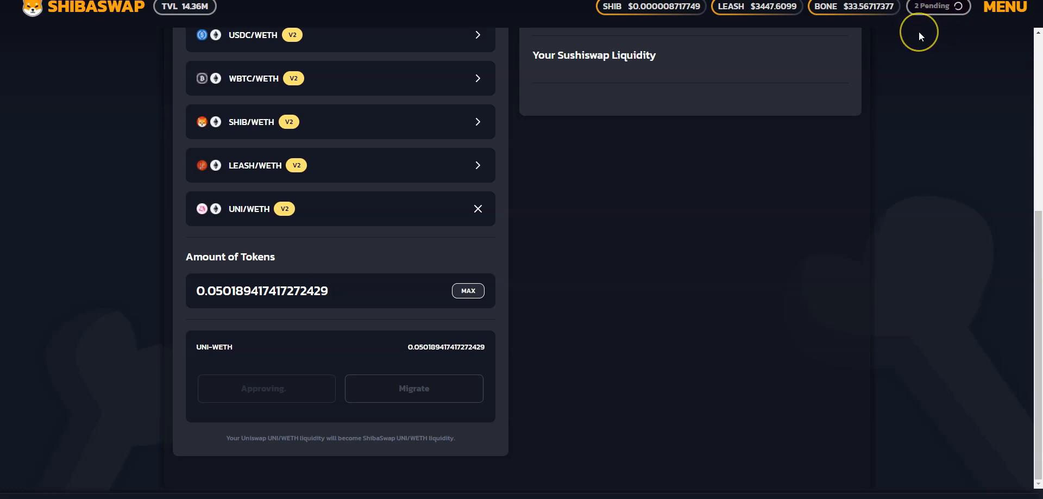
{"action": "mouse_move", "coordinate": [924, 22]}
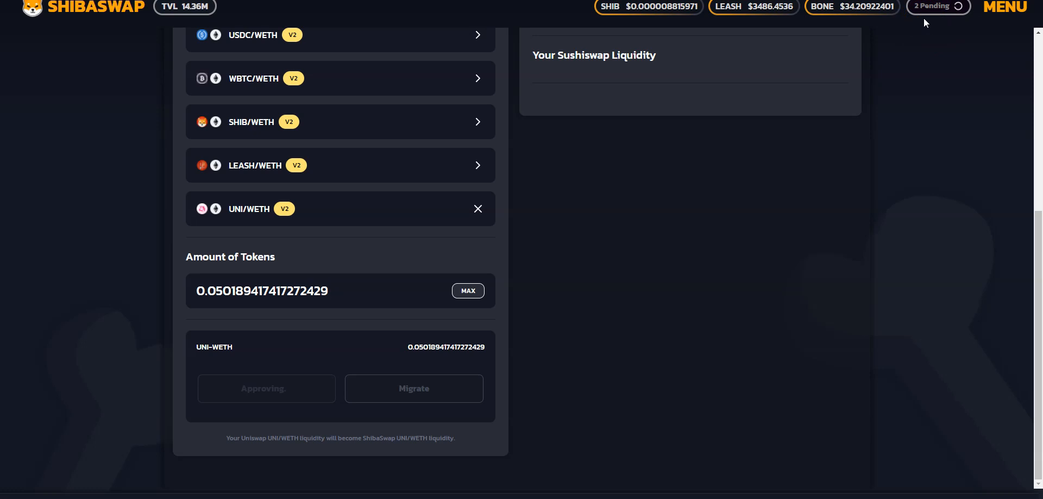
{"action": "mouse_move", "coordinate": [952, 37]}
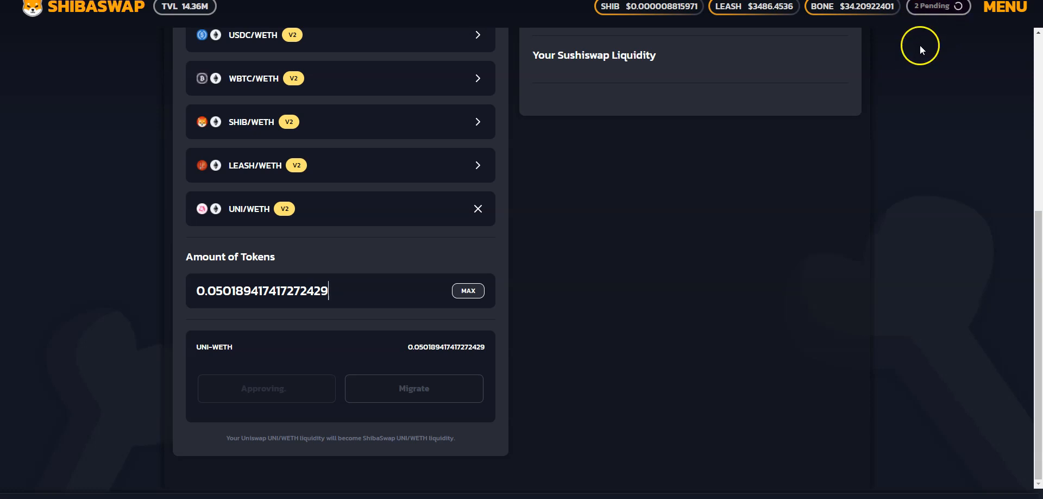
{"action": "mouse_move", "coordinate": [922, 41]}
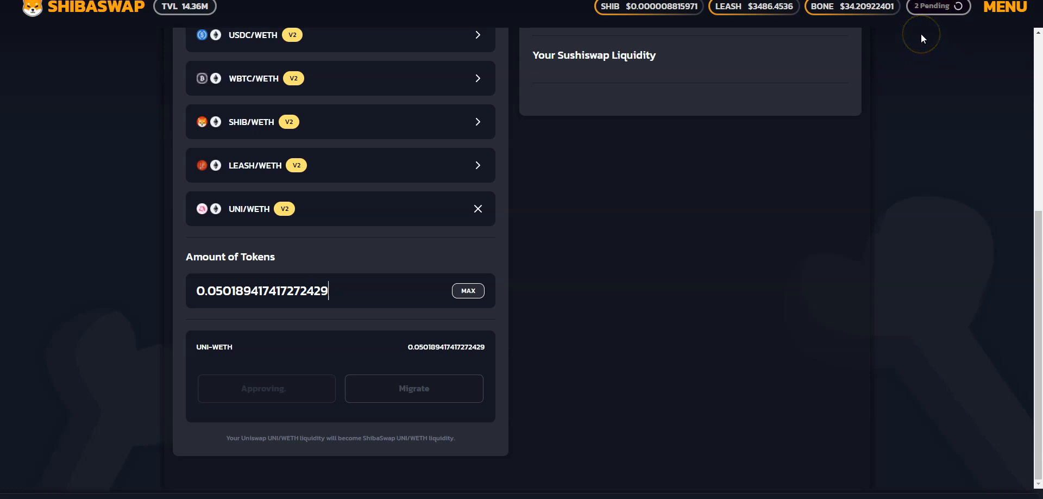
{"action": "mouse_move", "coordinate": [926, 32]}
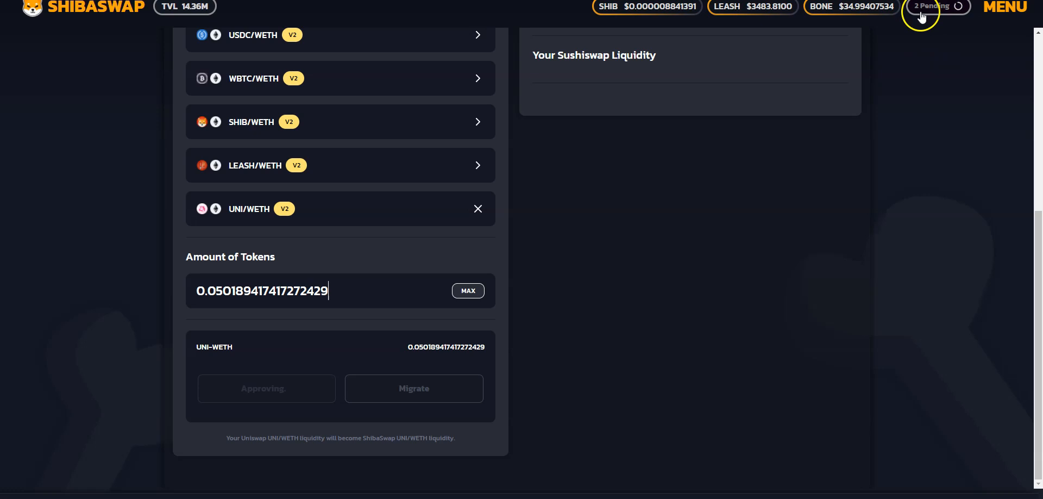
{"action": "mouse_move", "coordinate": [337, 311]}
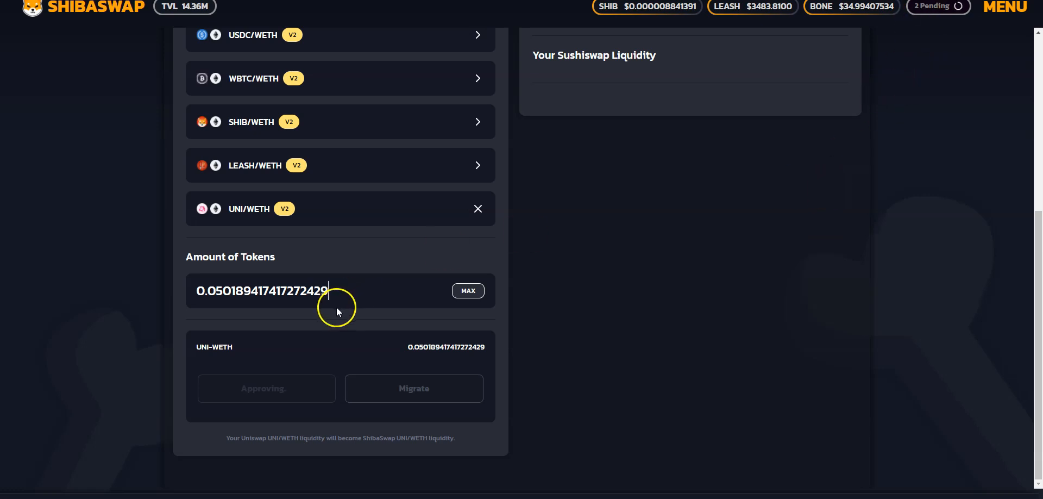
{"action": "mouse_move", "coordinate": [303, 283]}
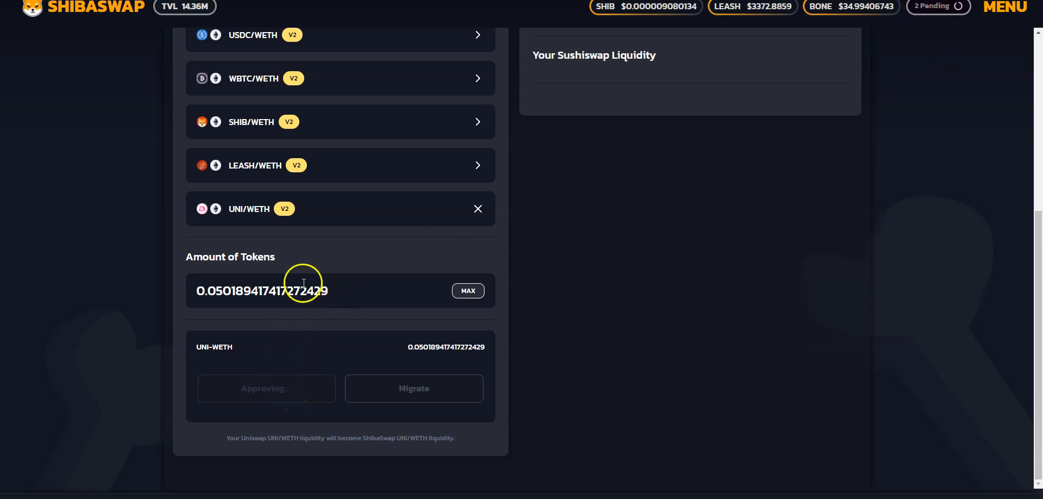
{"action": "mouse_move", "coordinate": [426, 388]}
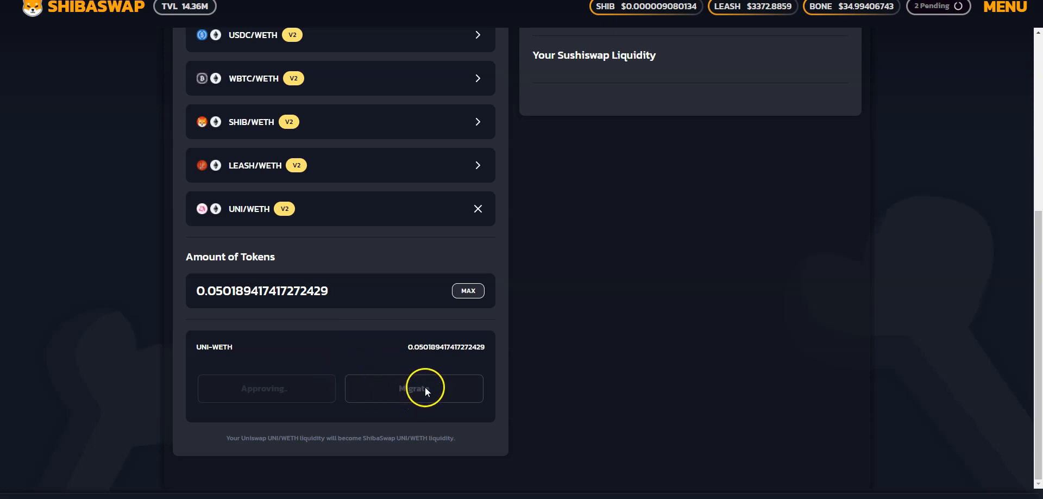
{"action": "mouse_move", "coordinate": [404, 389]}
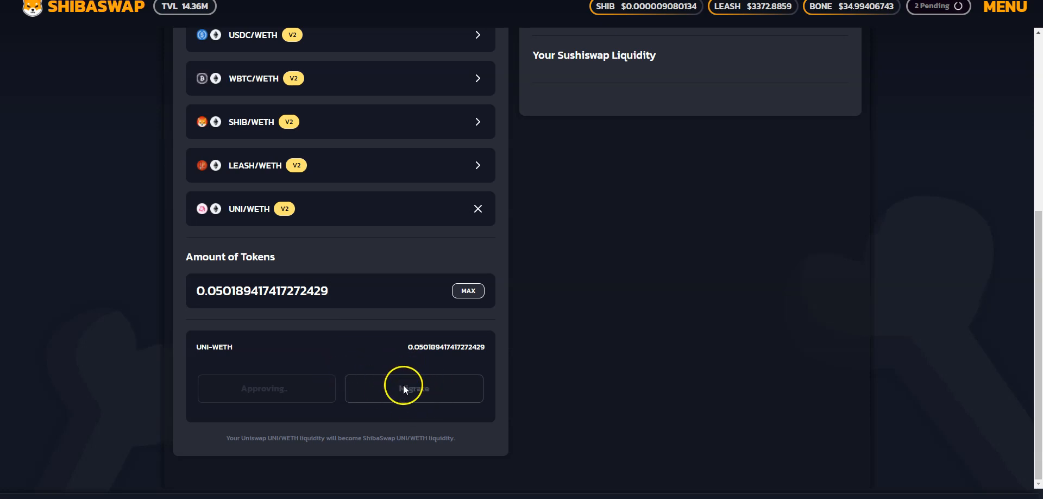
{"action": "scroll", "scroll_direction": "up", "scroll_amount": 3}
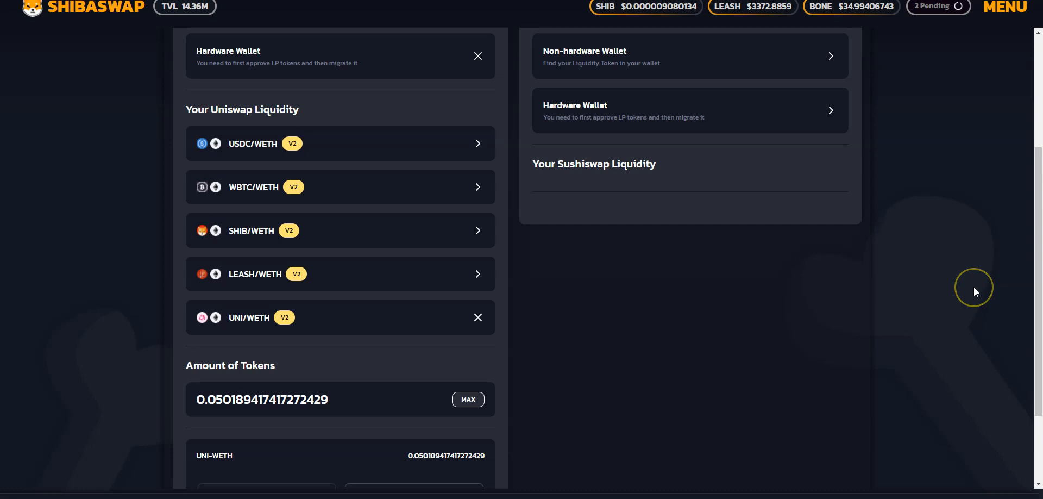
{"action": "scroll", "scroll_direction": "up", "scroll_amount": 3}
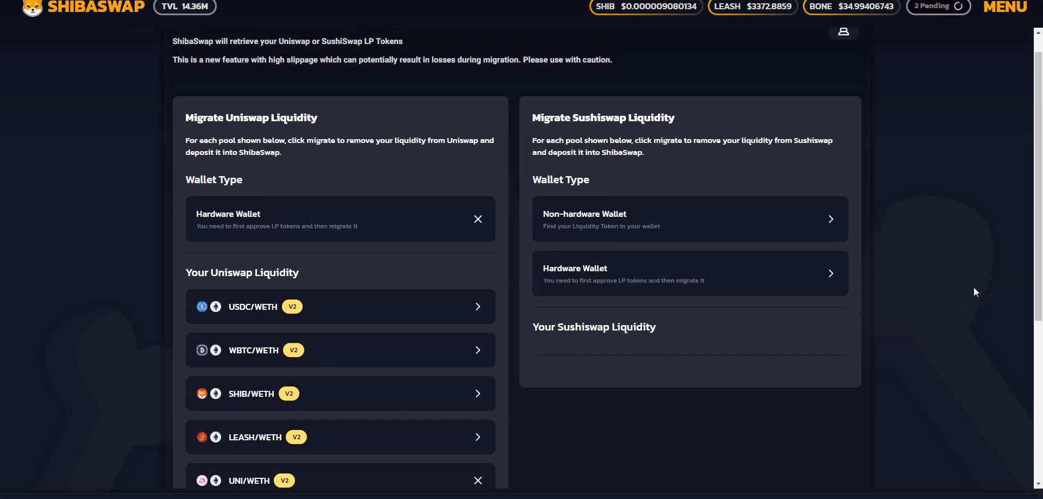
{"action": "scroll", "scroll_direction": "up", "scroll_amount": 3}
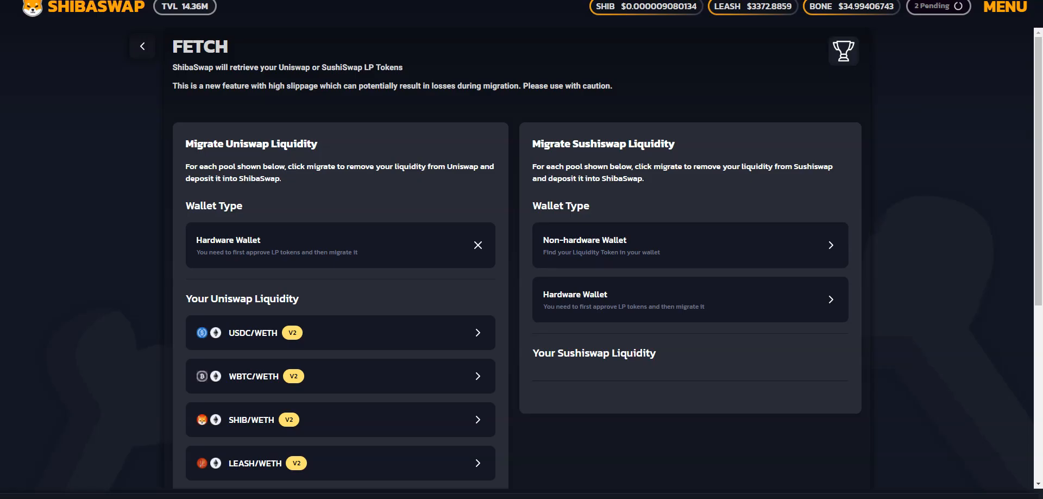
{"action": "scroll", "scroll_direction": "down", "scroll_amount": 3}
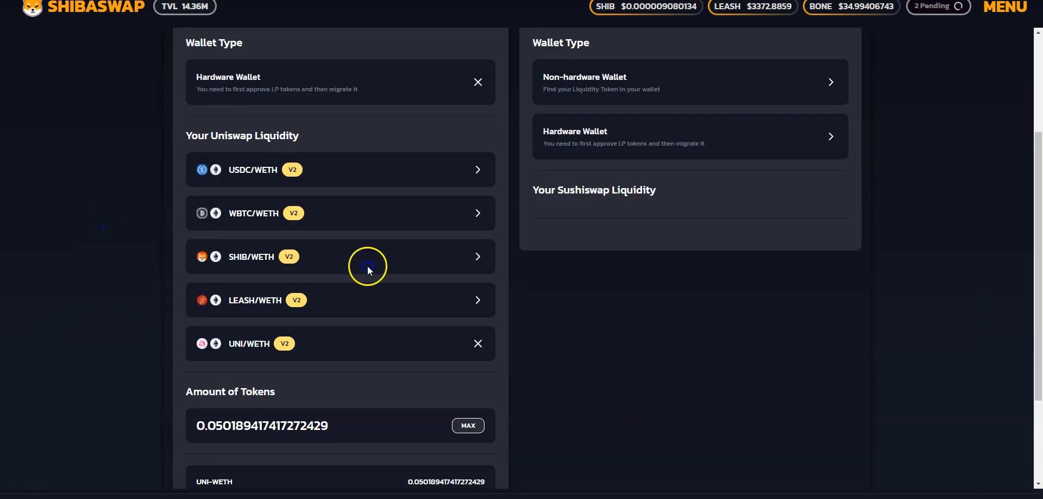
{"action": "mouse_move", "coordinate": [899, 6]}
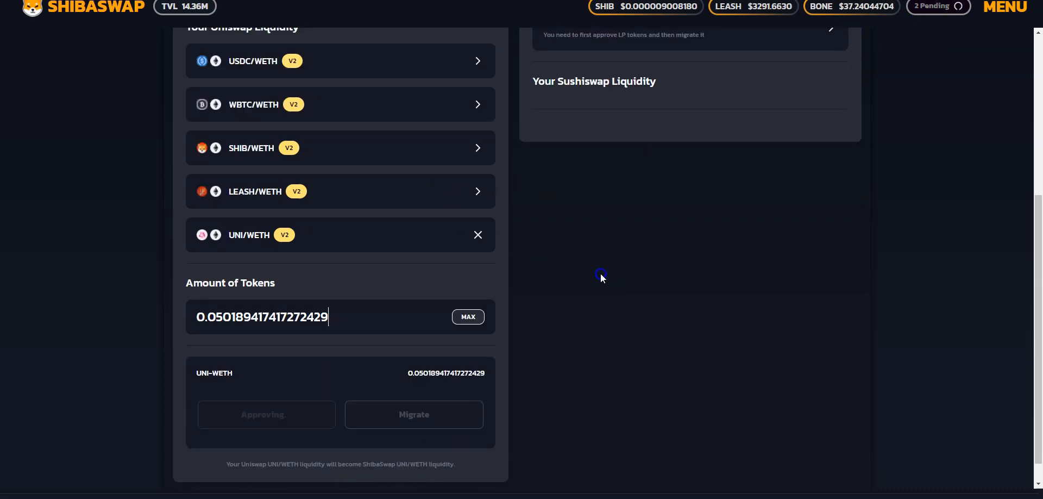
{"action": "mouse_move", "coordinate": [876, 254]}
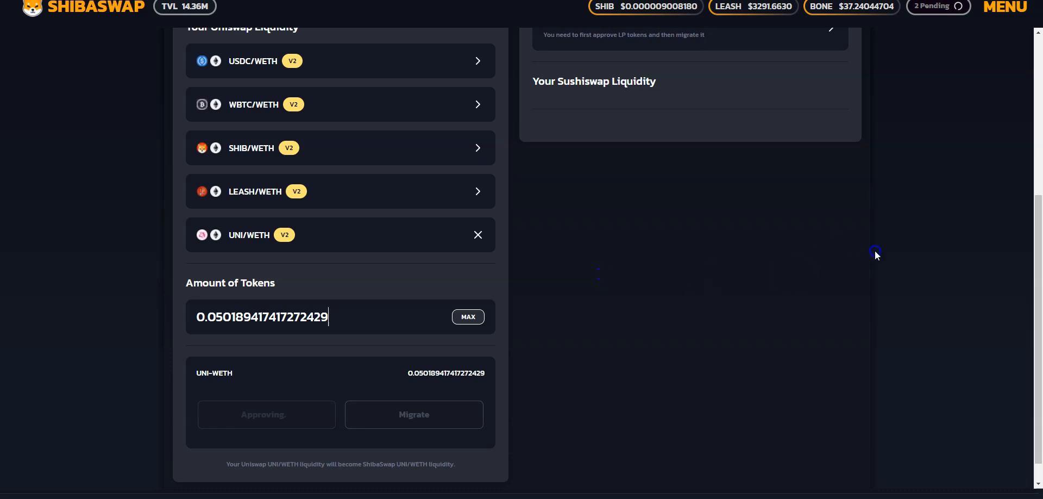
{"action": "mouse_move", "coordinate": [934, 250]}
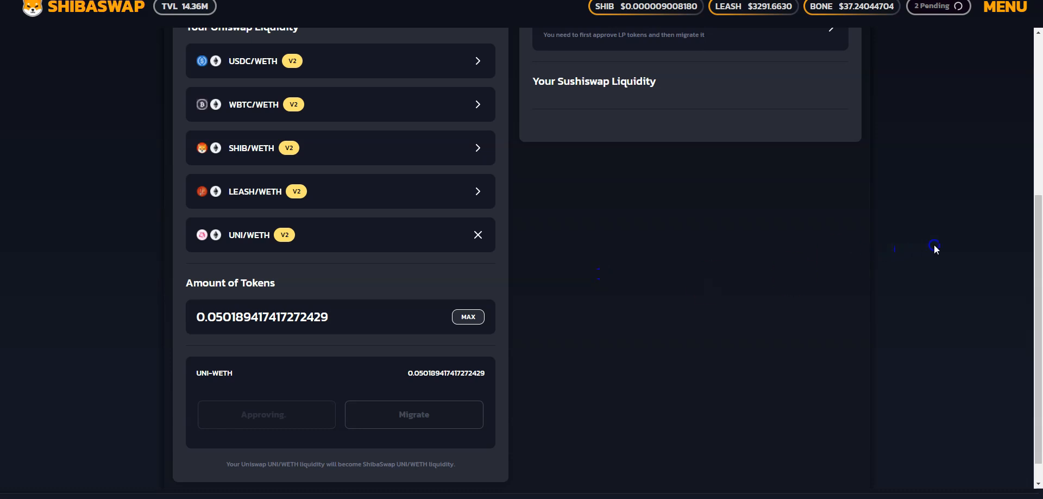
{"action": "scroll", "scroll_direction": "up", "scroll_amount": 3}
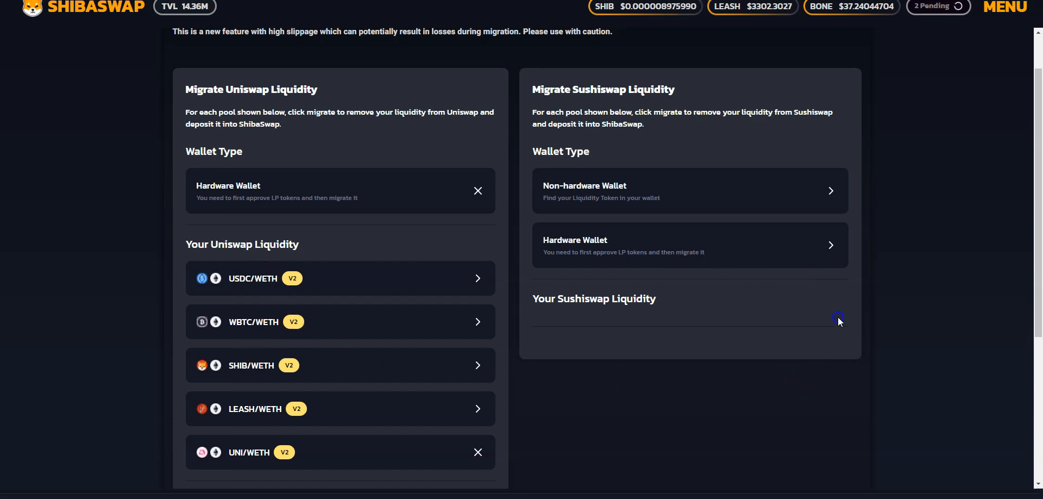
{"action": "left_click", "coordinate": [339, 452]}
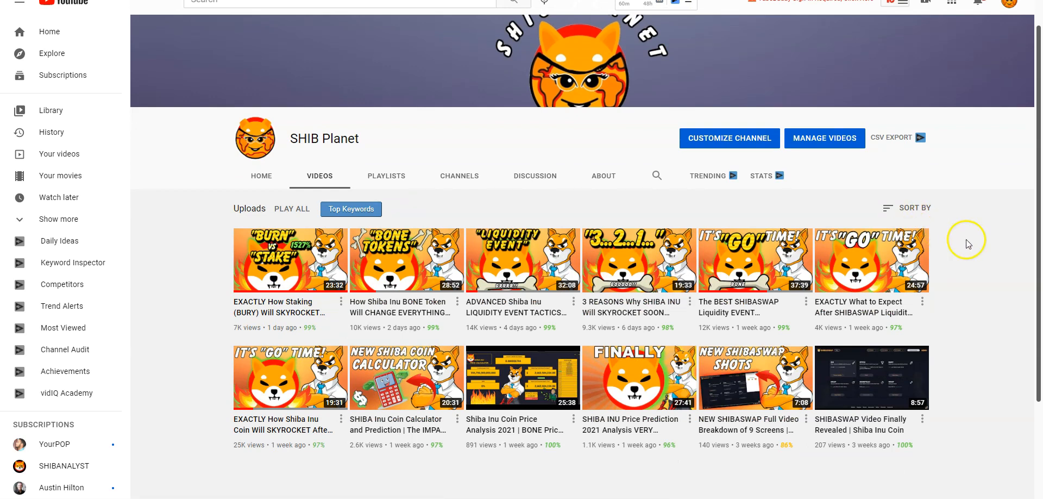
{"action": "scroll", "scroll_direction": "up", "scroll_amount": 3}
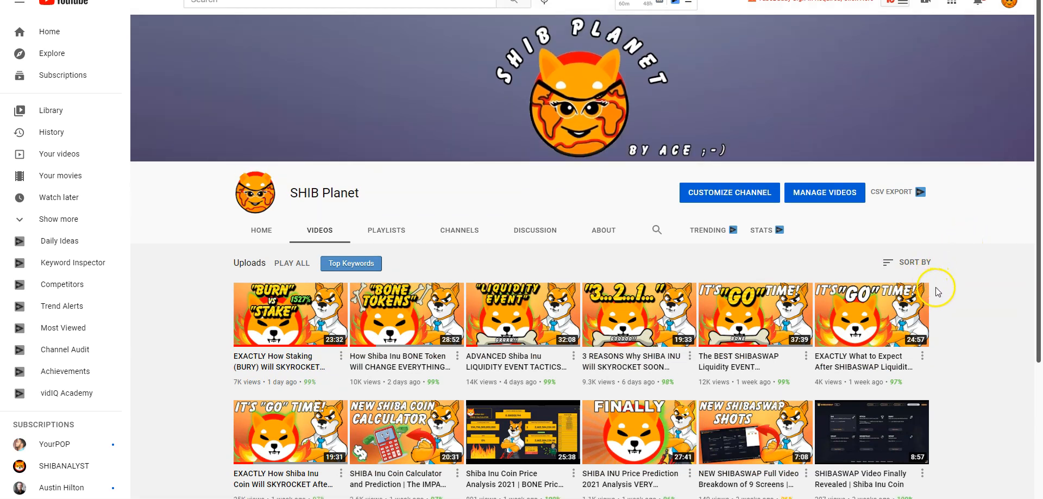
{"action": "mouse_move", "coordinate": [755, 339]}
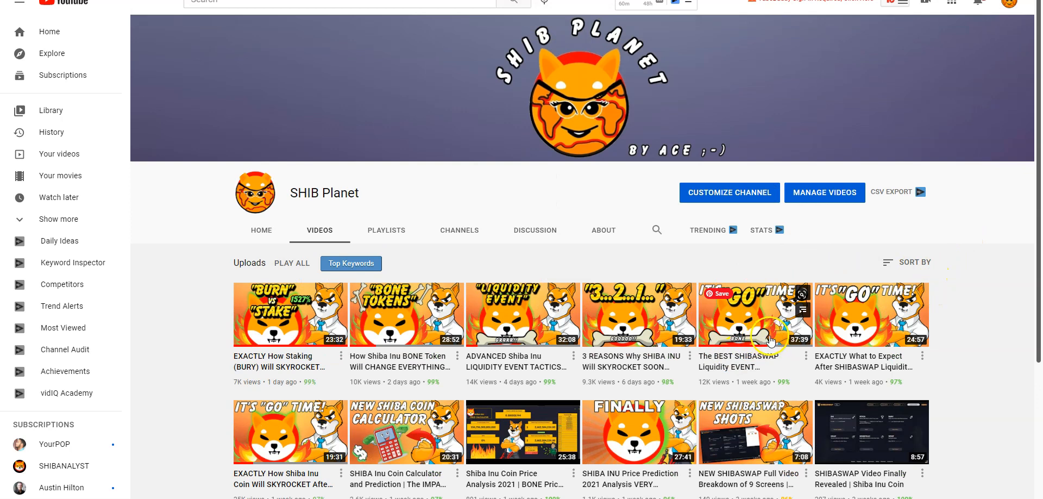
{"action": "mouse_move", "coordinate": [771, 339]}
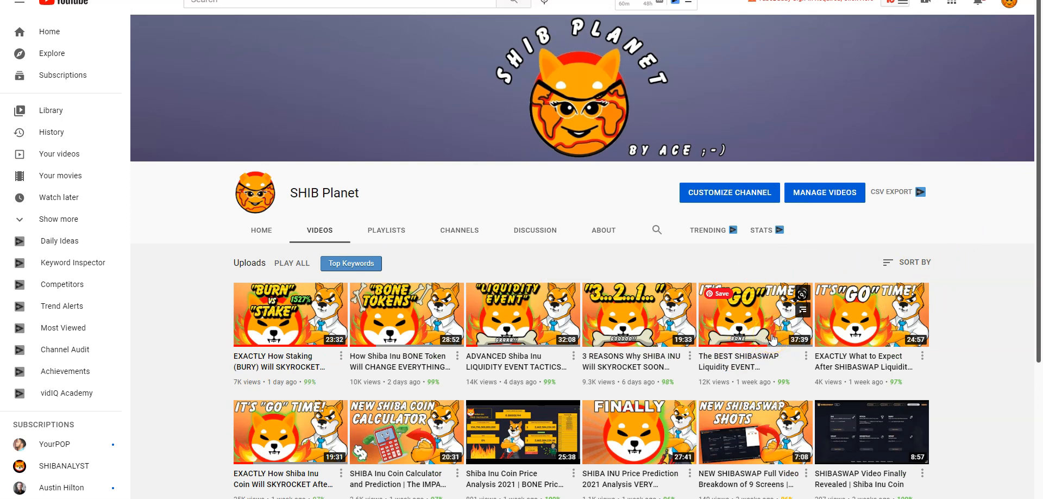
{"action": "mouse_move", "coordinate": [739, 365]}
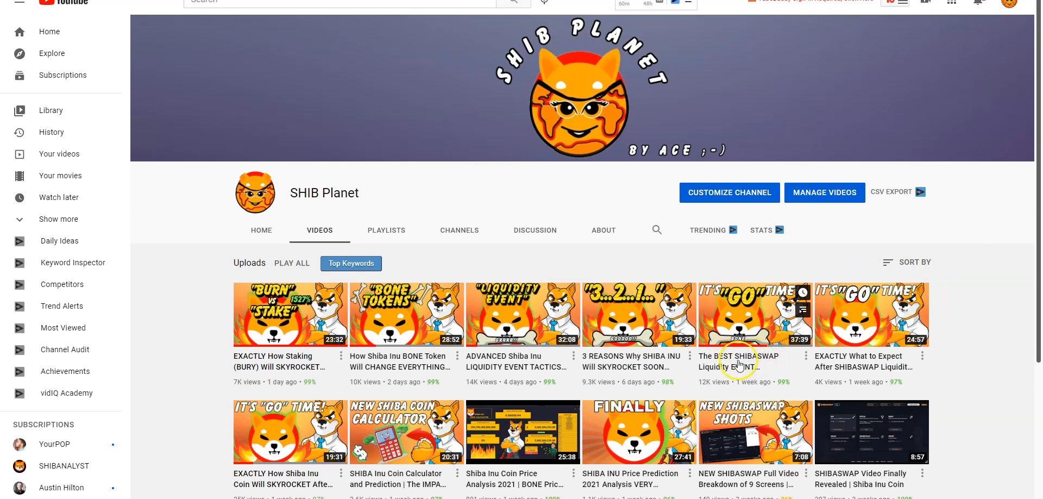
{"action": "mouse_move", "coordinate": [713, 364]}
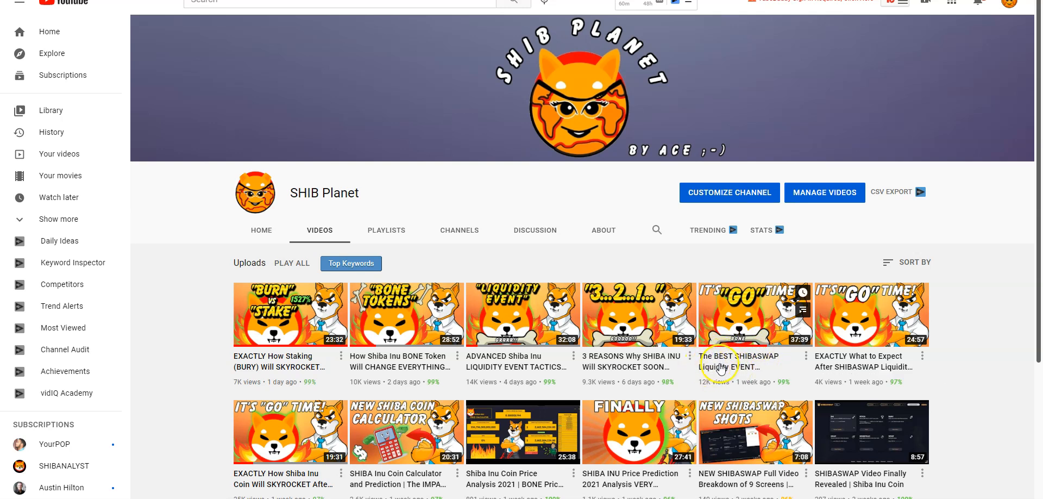
{"action": "mouse_move", "coordinate": [711, 371]}
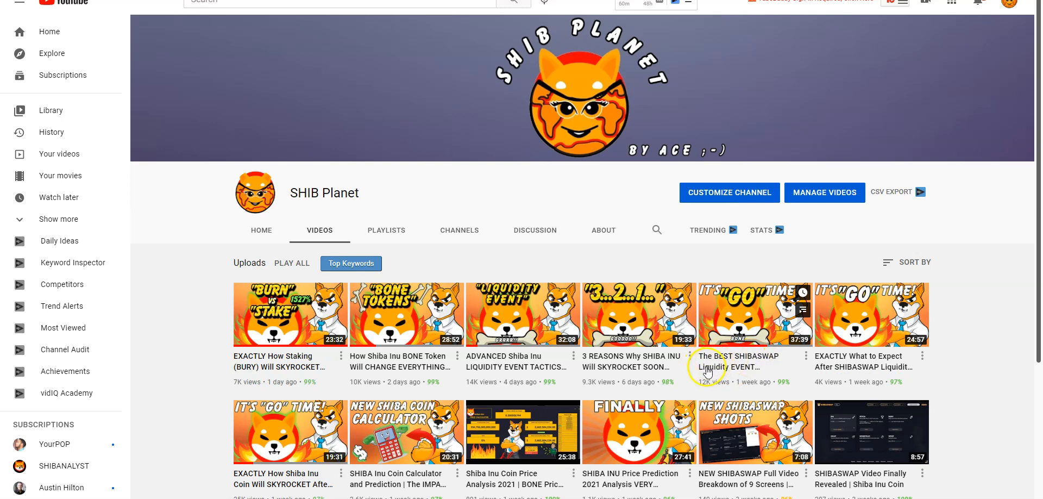
{"action": "mouse_move", "coordinate": [765, 373]}
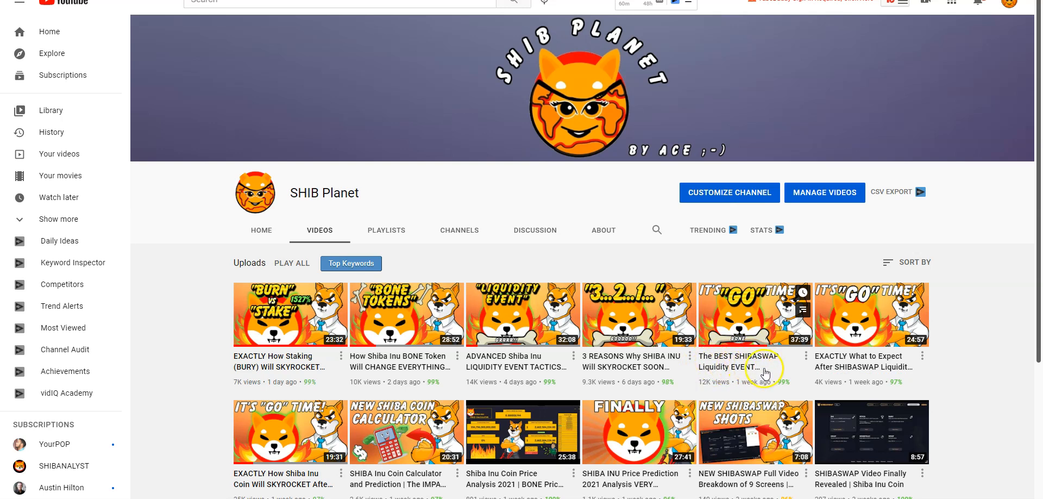
{"action": "mouse_move", "coordinate": [765, 373]}
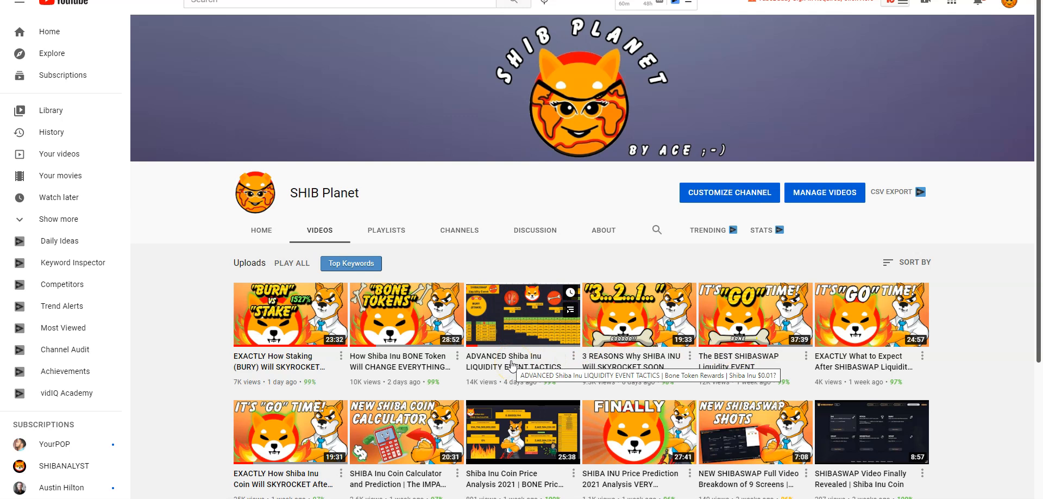
{"action": "mouse_move", "coordinate": [545, 326]}
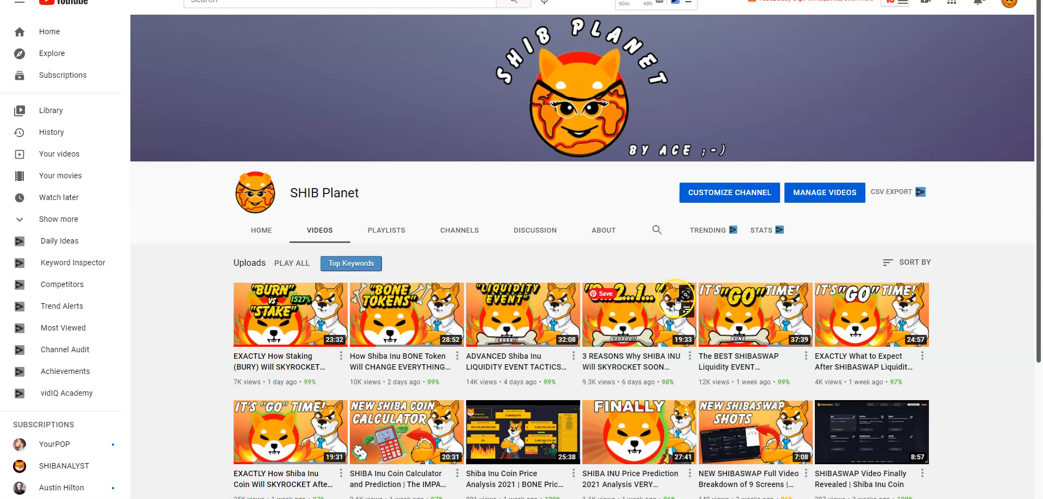
{"action": "mouse_move", "coordinate": [584, 266]}
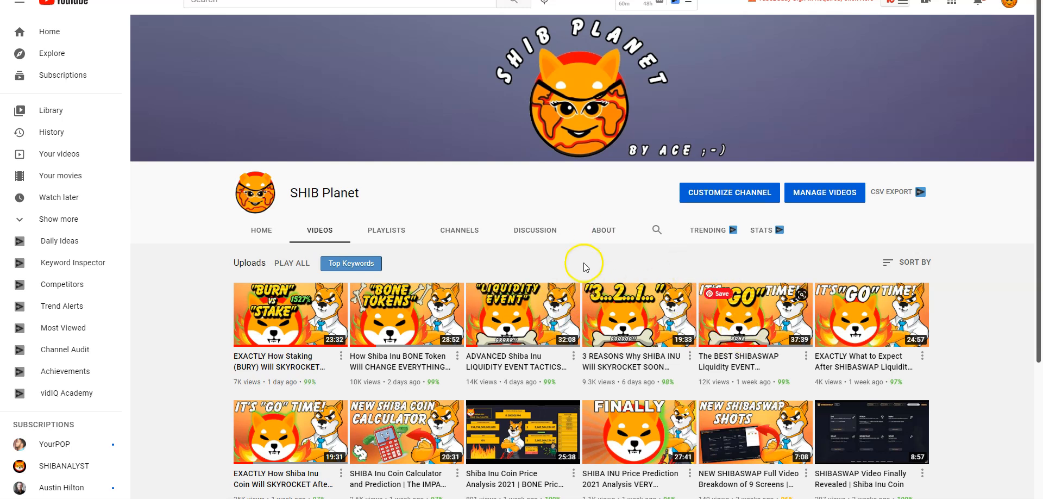
{"action": "mouse_move", "coordinate": [576, 268]}
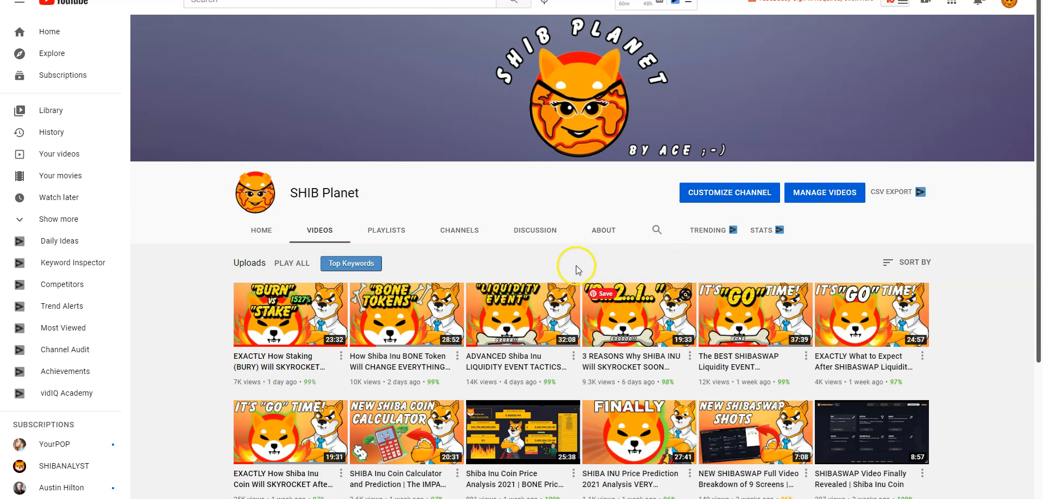
{"action": "mouse_move", "coordinate": [398, 351]}
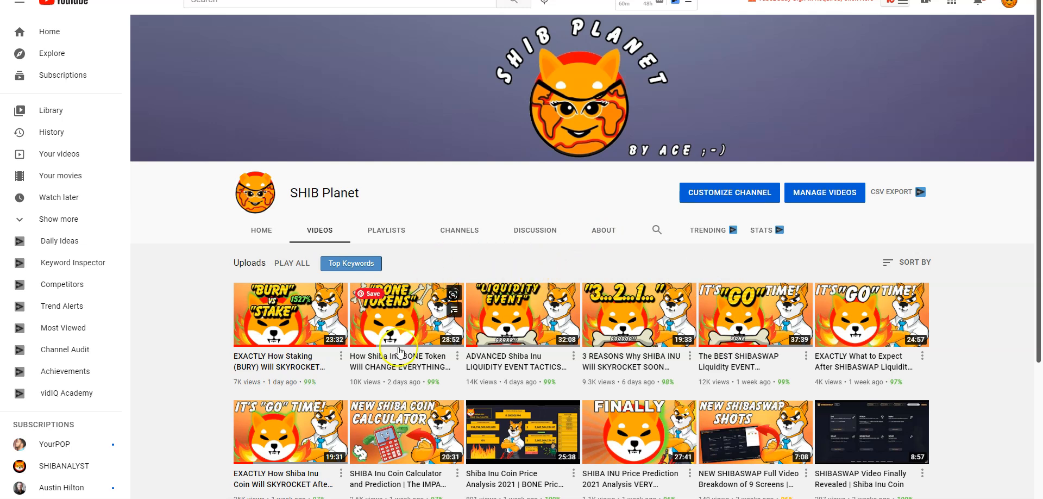
{"action": "mouse_move", "coordinate": [207, 323]}
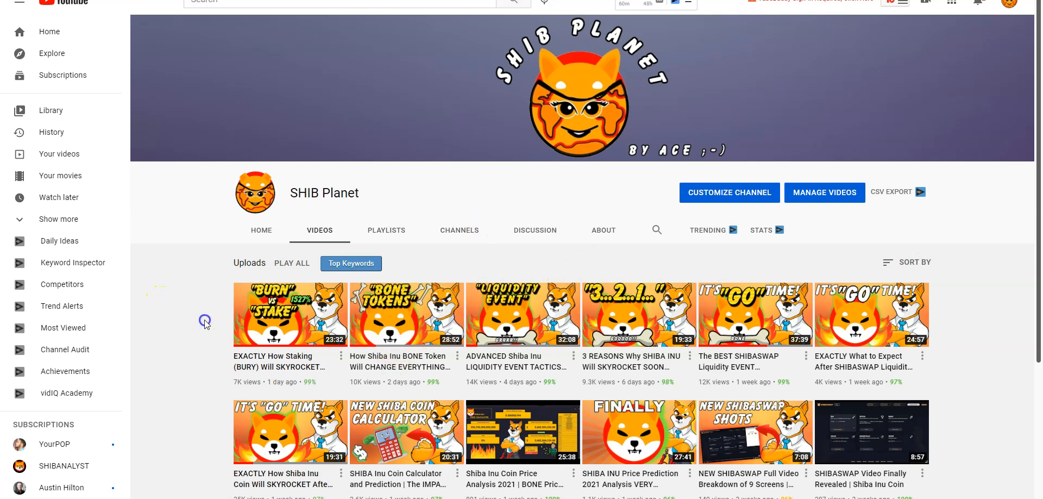
{"action": "mouse_move", "coordinate": [162, 339]}
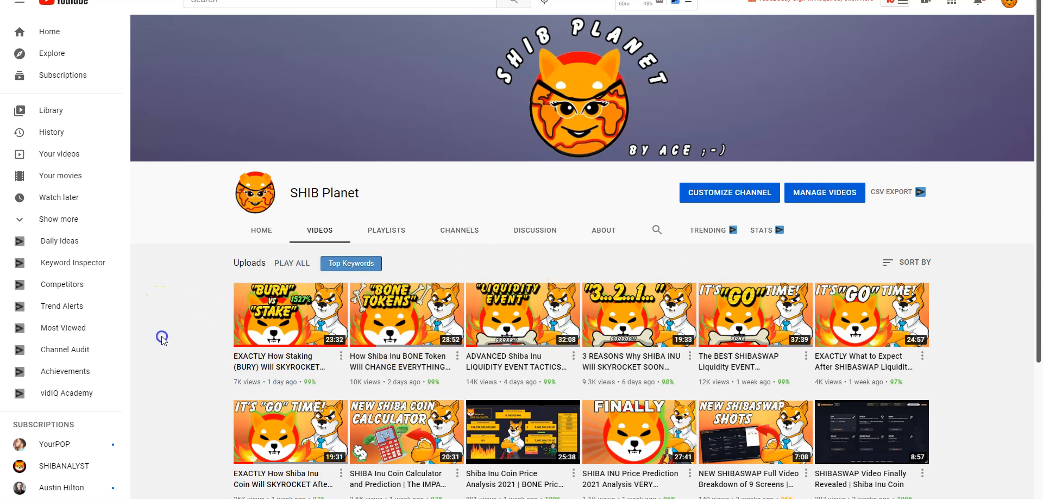
{"action": "mouse_move", "coordinate": [341, 376]}
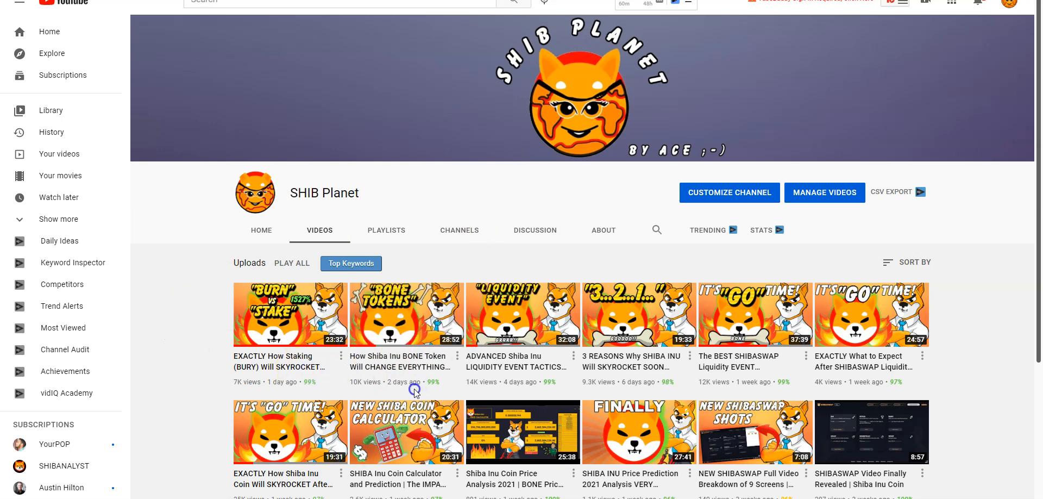
{"action": "mouse_move", "coordinate": [405, 314]}
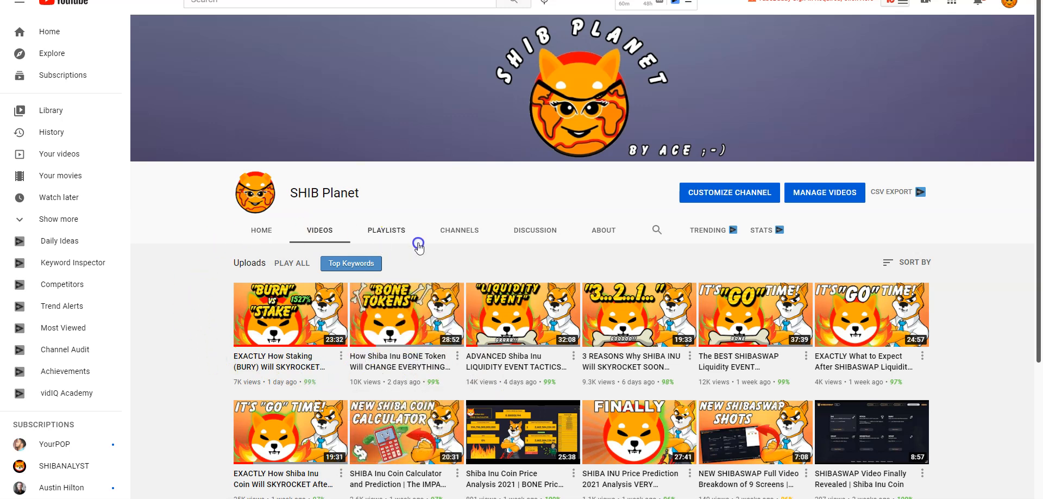
{"action": "mouse_move", "coordinate": [403, 258]}
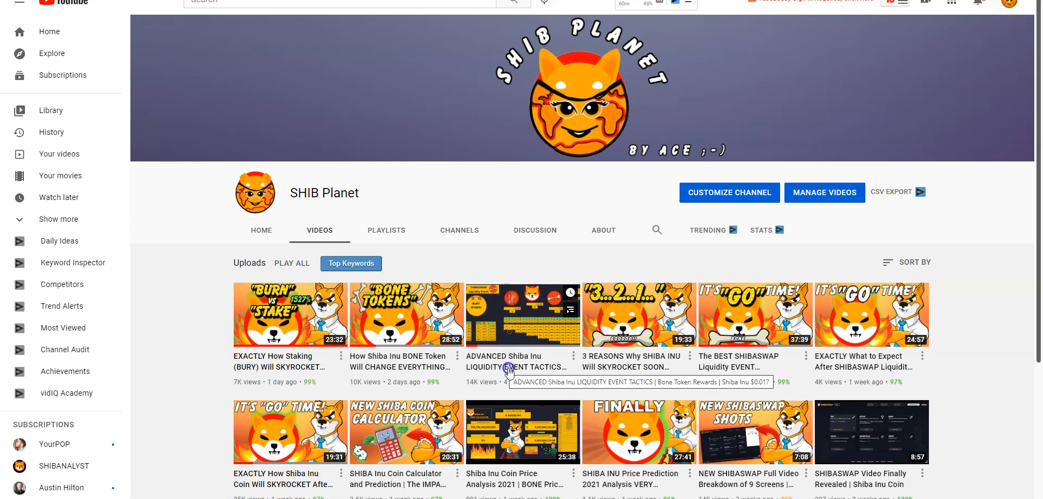
{"action": "mouse_move", "coordinate": [509, 368]}
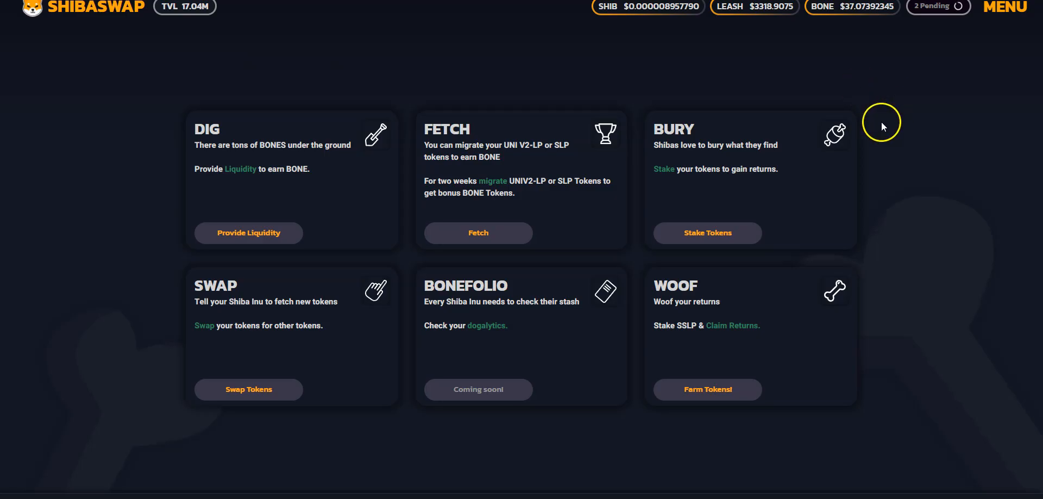
{"action": "mouse_move", "coordinate": [576, 221]}
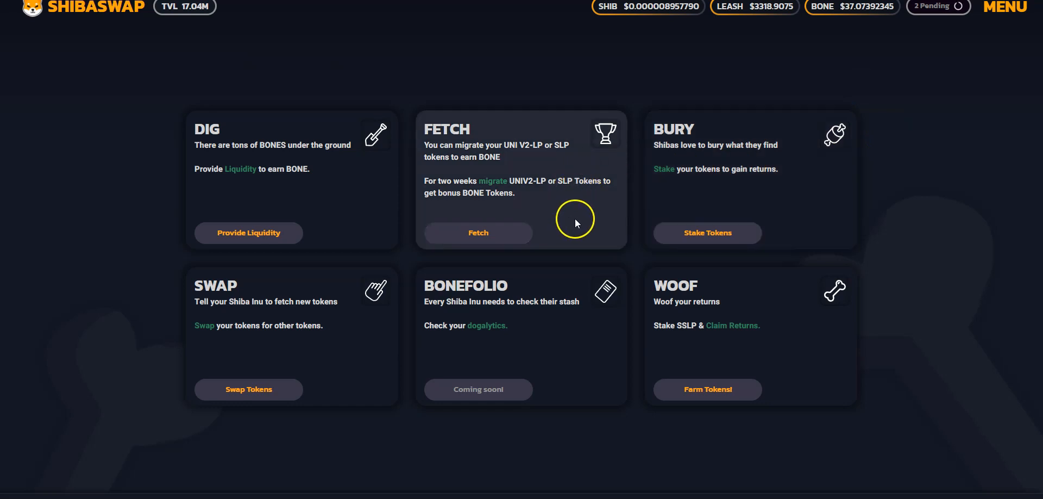
Step: View the Bury staking page, return home, and bring up the Excel SHIB price calculator
{"action": "left_click", "coordinate": [707, 233]}
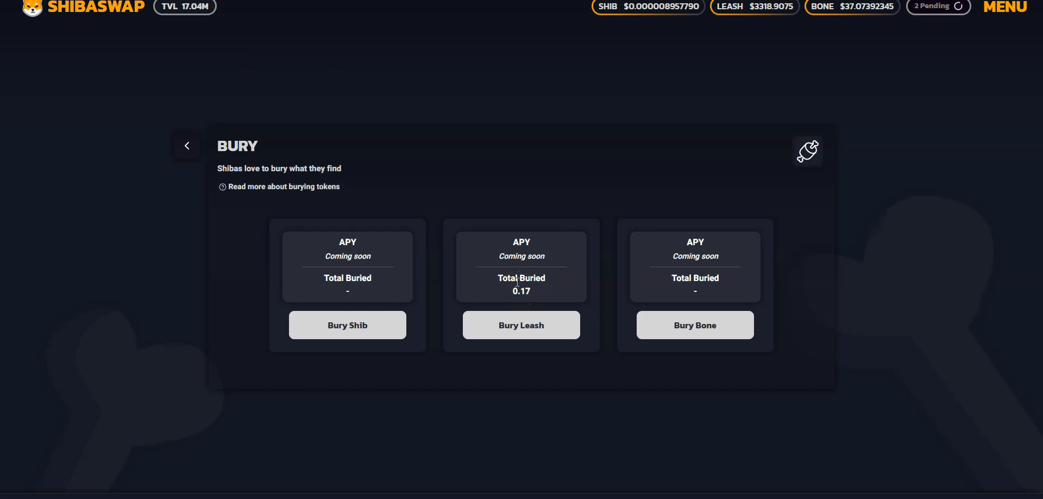
{"action": "left_click", "coordinate": [187, 146]}
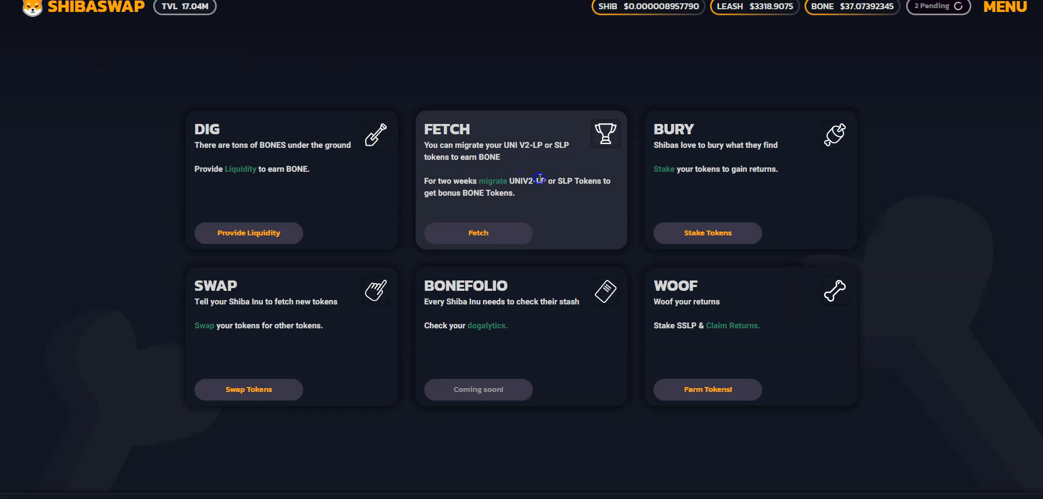
{"action": "mouse_move", "coordinate": [864, 278]}
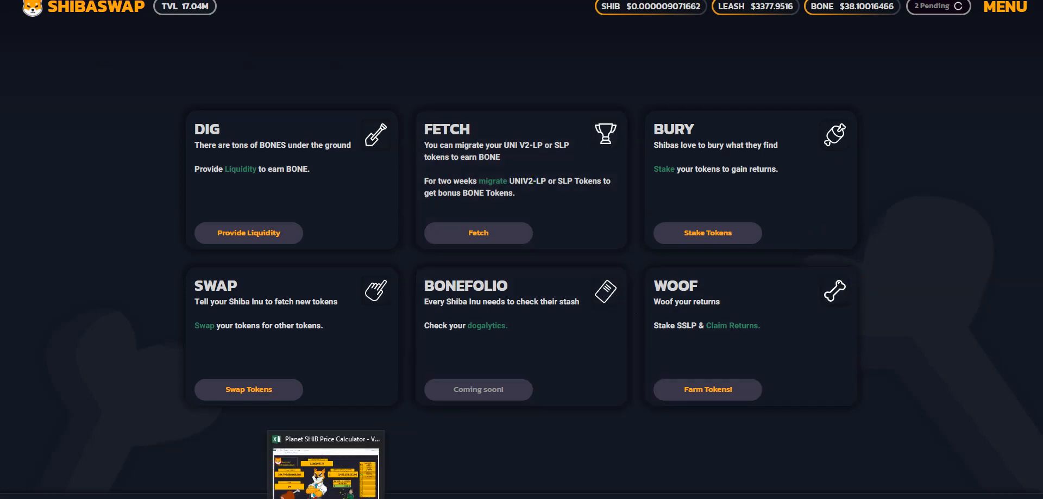
{"action": "left_click", "coordinate": [325, 463]}
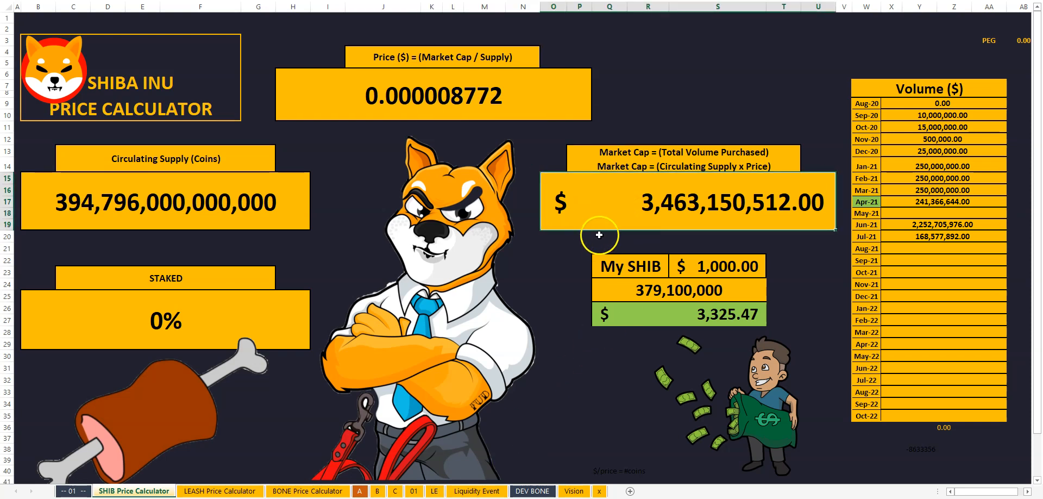
{"action": "mouse_move", "coordinate": [562, 109]}
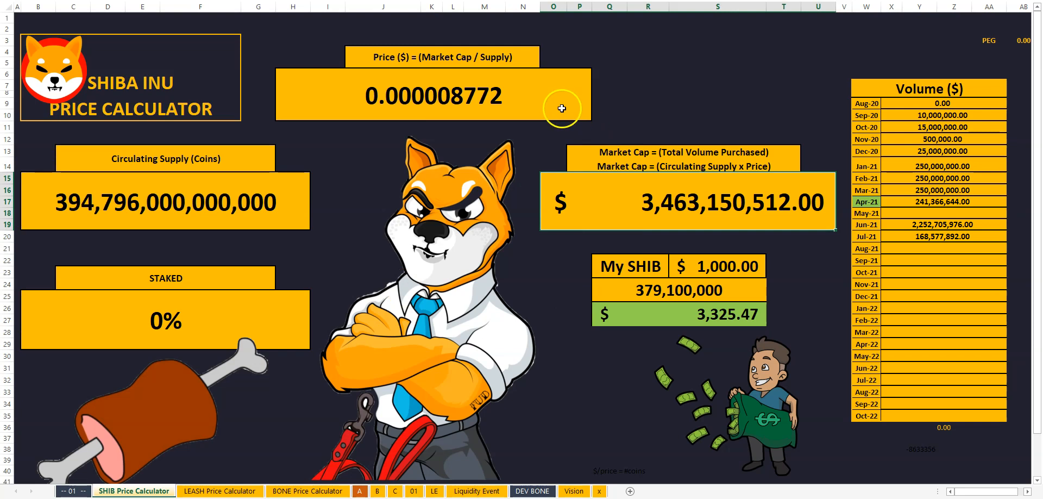
{"action": "mouse_move", "coordinate": [392, 177]}
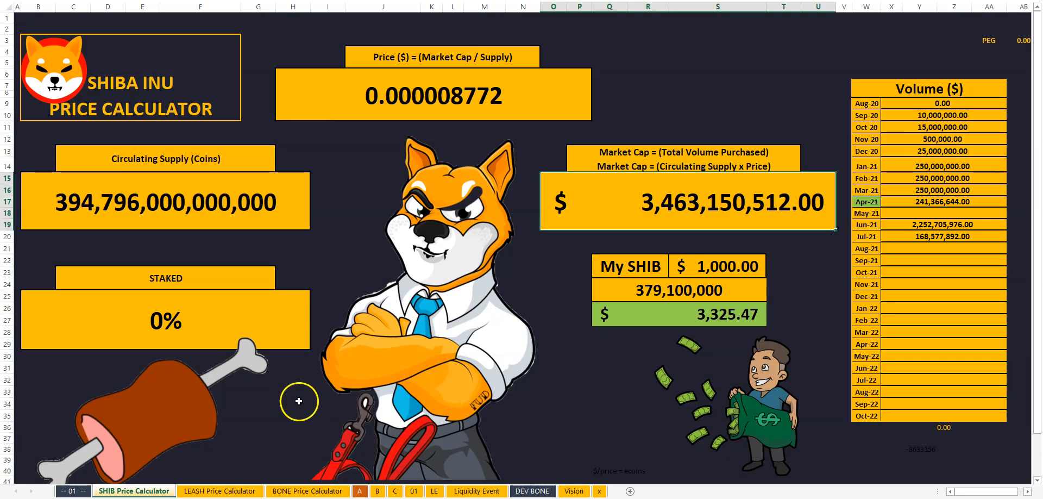
Step: Switch to the LEASH Price Calculator sheet showing price 2,433.88
{"action": "left_click", "coordinate": [220, 491]}
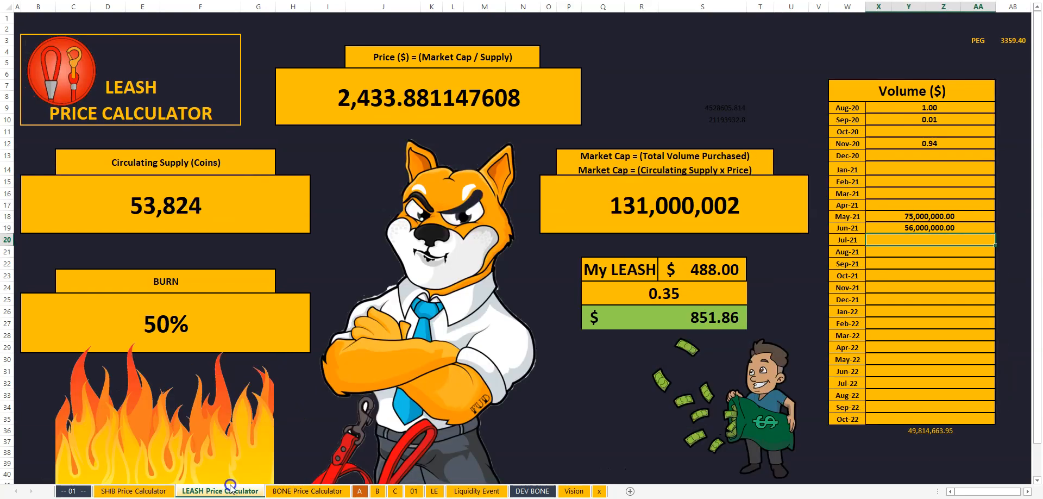
Step: Switch to the BONE Price Calculator, check volume rows, and list the To Be Minted choices
{"action": "left_click", "coordinate": [306, 491]}
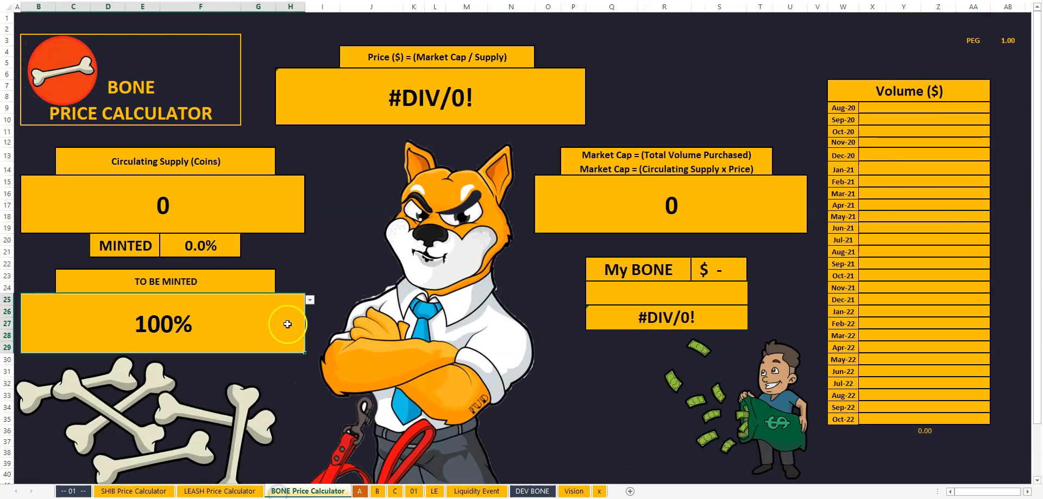
{"action": "mouse_move", "coordinate": [552, 293]}
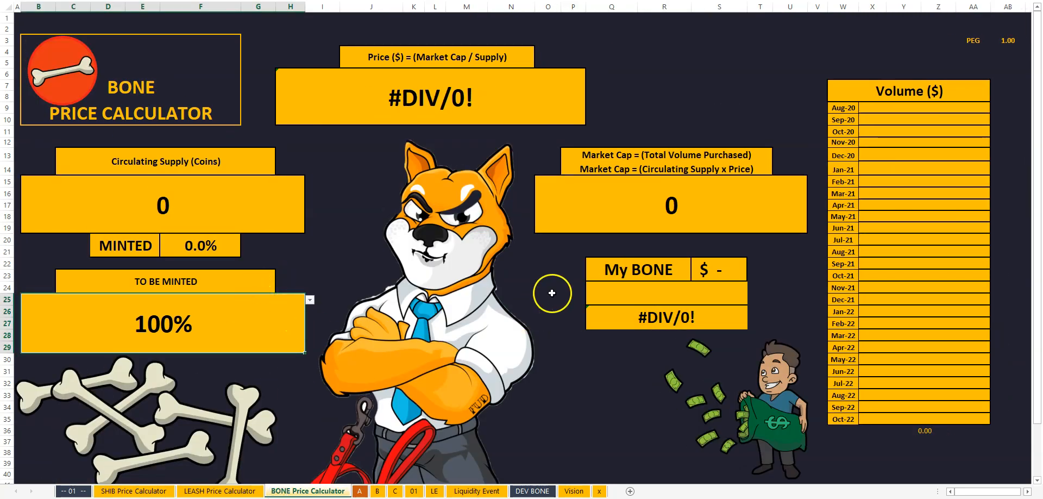
{"action": "mouse_move", "coordinate": [466, 186]}
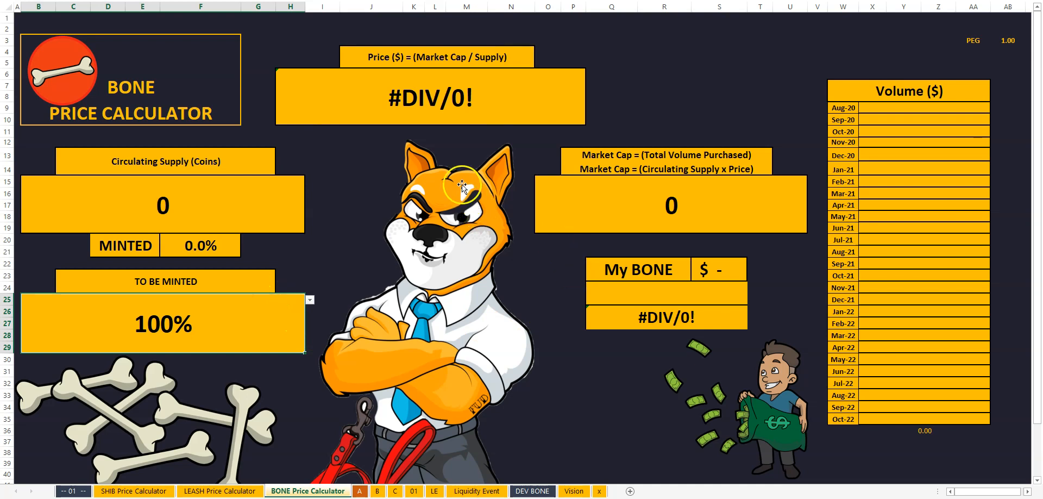
{"action": "mouse_move", "coordinate": [145, 219]}
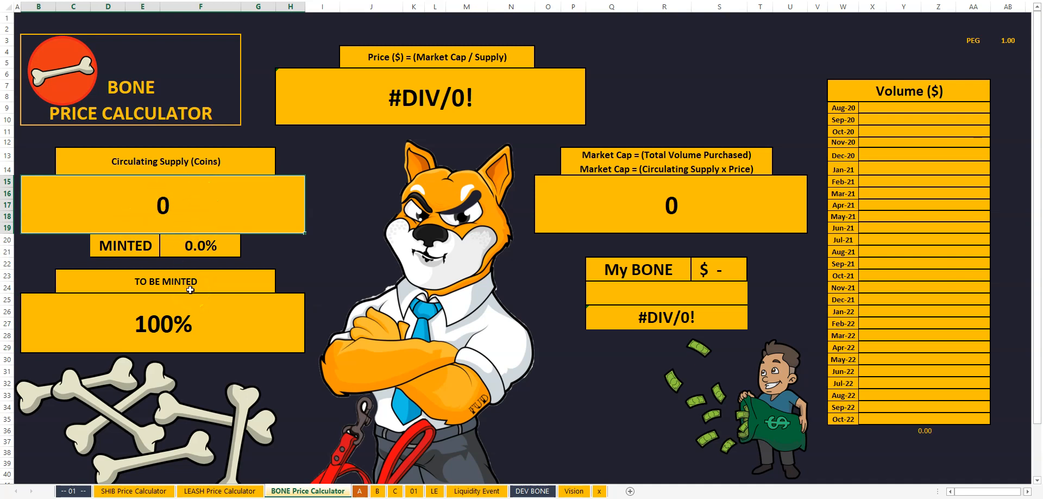
{"action": "left_click", "coordinate": [906, 216]}
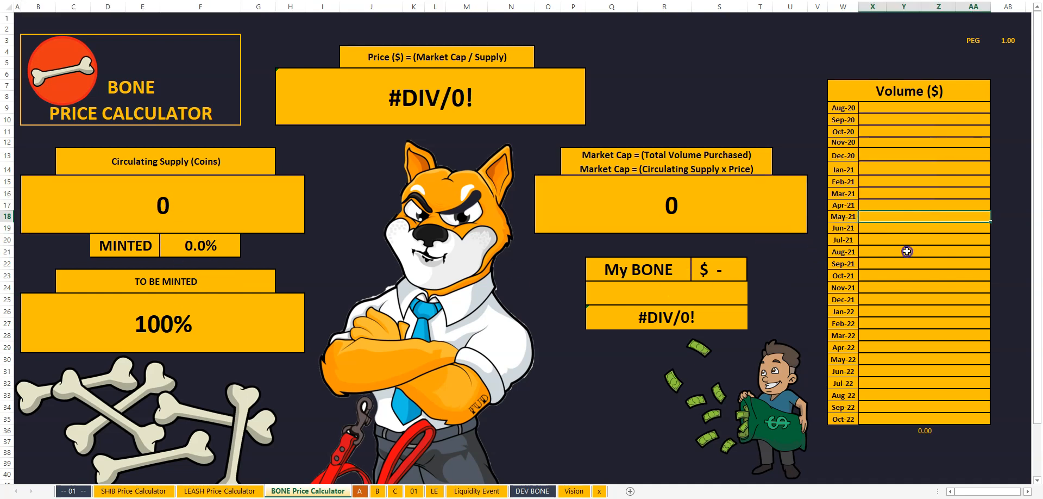
{"action": "left_click", "coordinate": [906, 251]}
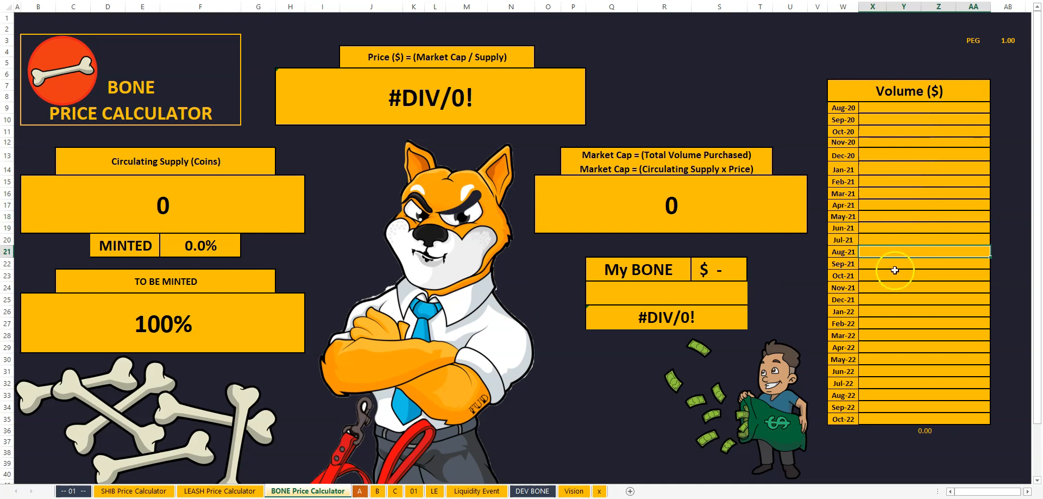
{"action": "mouse_move", "coordinate": [186, 307]}
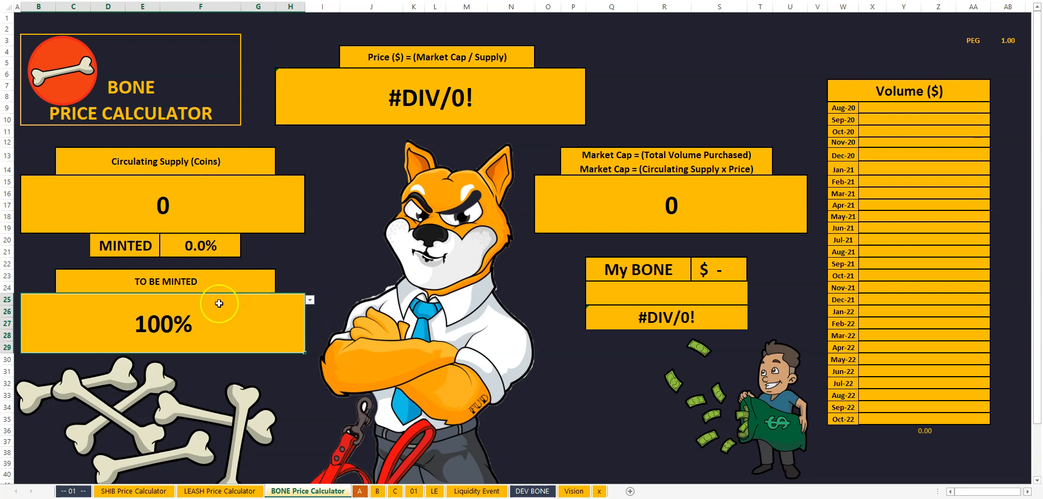
{"action": "mouse_move", "coordinate": [209, 307]}
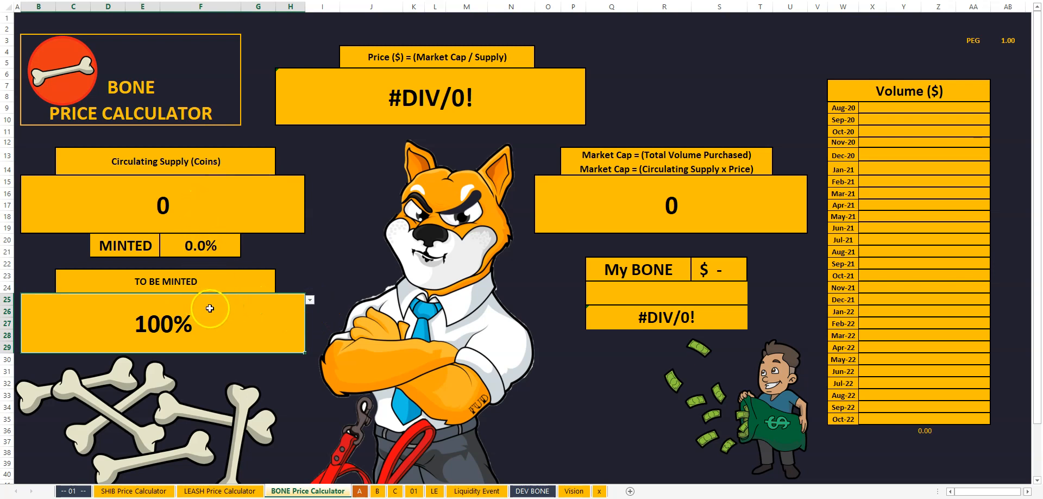
{"action": "left_click", "coordinate": [308, 299]}
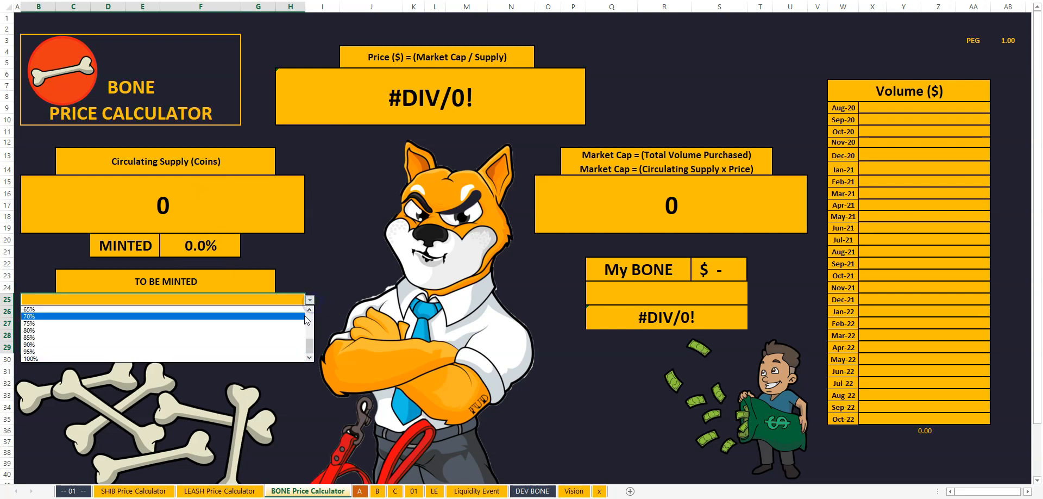
Step: Set To Be Minted to 95% and May-21 volume to 1,000,000, giving price 0.08
{"action": "left_click", "coordinate": [29, 358]}
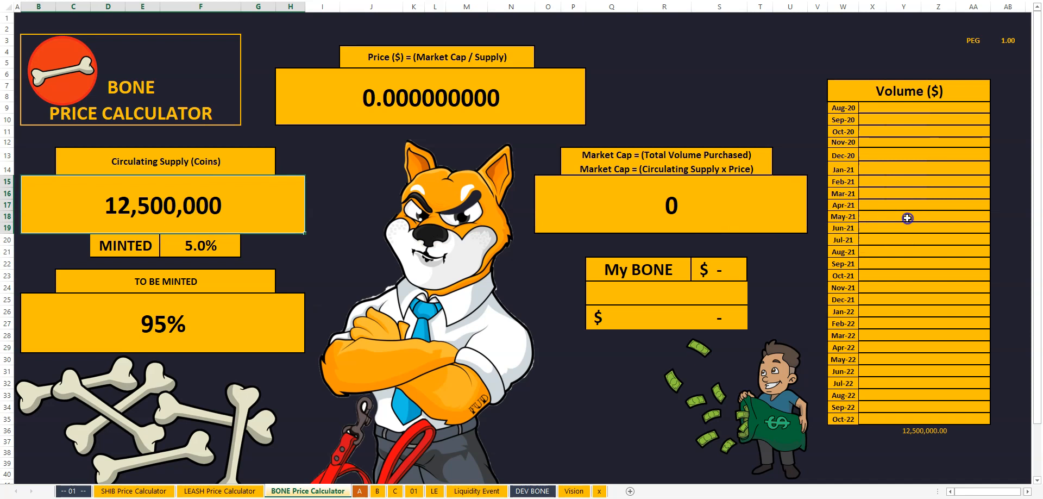
{"action": "type", "text": "100"}
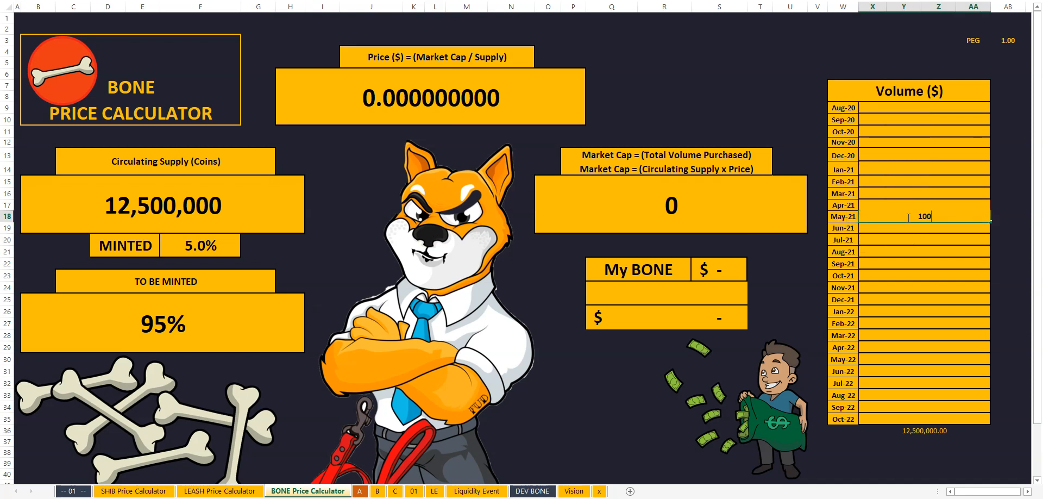
{"action": "key", "text": "Return"}
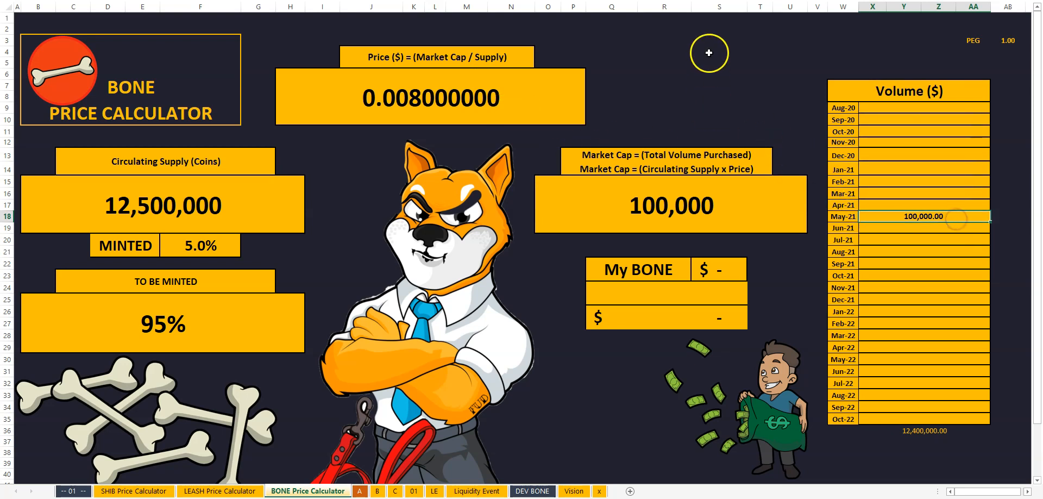
{"action": "type", "text": "1000000"}
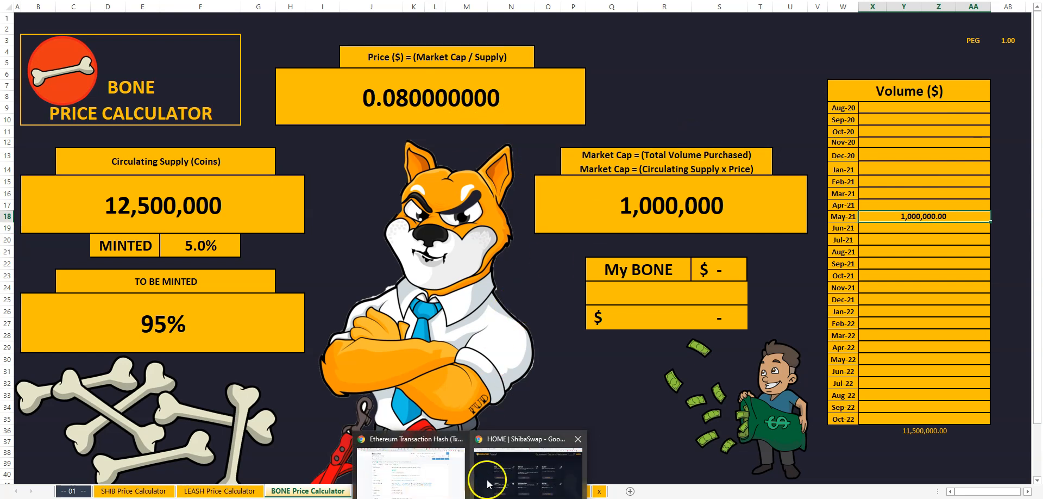
{"action": "left_click", "coordinate": [524, 467]}
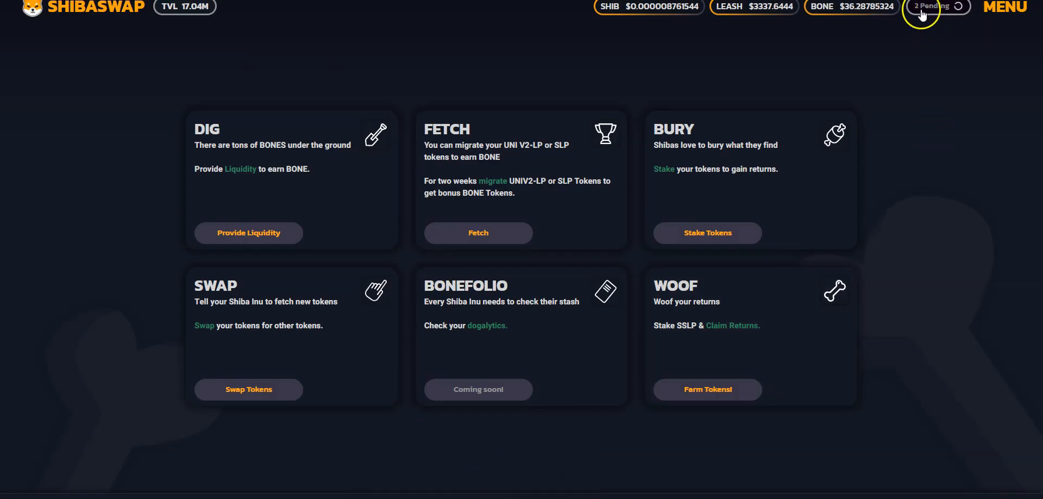
{"action": "mouse_move", "coordinate": [919, 38]}
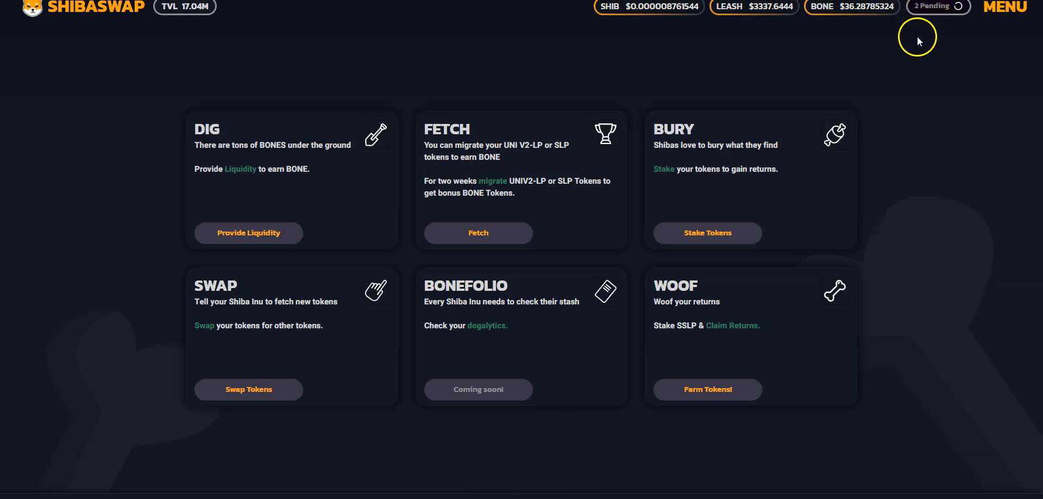
{"action": "mouse_move", "coordinate": [849, 18]}
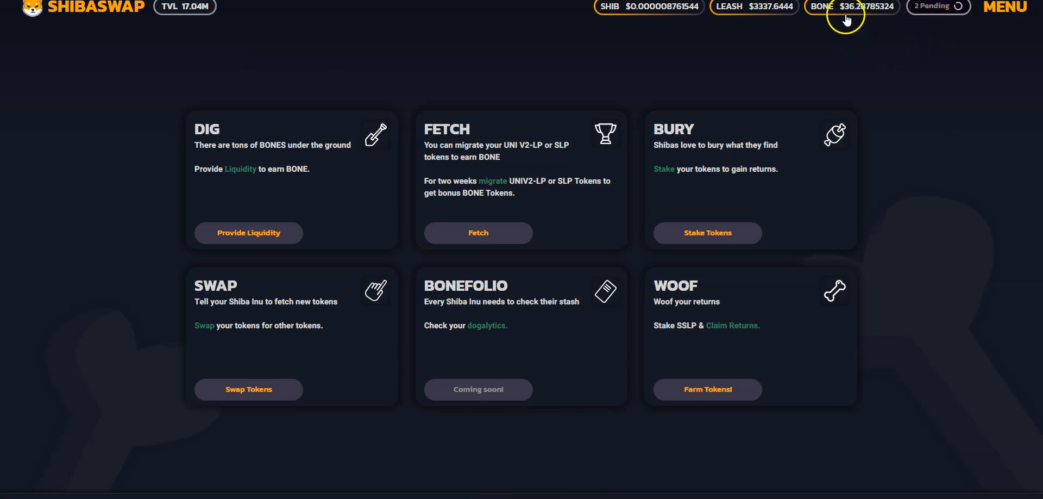
{"action": "mouse_move", "coordinate": [852, 19]}
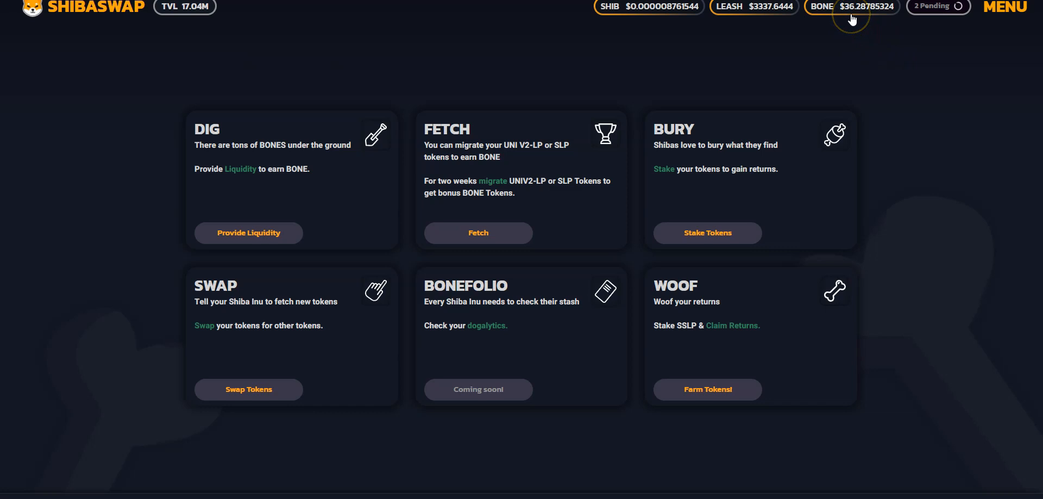
{"action": "mouse_move", "coordinate": [864, 38]}
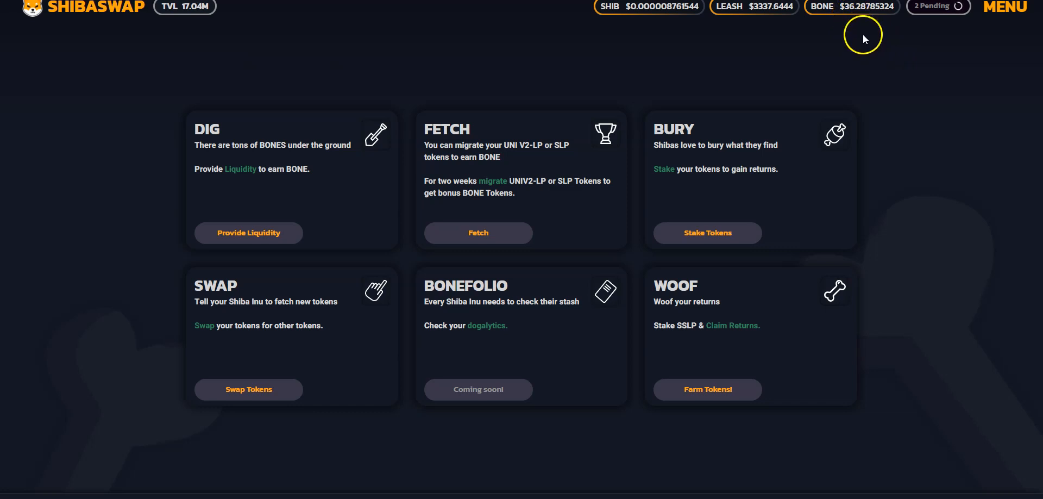
{"action": "mouse_move", "coordinate": [850, 161]}
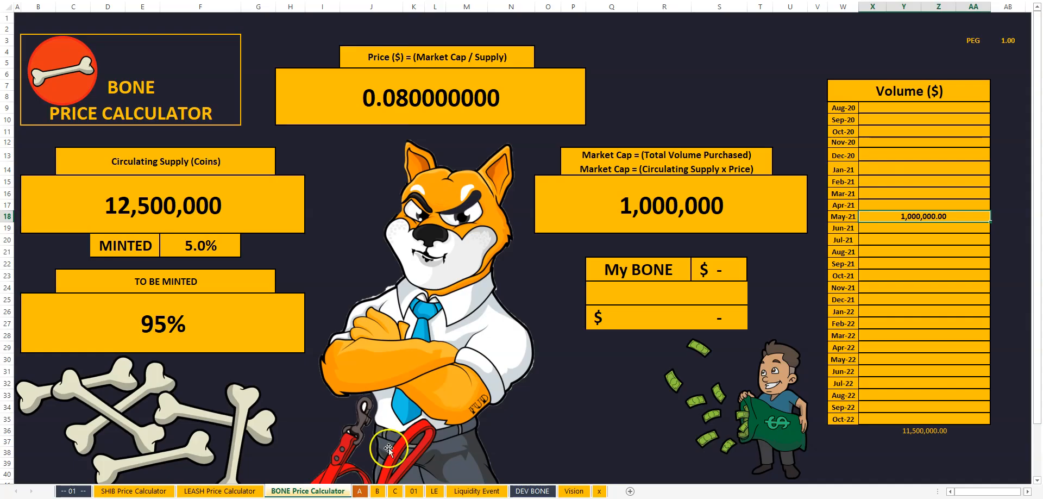
{"action": "mouse_move", "coordinate": [640, 223]}
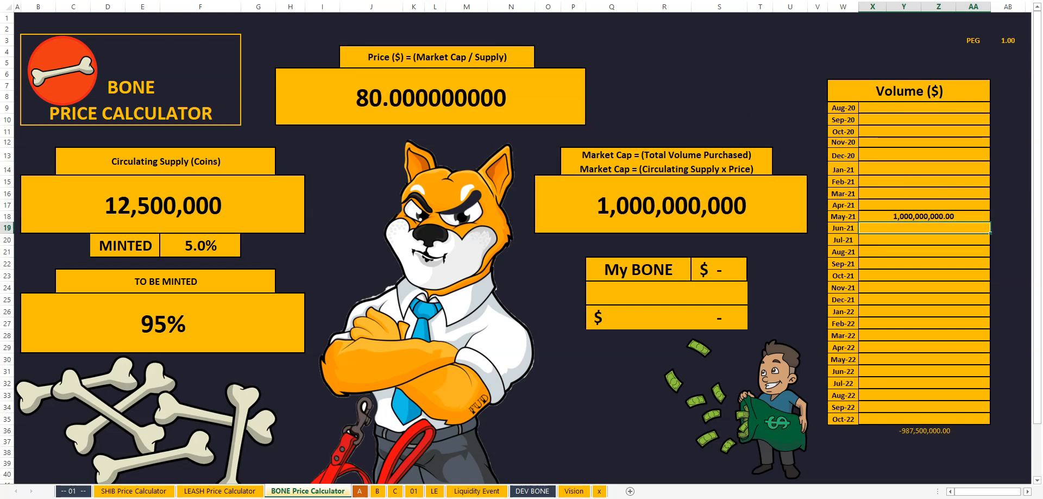
Step: Clear the May-21 volume and enter 600,000,000 as the Jul-21 volume, giving price 48
{"action": "left_click", "coordinate": [921, 216]}
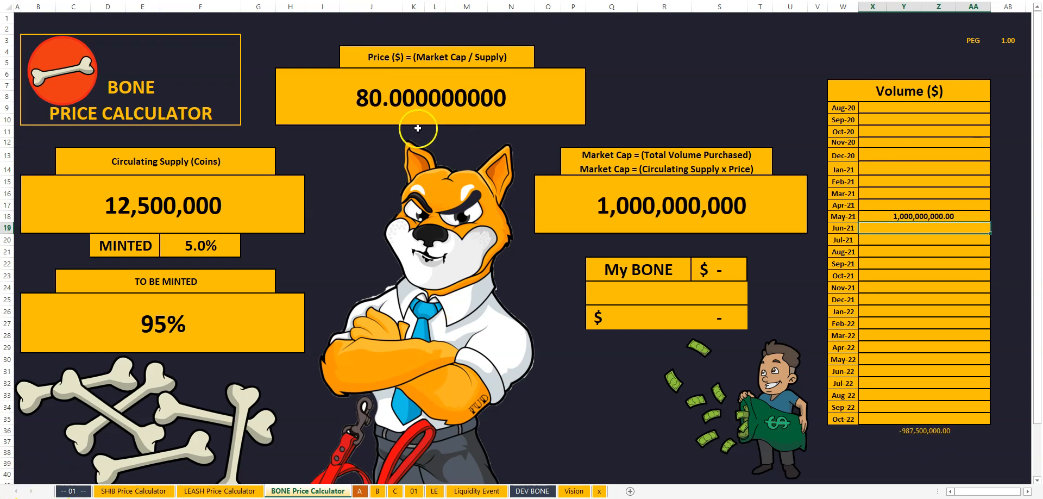
{"action": "mouse_move", "coordinate": [815, 197]}
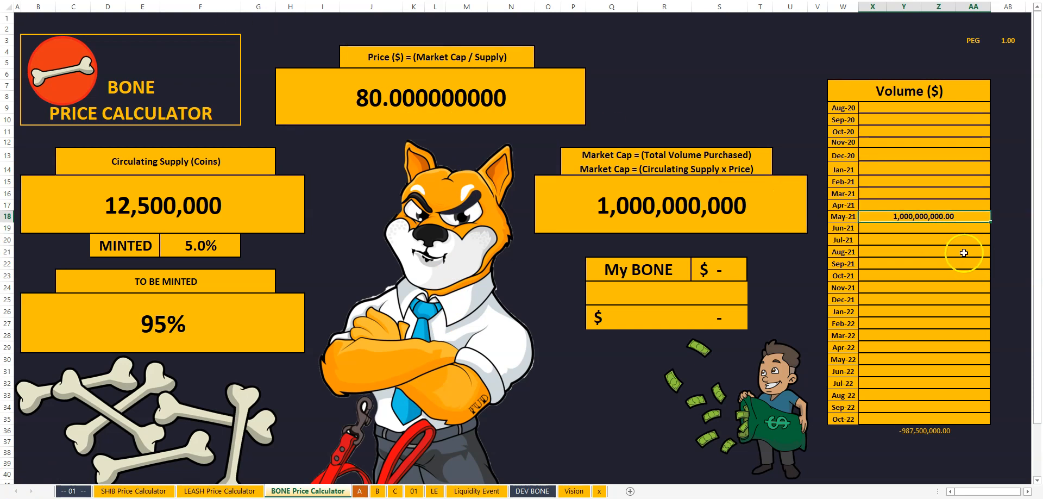
{"action": "key", "text": "Delete"}
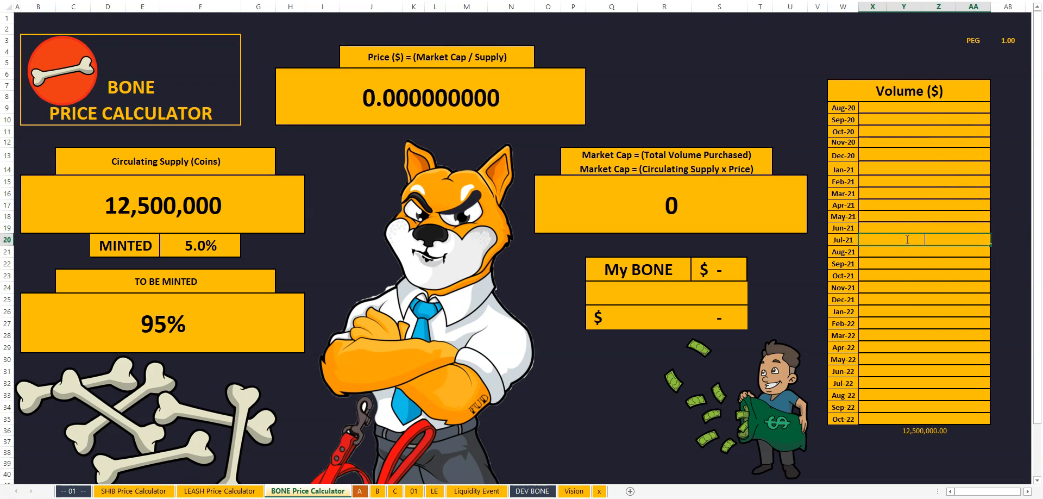
{"action": "type", "text": "6000000"}
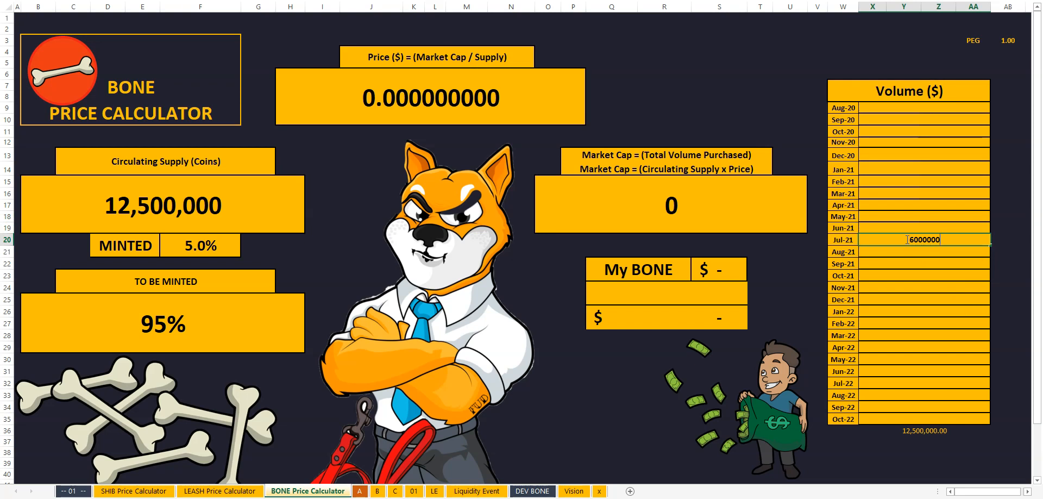
{"action": "type", "text": "60000000"}
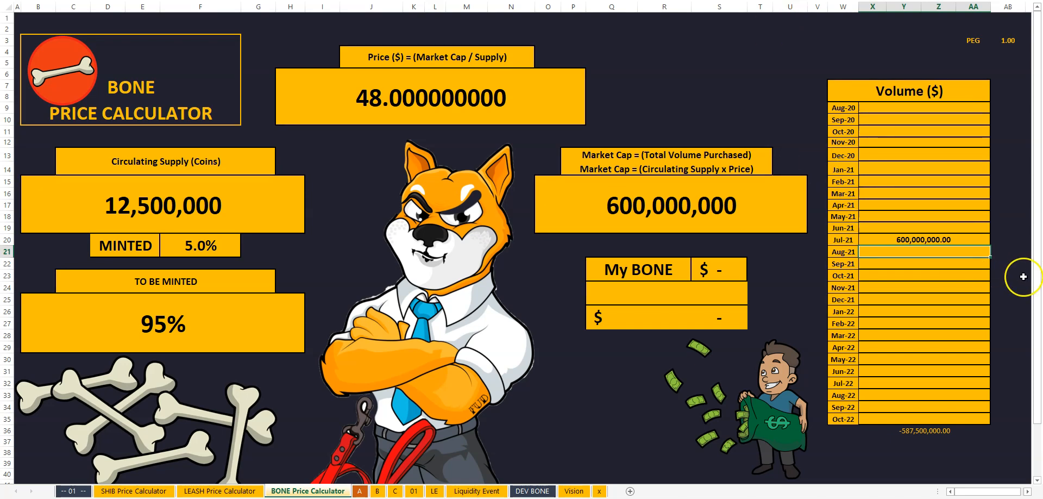
{"action": "mouse_move", "coordinate": [1024, 276]}
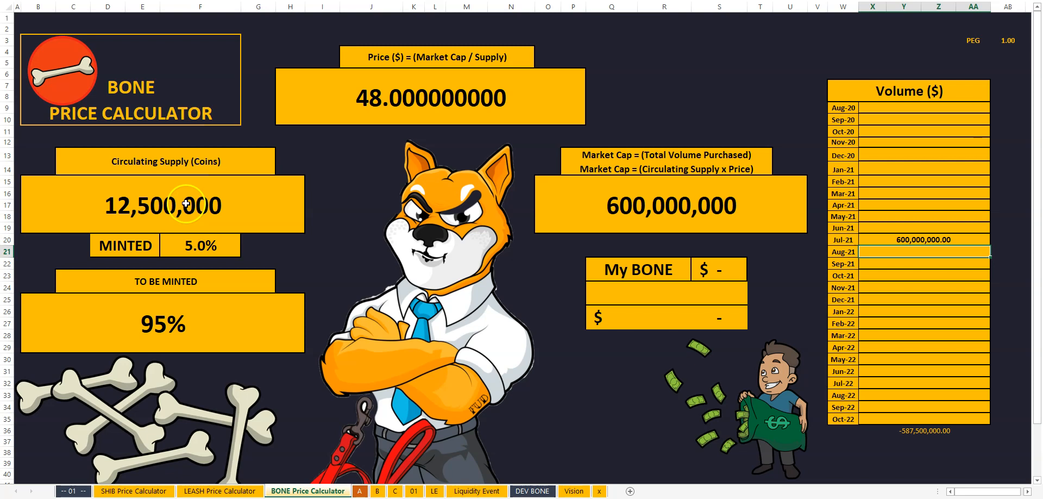
{"action": "mouse_move", "coordinate": [908, 9]}
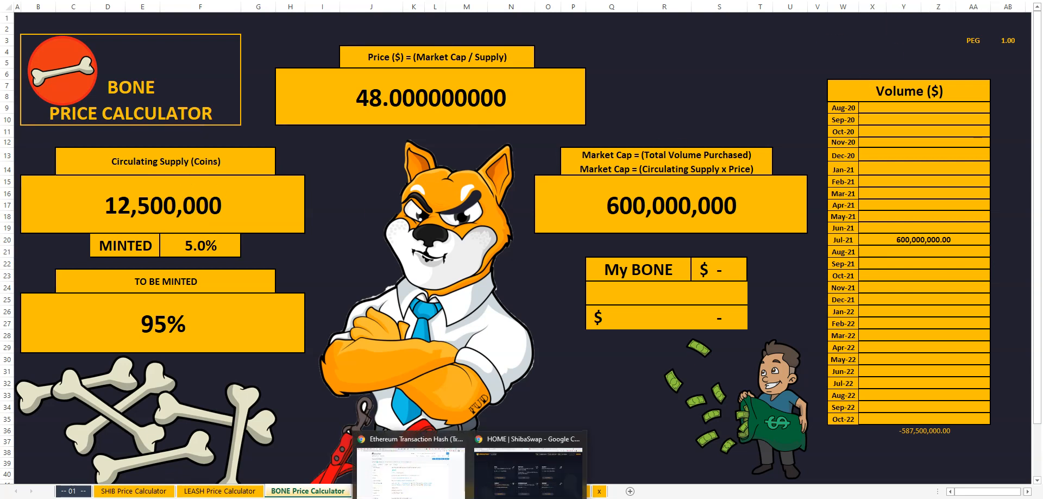
Step: Return to the ShibaSwap home page showing BONE at $35.70325532 with two transactions pending
{"action": "left_click", "coordinate": [528, 461]}
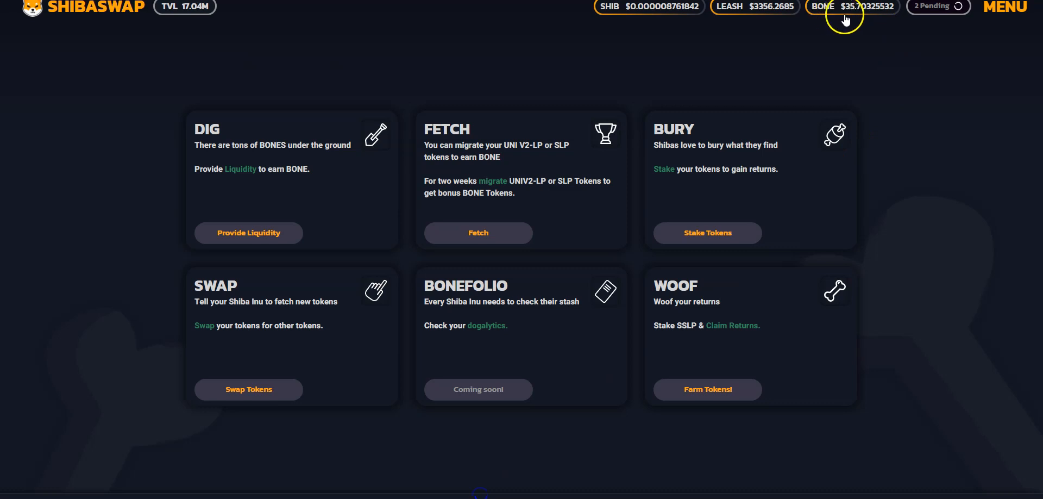
{"action": "mouse_move", "coordinate": [846, 18]}
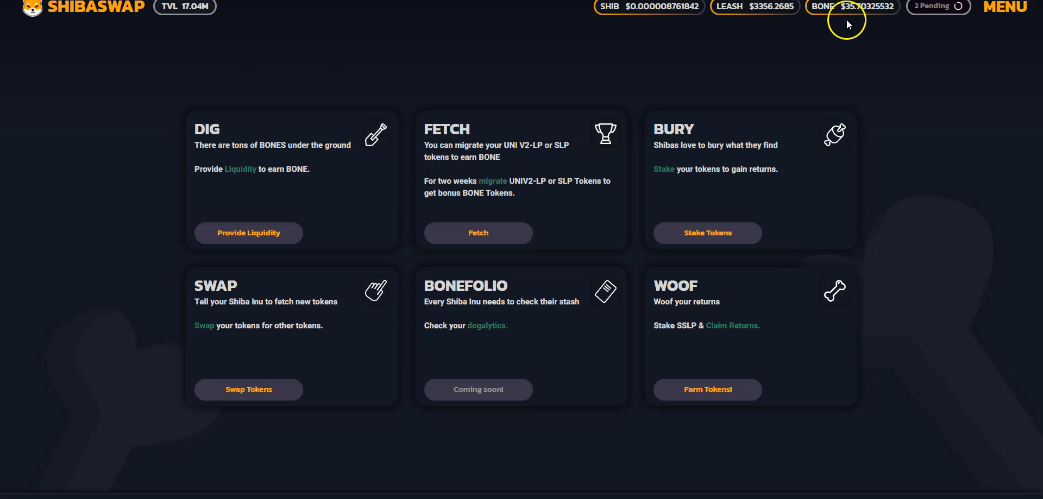
{"action": "mouse_move", "coordinate": [657, 64]}
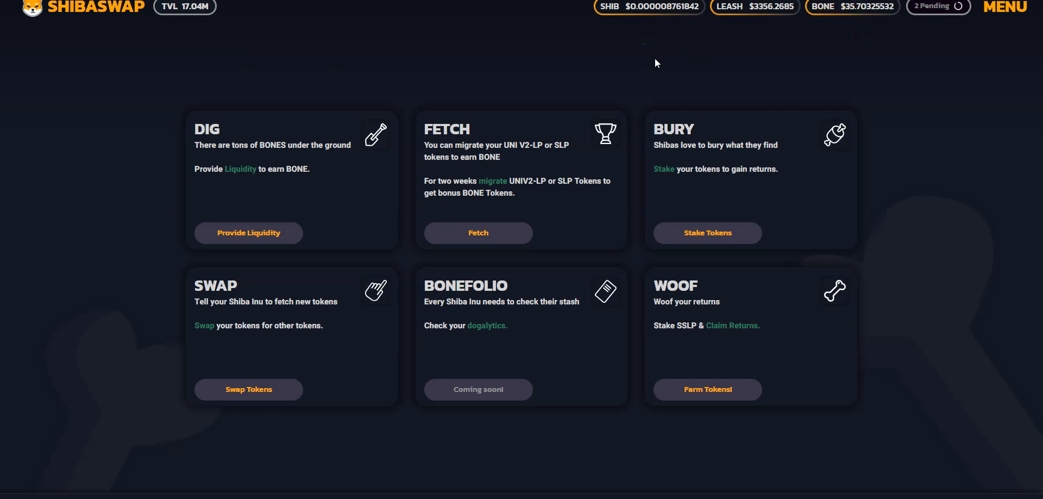